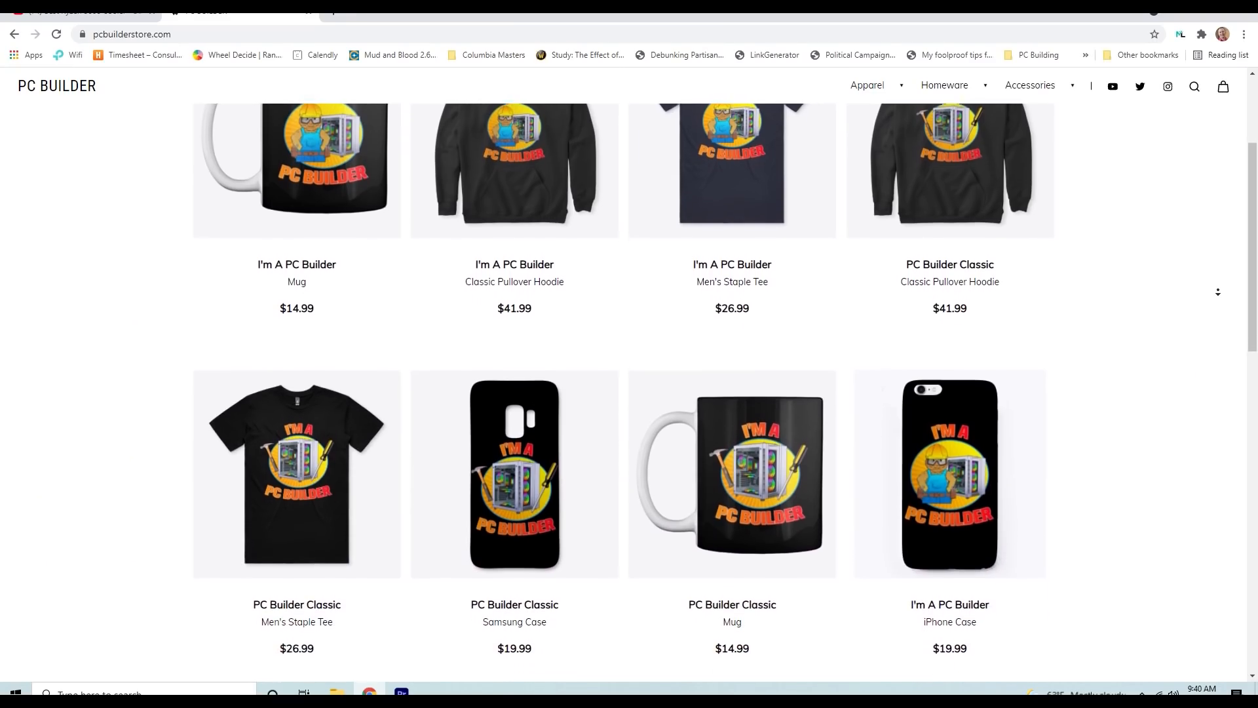
- Preview the Classic tee in grey, red and navy, then view the hoodie in blue
{"action": "left_click", "coordinate": [297, 473]}
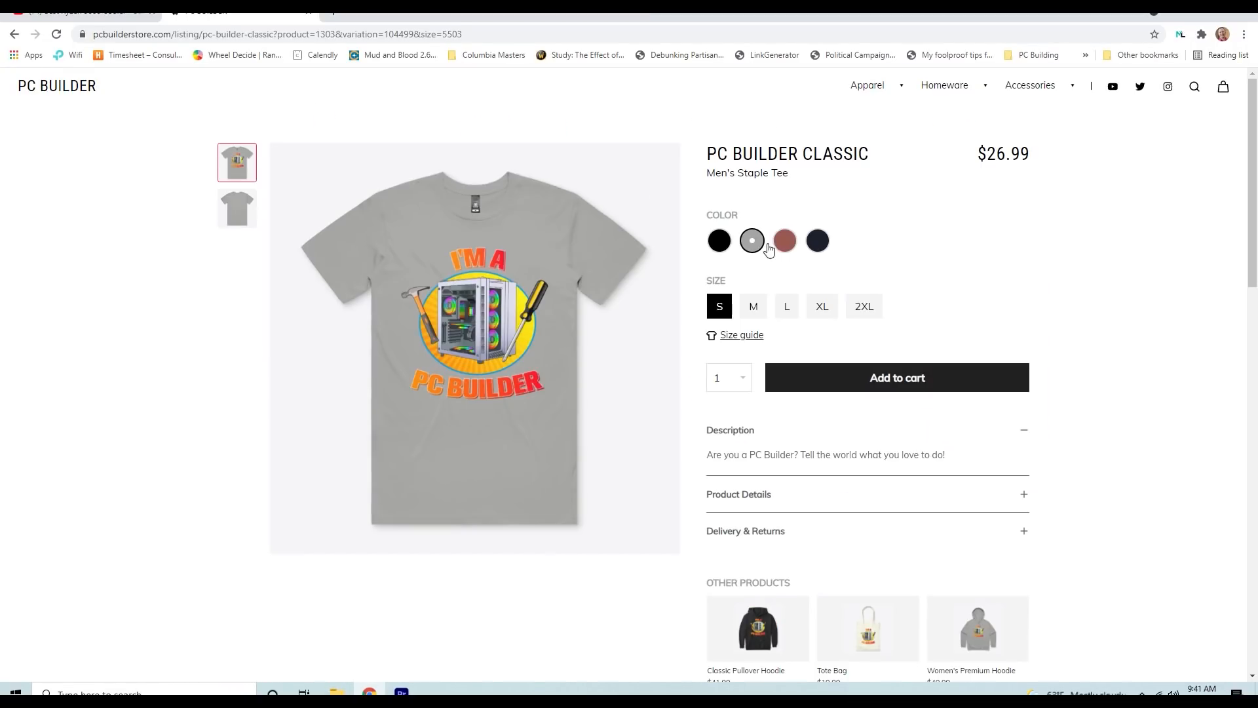
{"action": "left_click", "coordinate": [785, 240]}
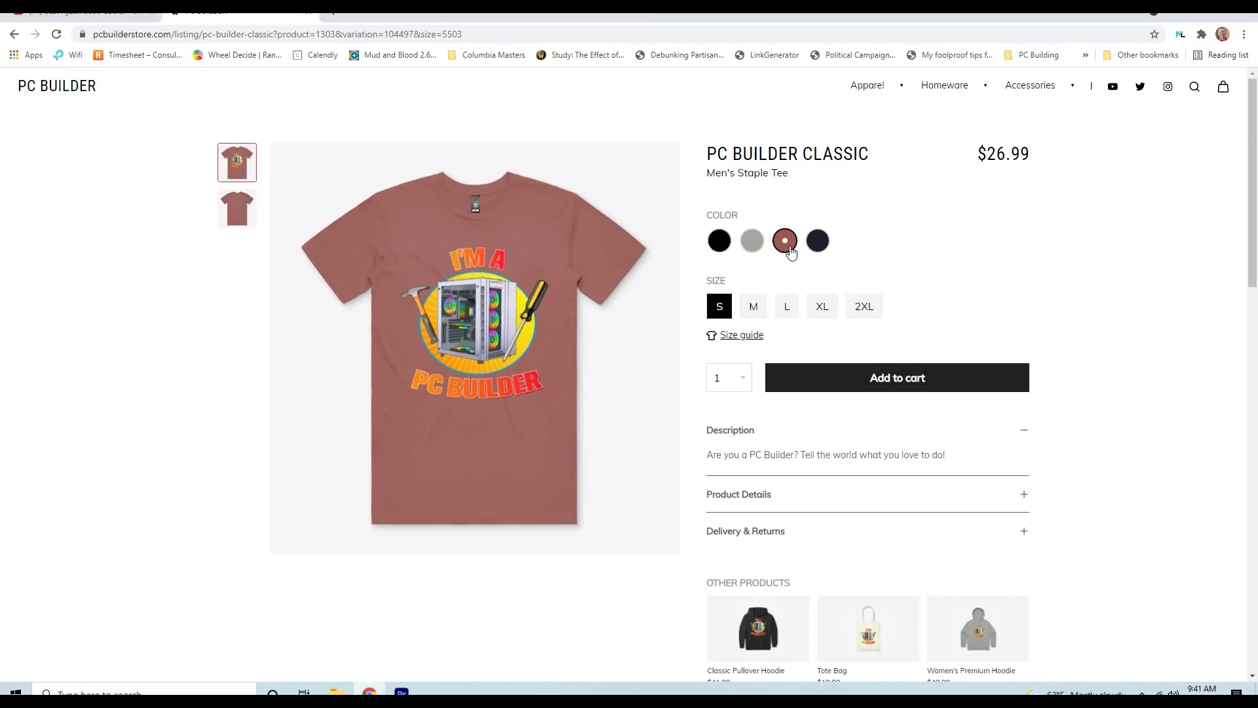
{"action": "left_click", "coordinate": [817, 240]}
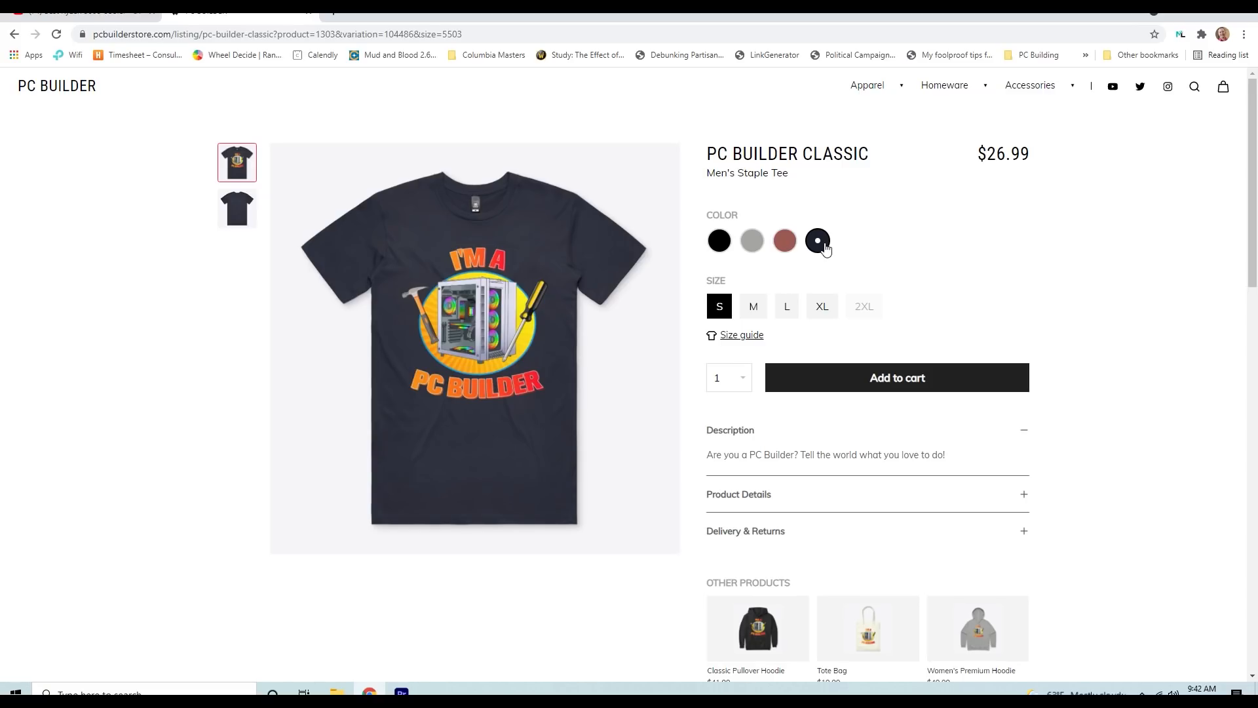
{"action": "left_click", "coordinate": [755, 629]}
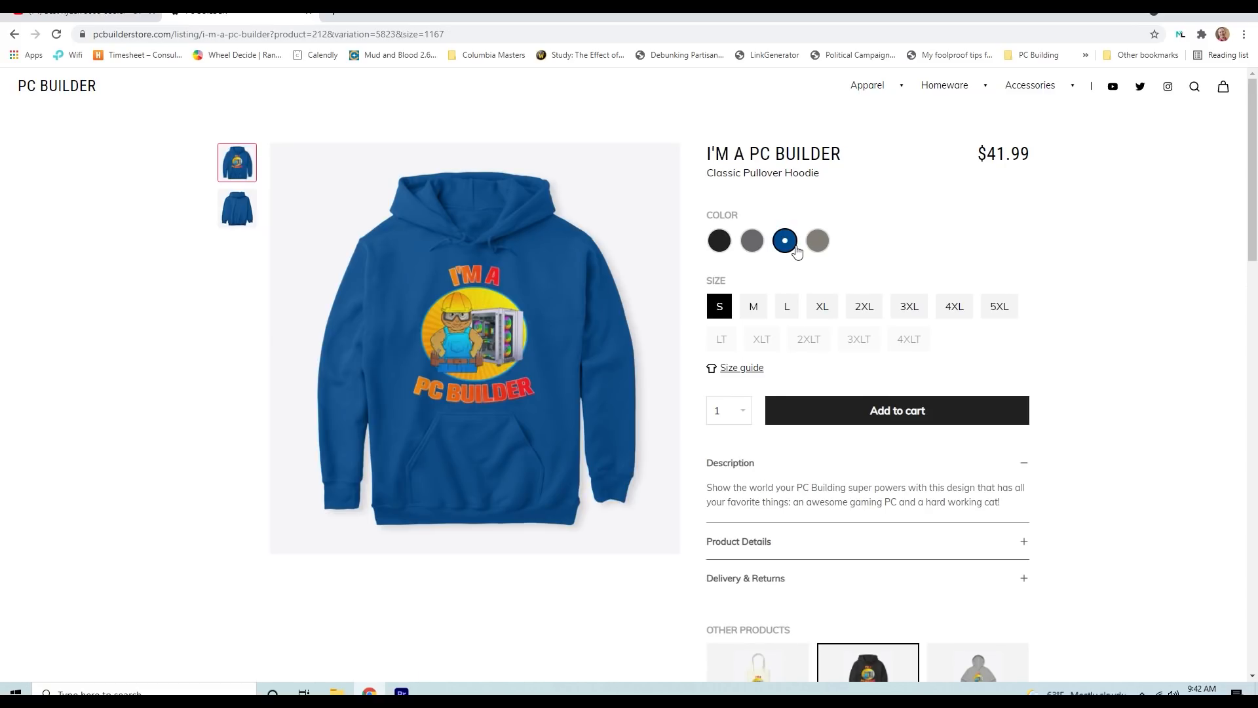
{"action": "left_click", "coordinate": [817, 240]}
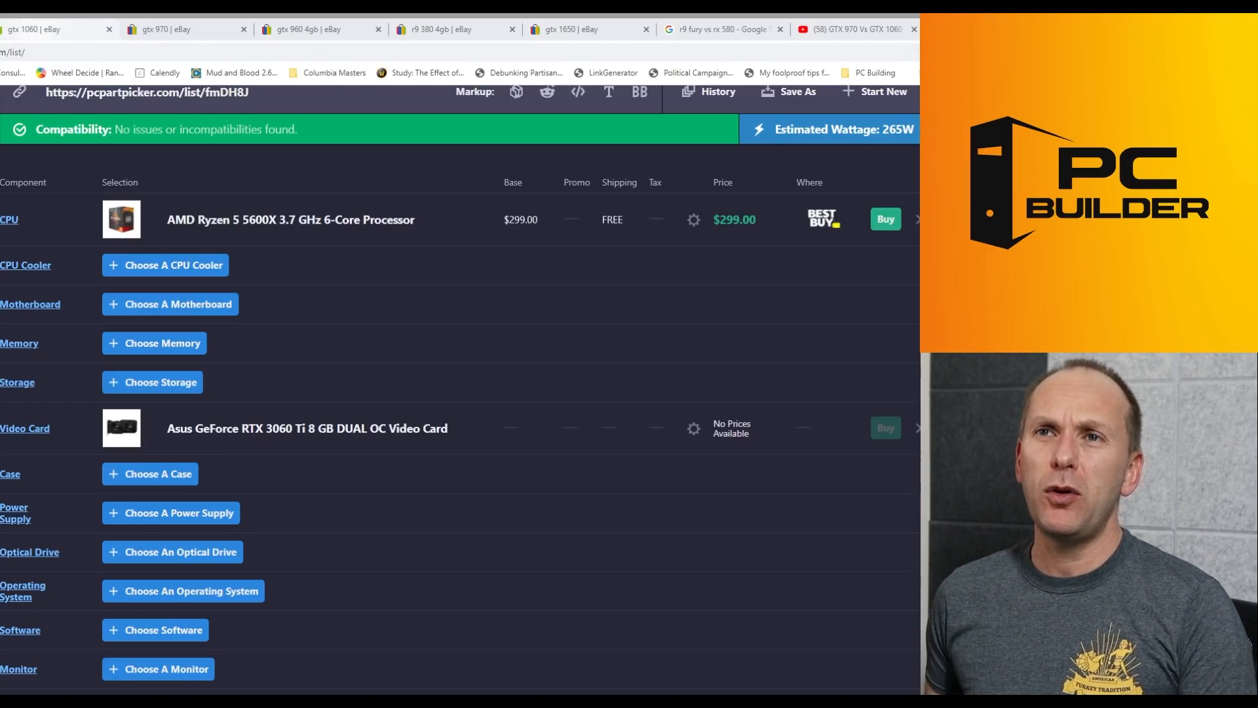
- Return to the PCPartPicker list with the Ryzen 5 5600X and RTX 3060 Ti
{"action": "left_click", "coordinate": [53, 30]}
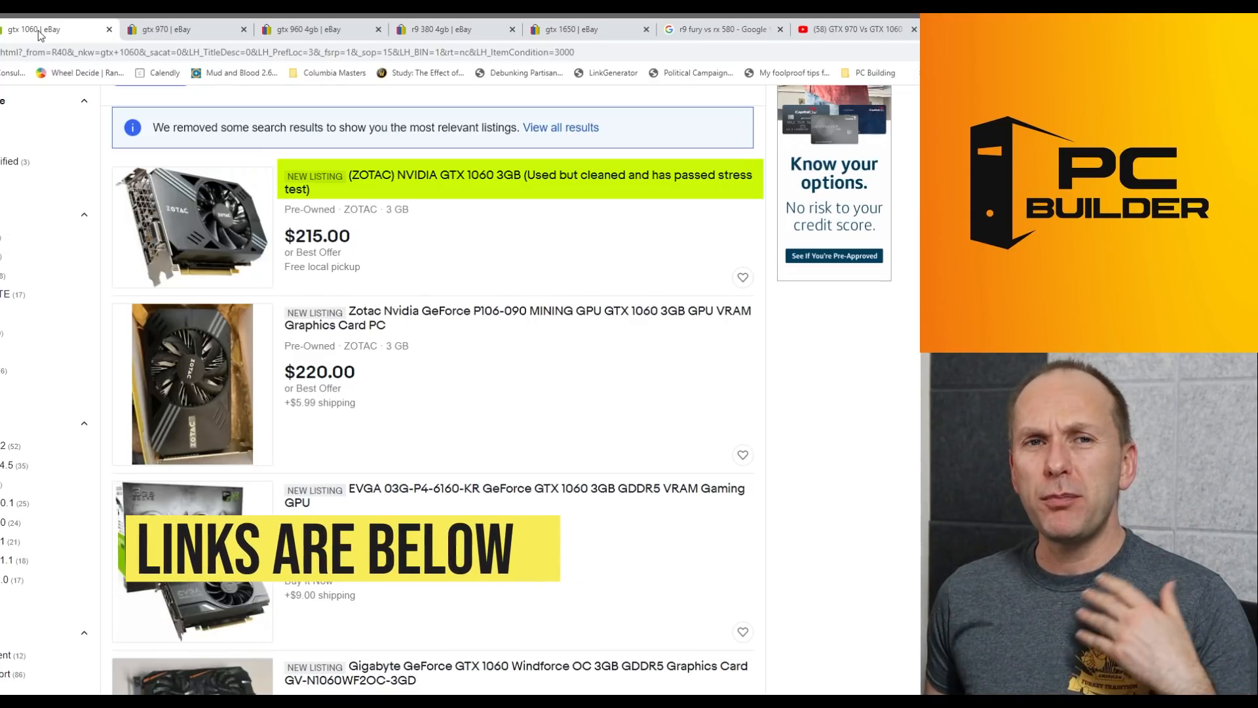
{"action": "mouse_move", "coordinate": [446, 279]}
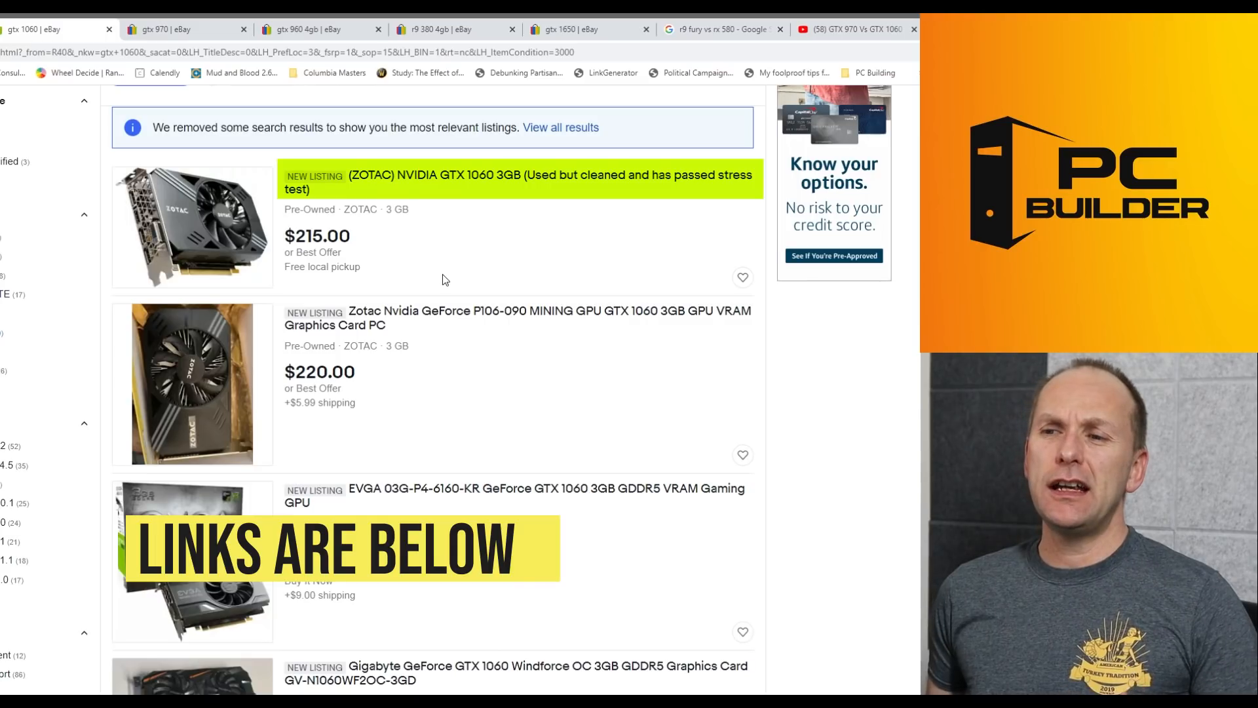
- Scroll through the used GTX 1060 3GB eBay listings from $215 to $275
{"action": "scroll", "scroll_direction": "down", "scroll_amount": 3}
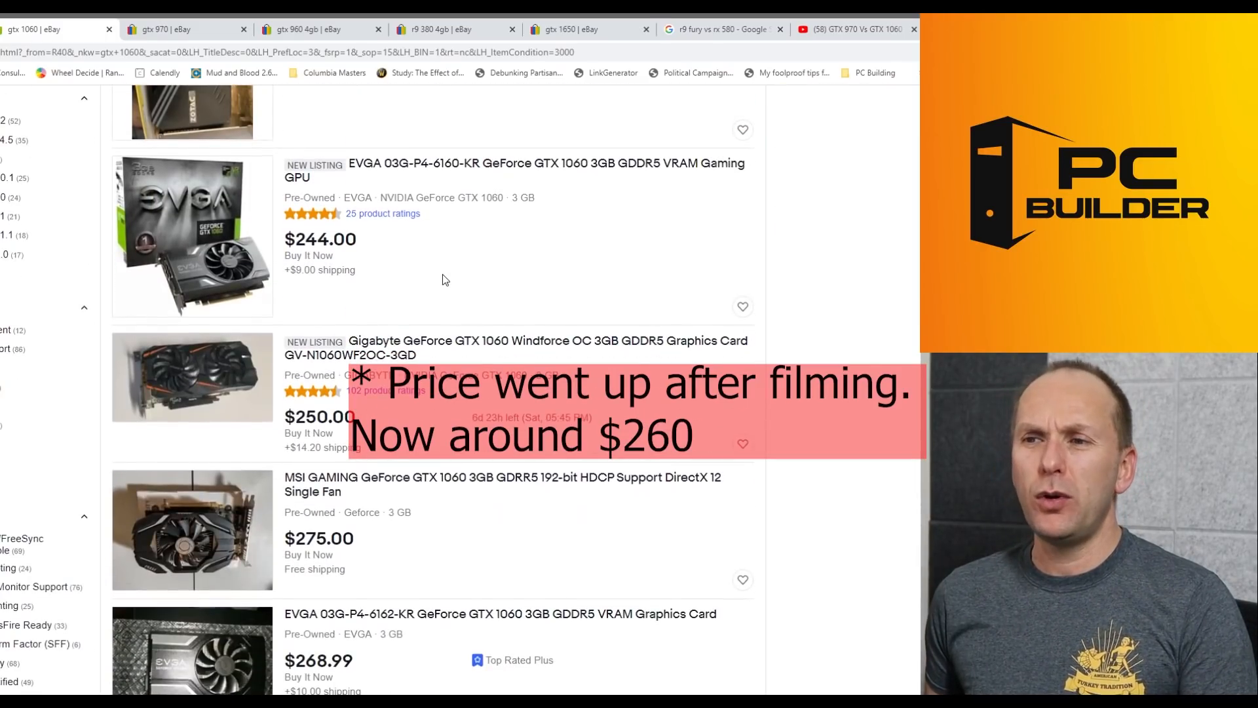
{"action": "scroll", "scroll_direction": "down", "scroll_amount": 3}
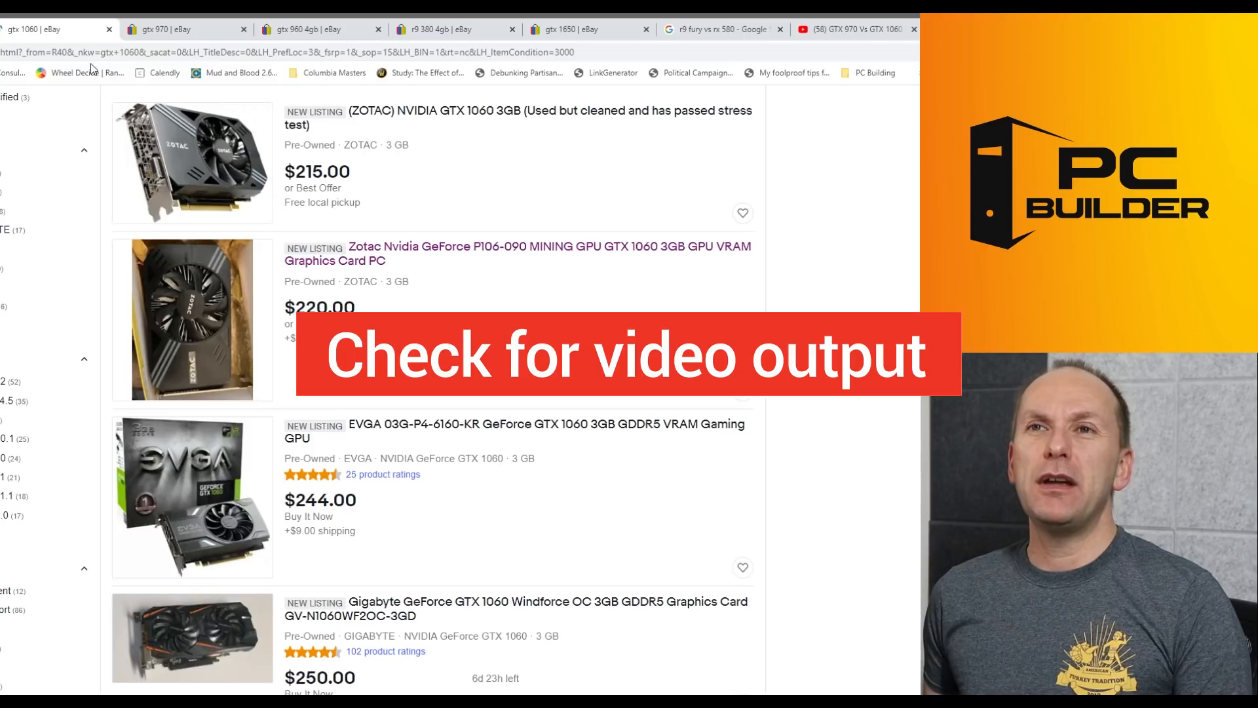
- Browse the GTX 970 eBay listings, from $190 EVGA to $224.99
{"action": "left_click", "coordinate": [168, 29]}
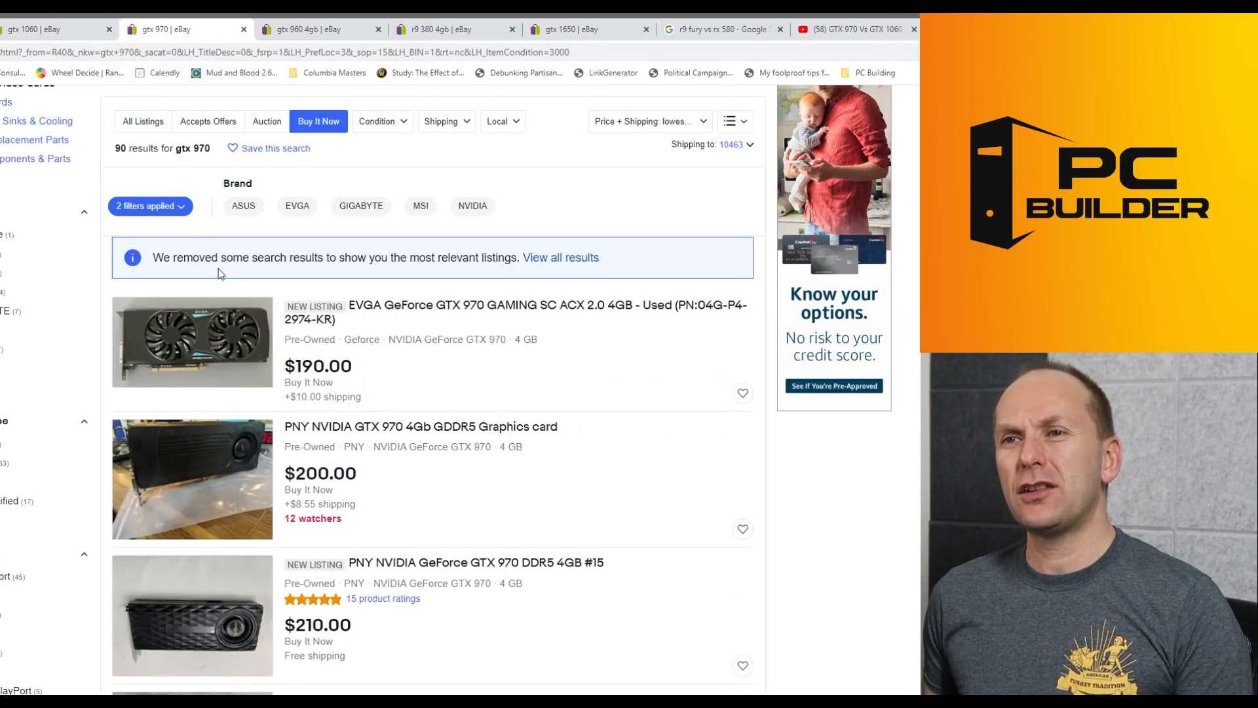
{"action": "scroll", "scroll_direction": "down", "scroll_amount": 3}
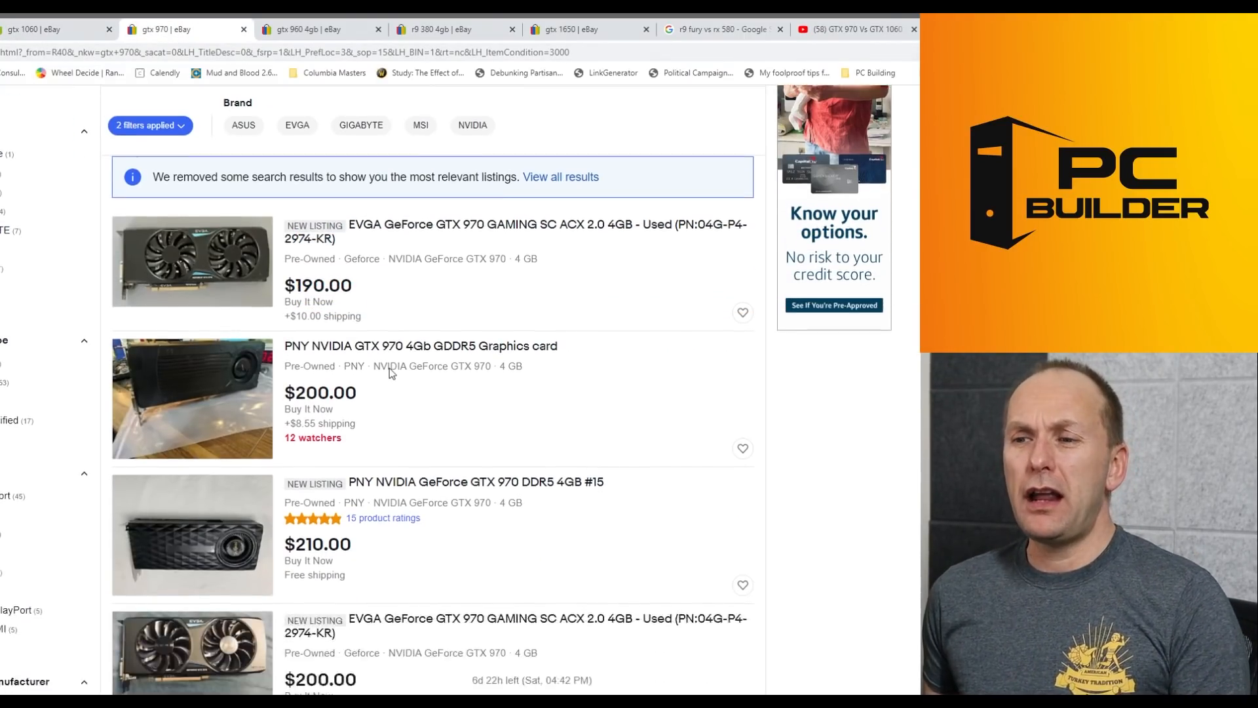
{"action": "scroll", "scroll_direction": "down", "scroll_amount": 3}
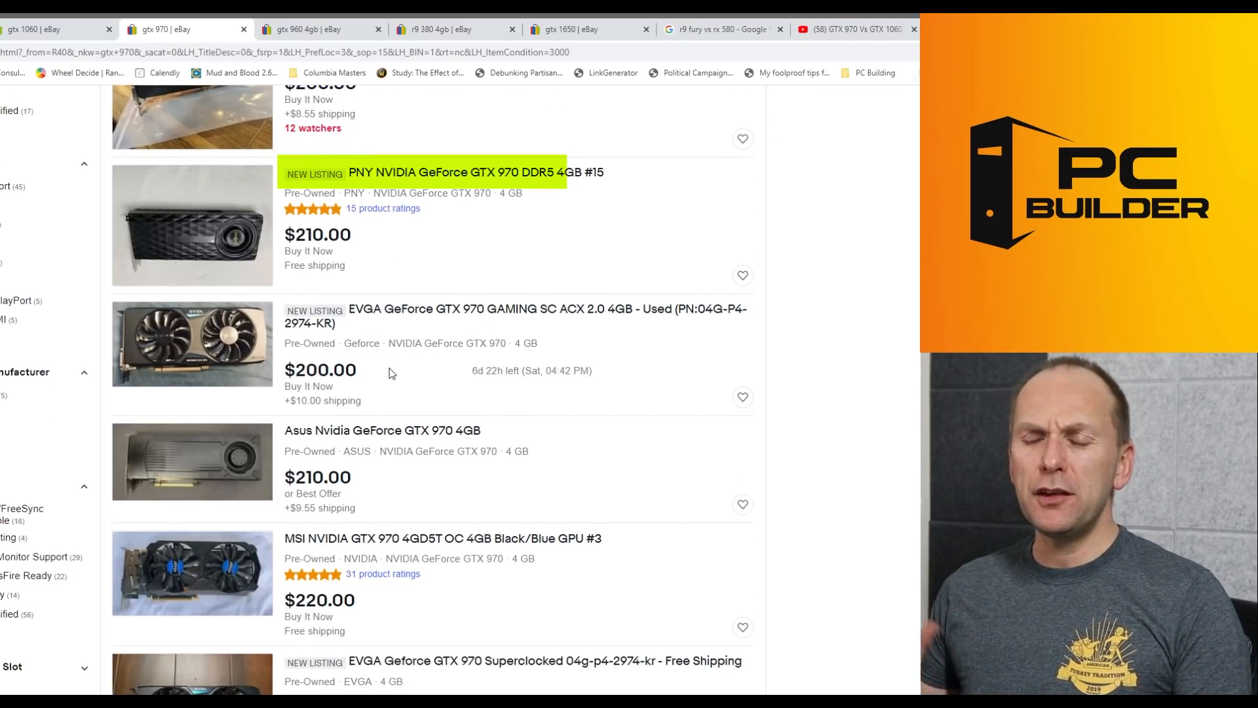
{"action": "scroll", "scroll_direction": "down", "scroll_amount": 3}
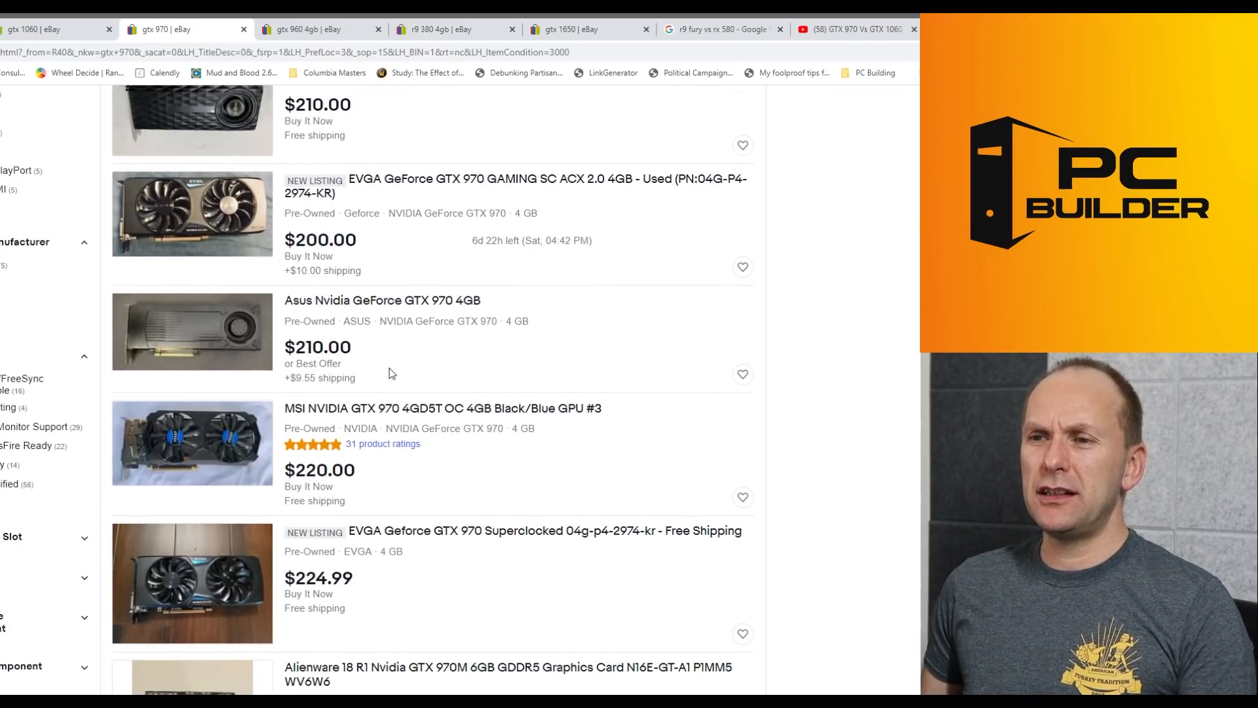
{"action": "scroll", "scroll_direction": "down", "scroll_amount": 3}
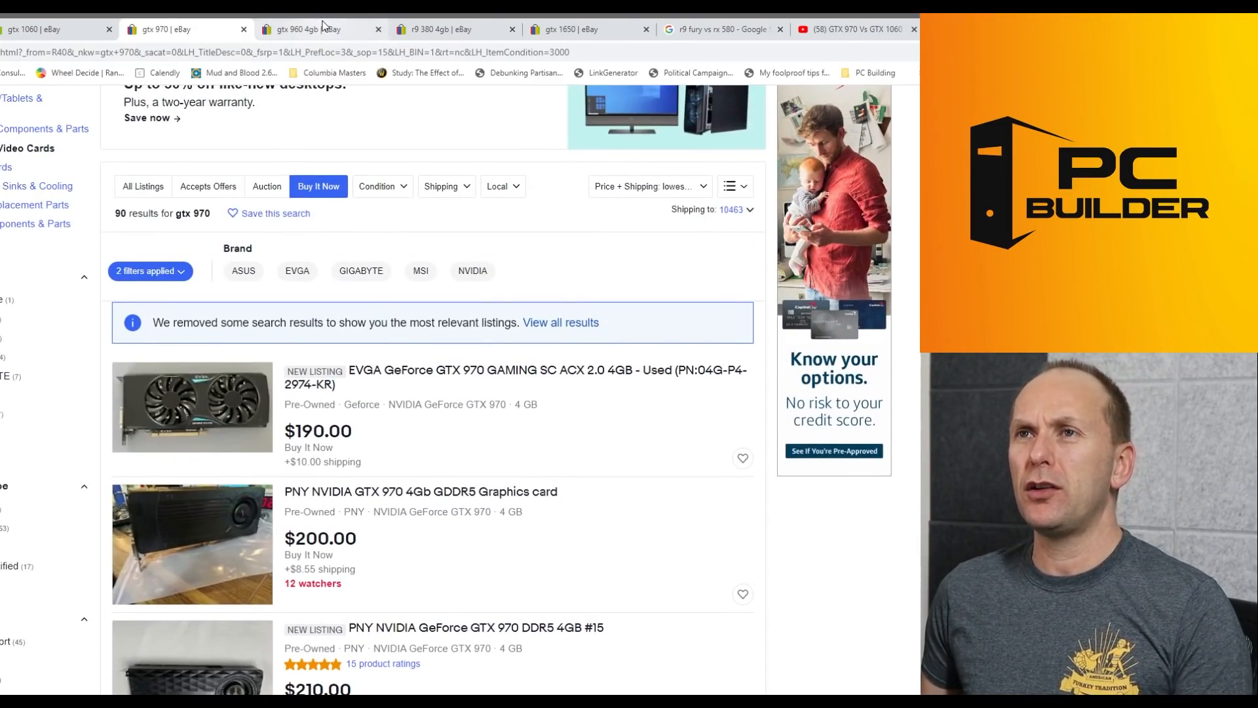
- View the used GTX 960 4GB listings, from $202.49 to $249.97
{"action": "left_click", "coordinate": [313, 28]}
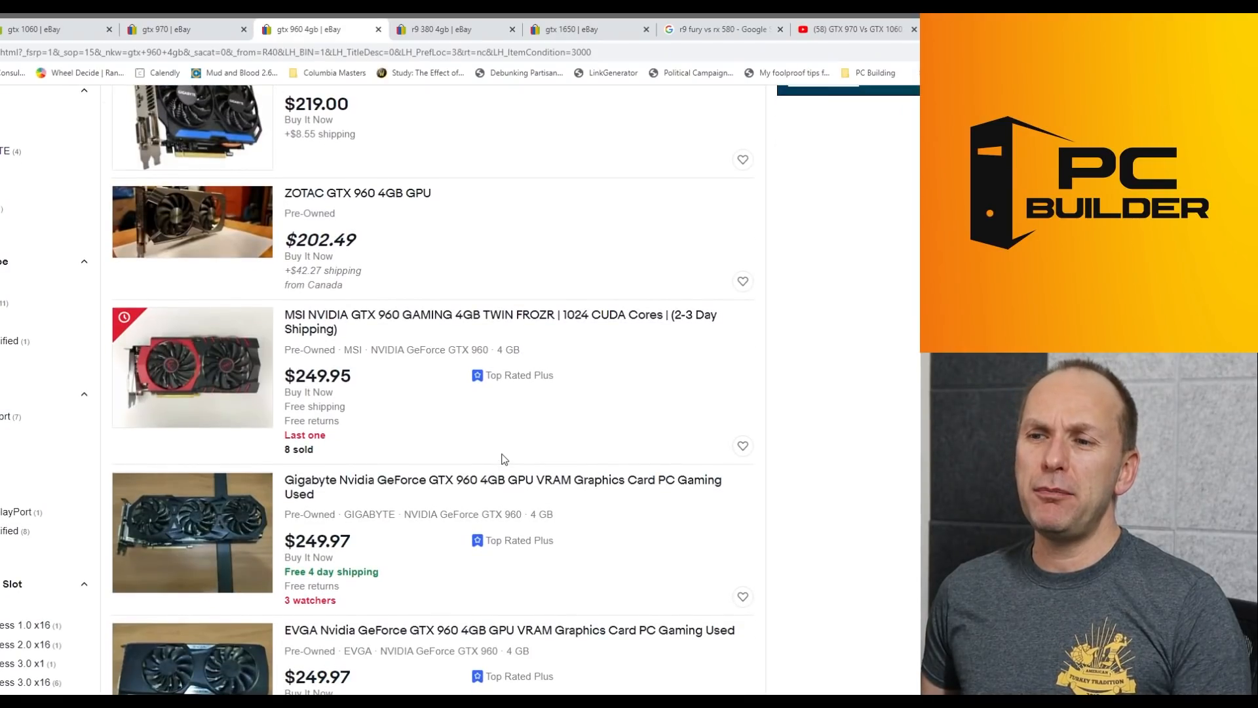
{"action": "scroll", "scroll_direction": "down", "scroll_amount": 3}
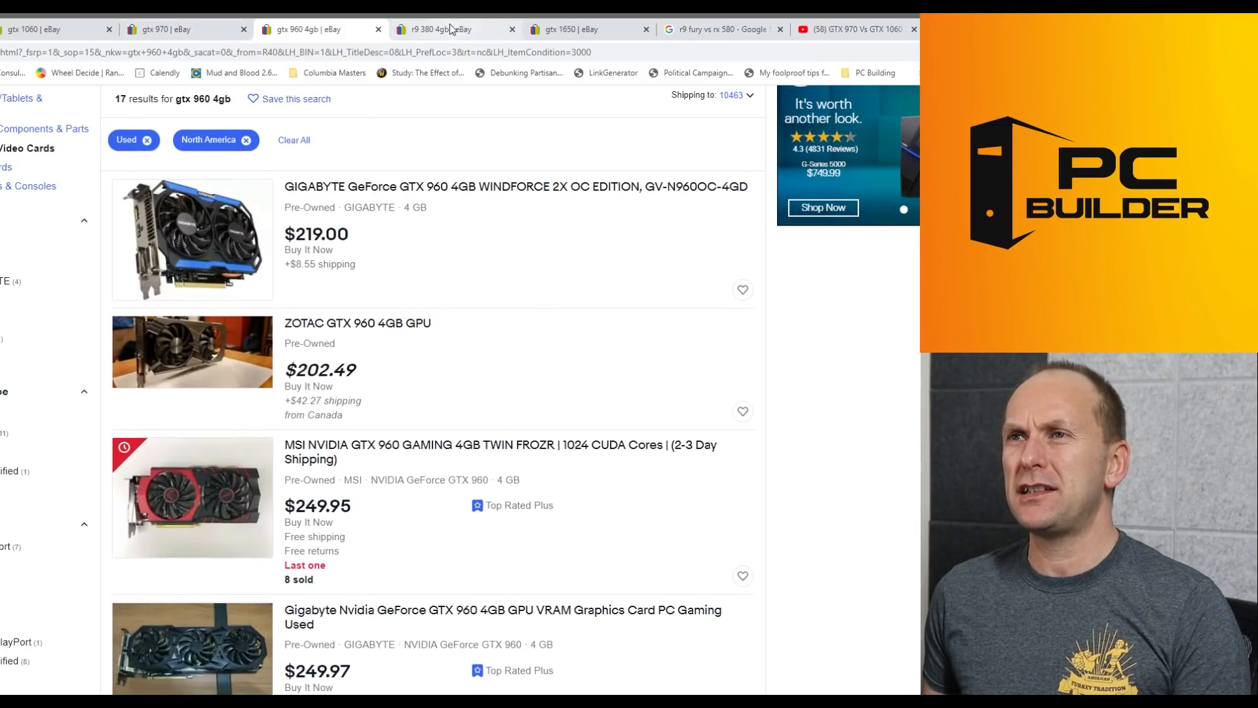
- Browse the used R9 380 4GB eBay listings starting at $179.40
{"action": "left_click", "coordinate": [446, 29]}
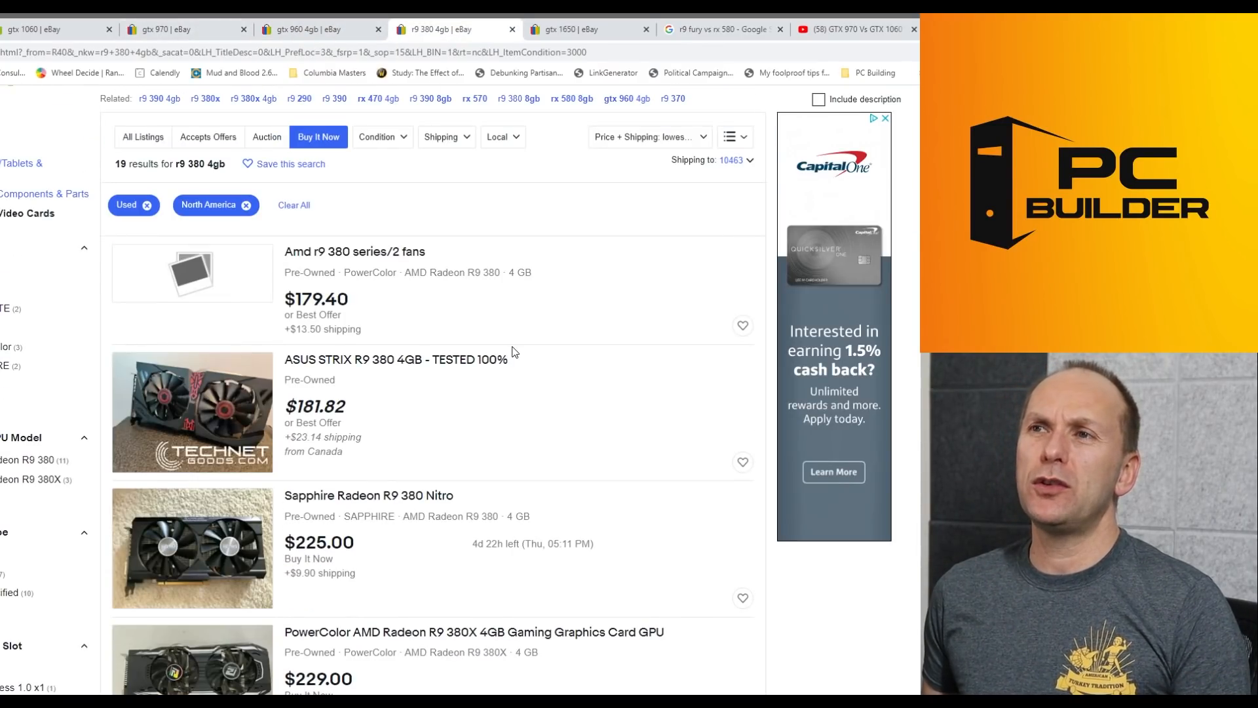
{"action": "scroll", "scroll_direction": "down", "scroll_amount": 3}
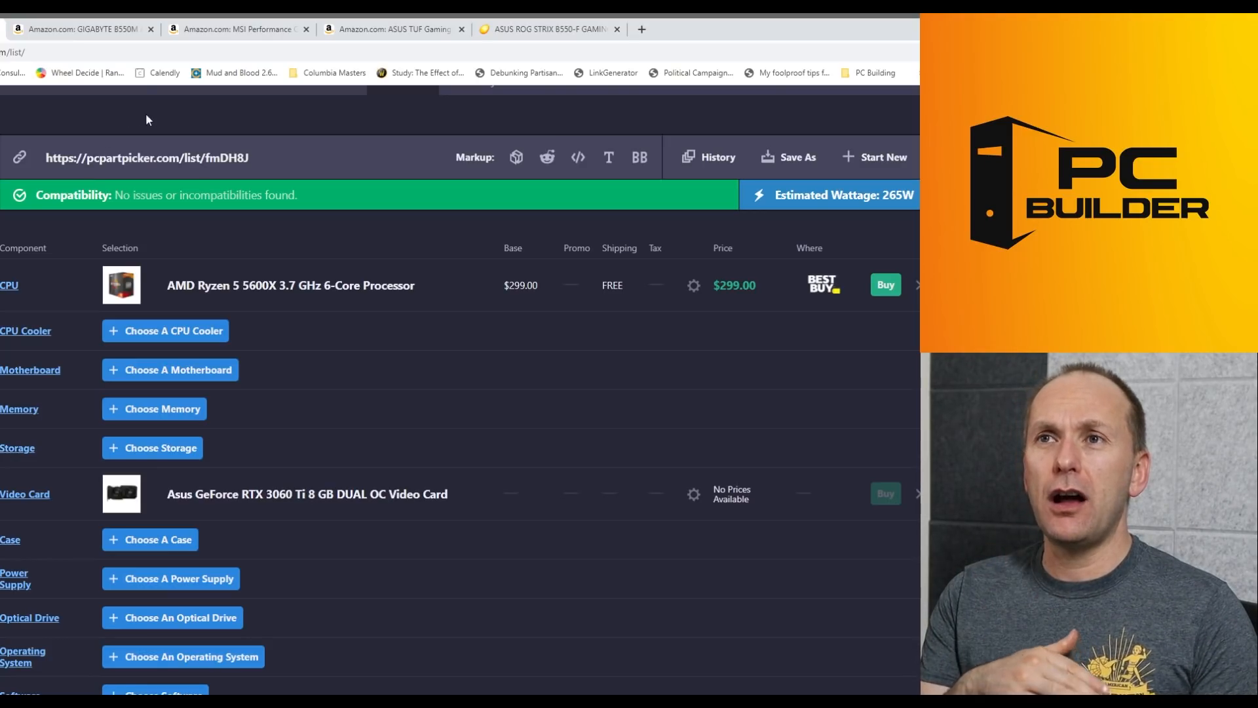
- Open the Amazon page for the Gigabyte B550M AORUS PRO at $129.99
{"action": "left_click", "coordinate": [80, 29]}
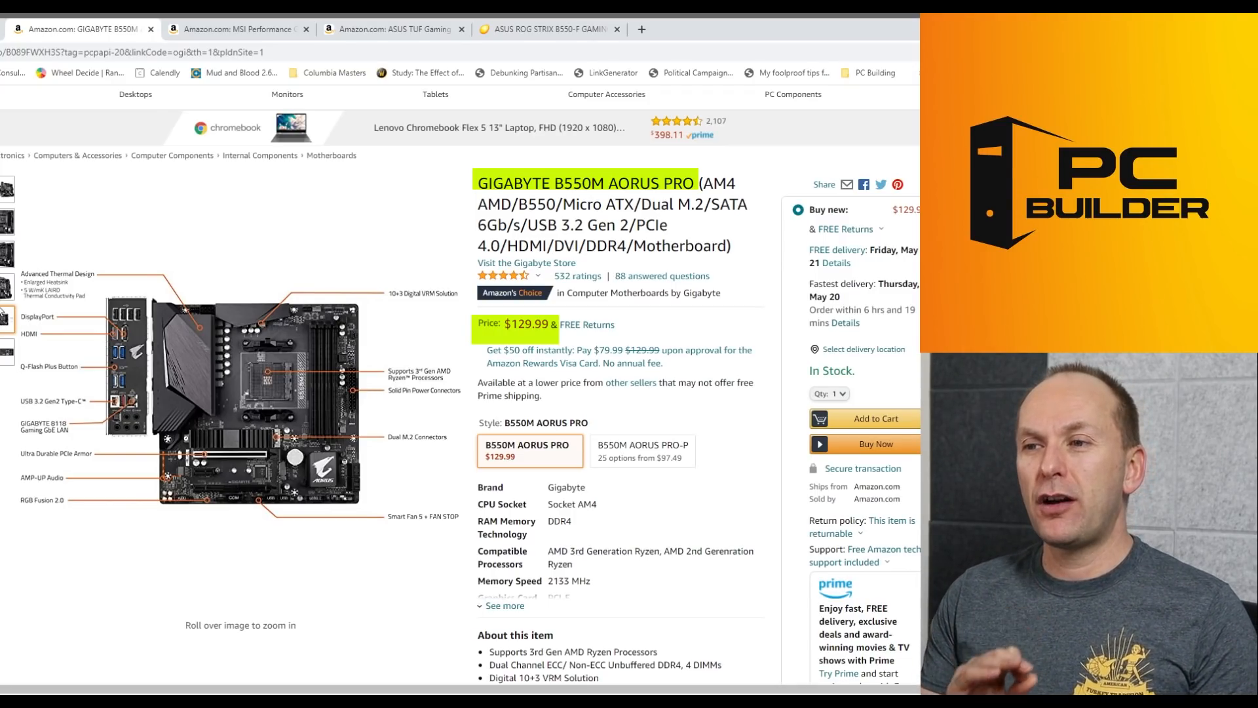
- View the B550M AORUS PRO close-up and boxed photos, then the ASUS TUF B450-PLUS II page
{"action": "left_click", "coordinate": [8, 264]}
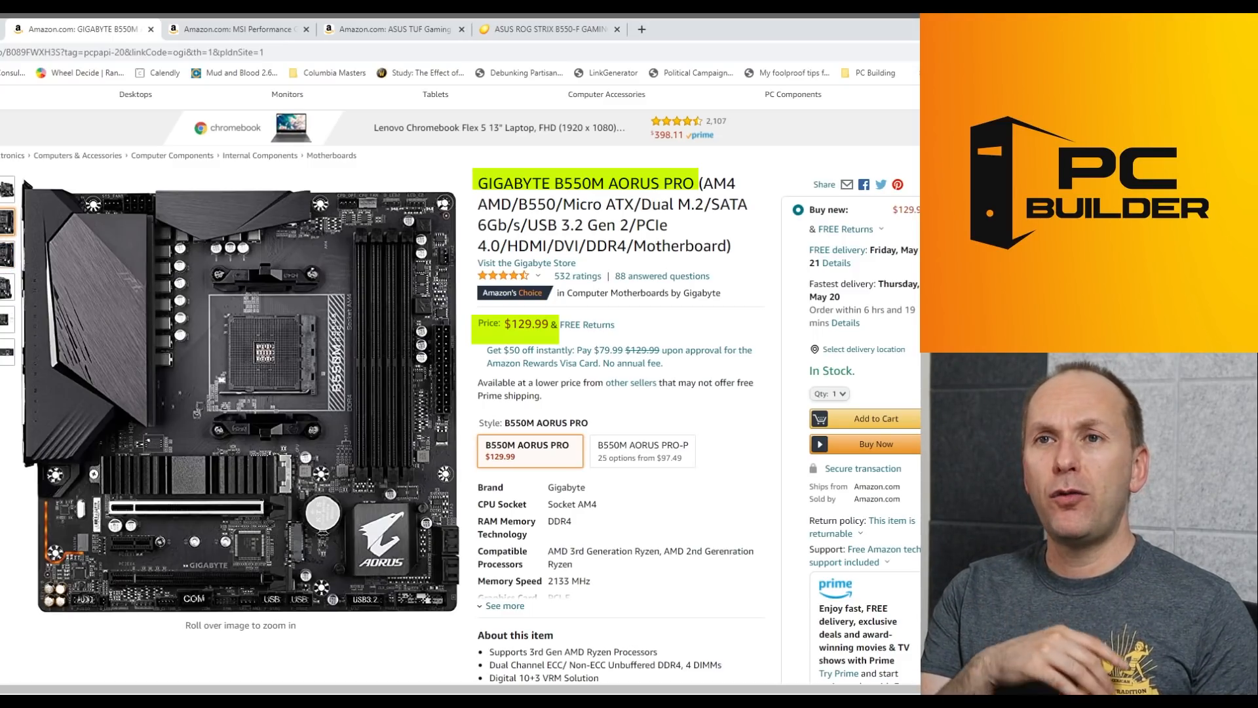
{"action": "left_click", "coordinate": [8, 190]}
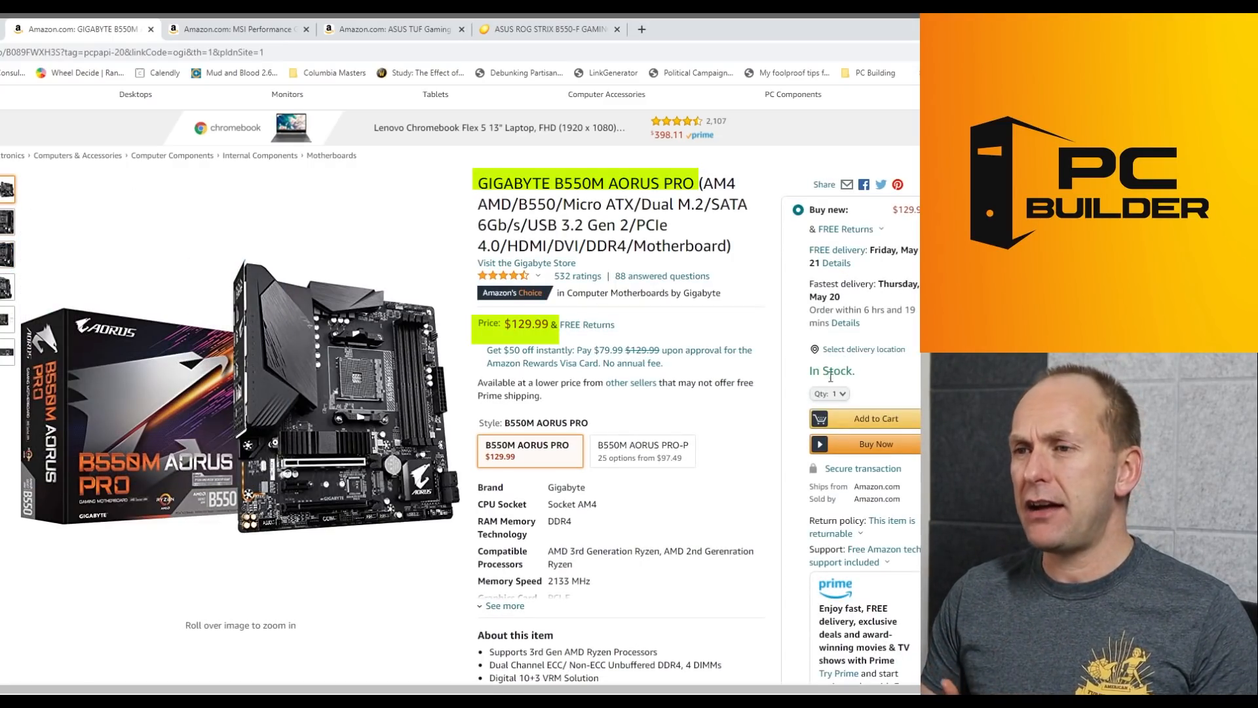
{"action": "mouse_move", "coordinate": [746, 433]}
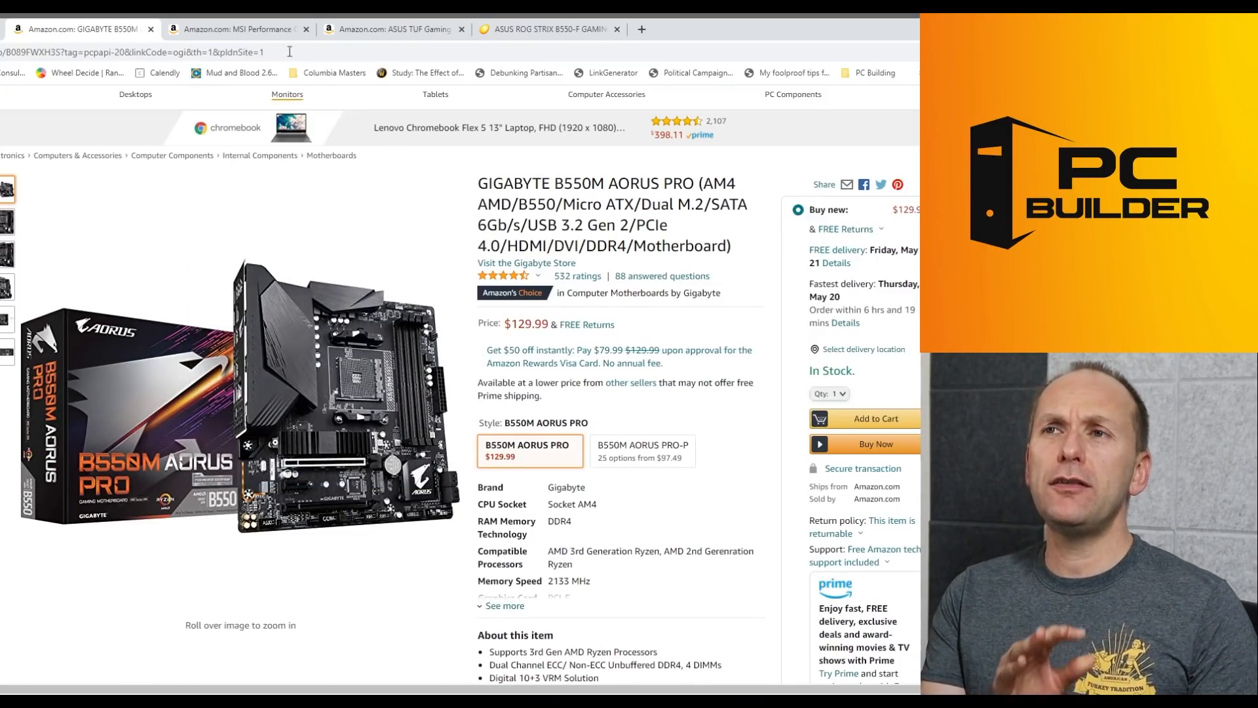
{"action": "left_click", "coordinate": [393, 28]}
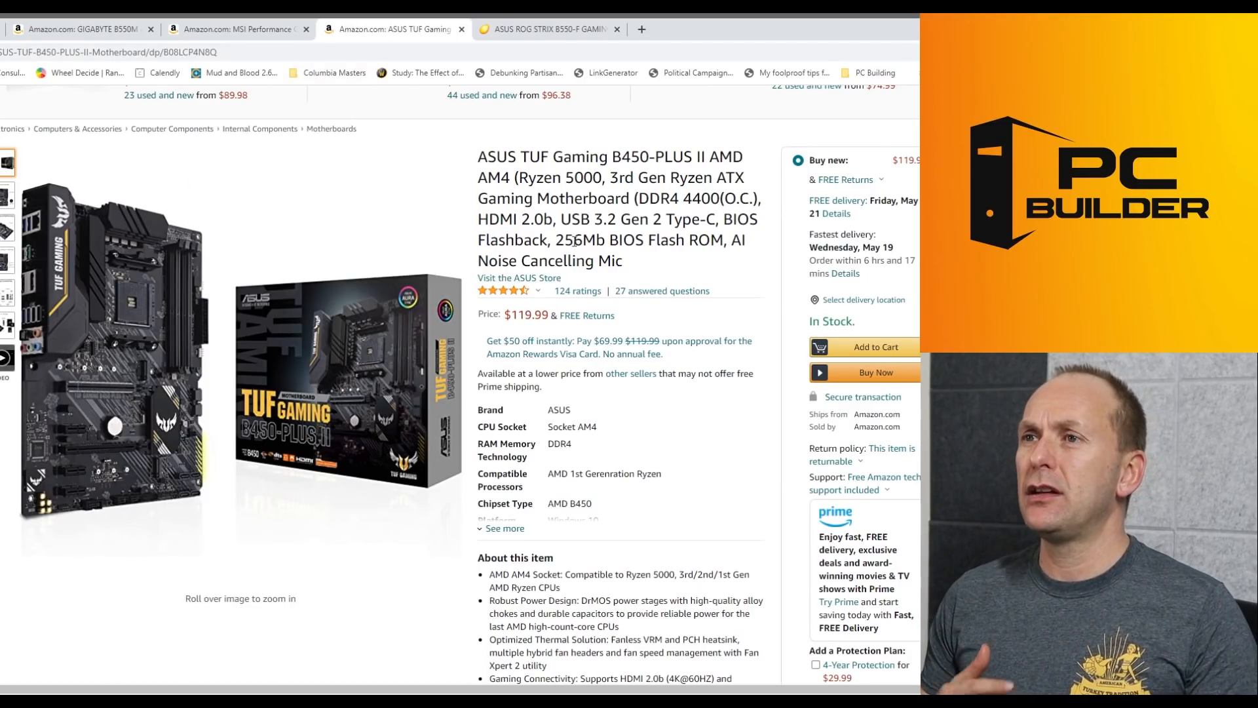
- Bring up the MSI B450 Gaming PRO Carbon MAX WiFi listing at $149.99
{"action": "left_click_drag", "start_coordinate": [478, 156], "coordinate": [703, 157]}
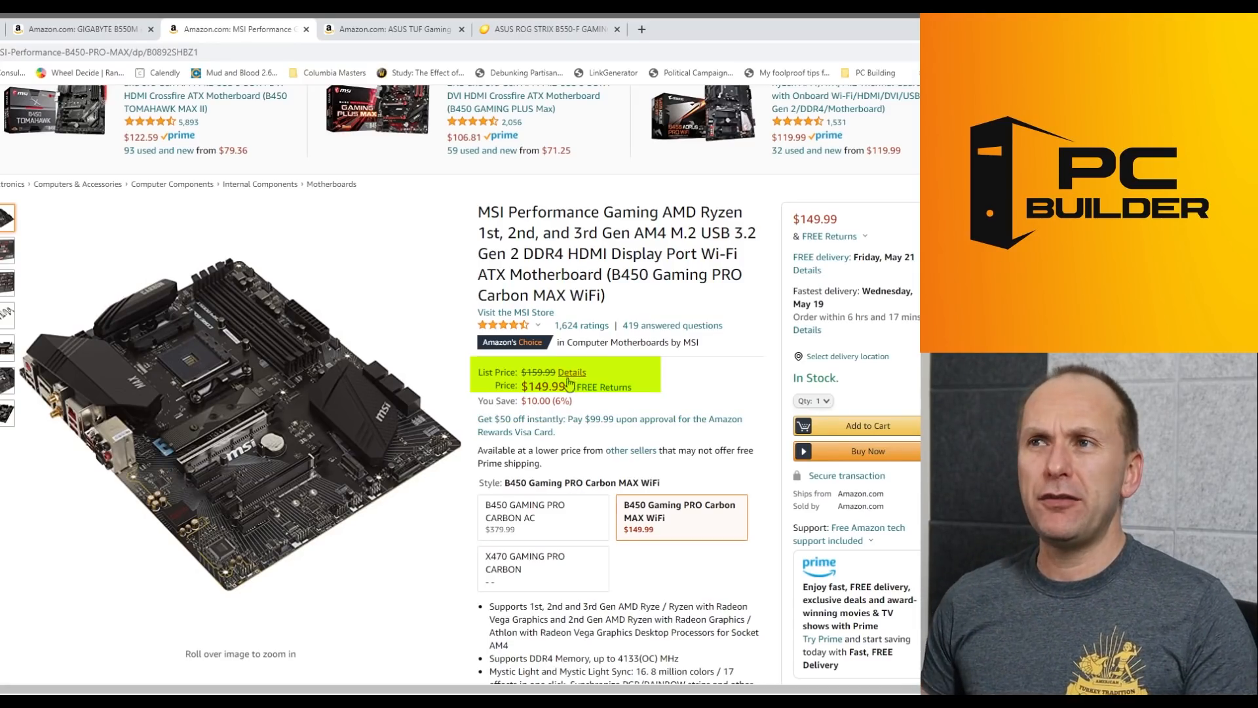
- Return to the PCPartPicker System Builder list with G.Skill 32GB DDR4-3600 memory
{"action": "left_click", "coordinate": [549, 29]}
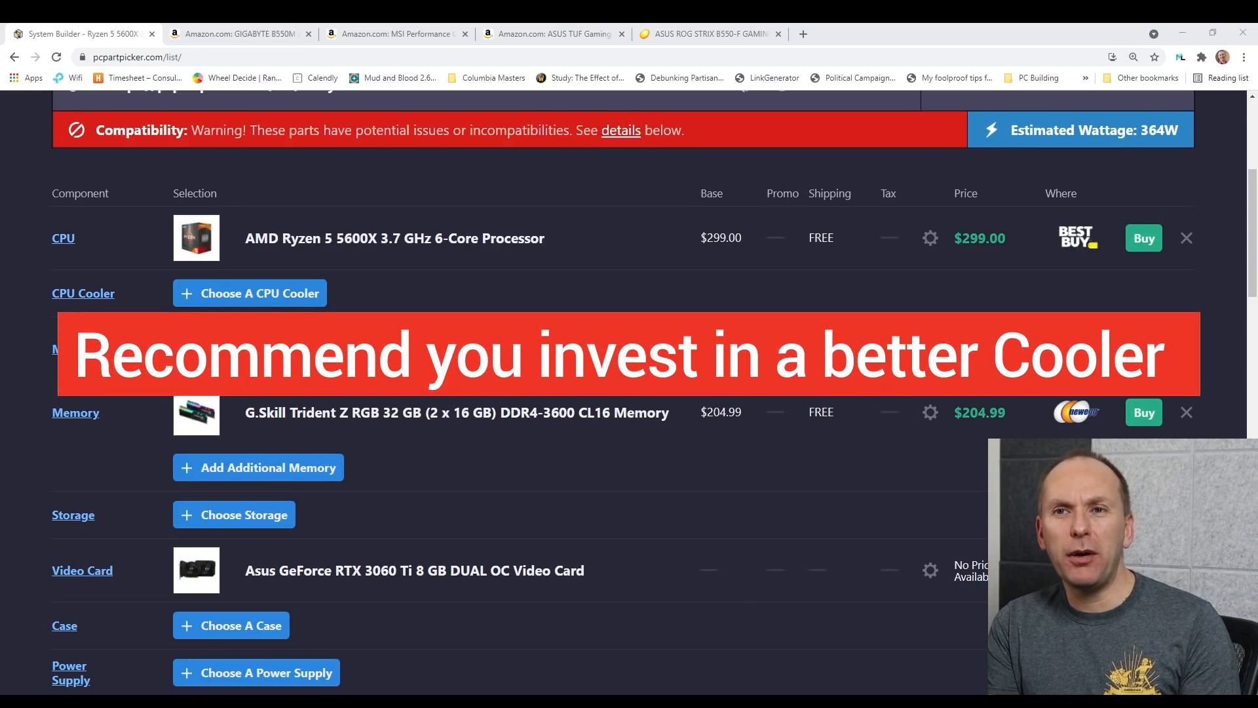
- Open the Cooler Master Hyper 212 Black Edition page from the CPU cooler list
{"action": "left_click", "coordinate": [249, 292]}
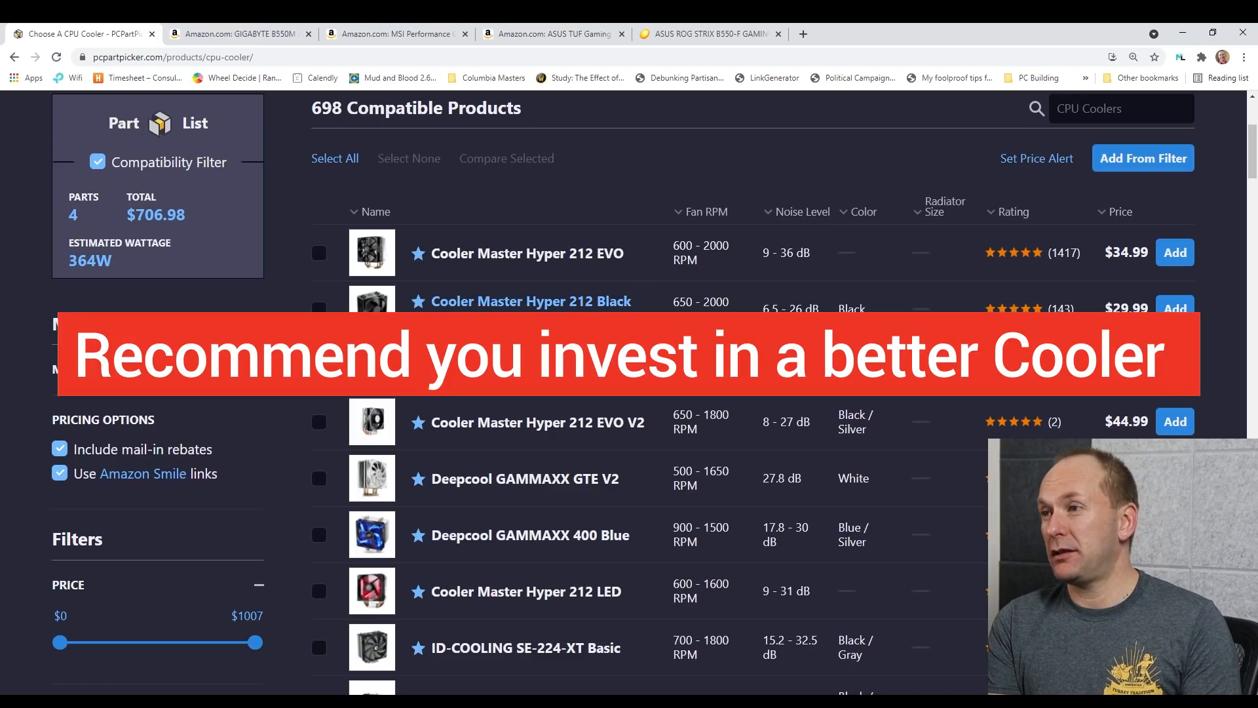
{"action": "left_click", "coordinate": [529, 301]}
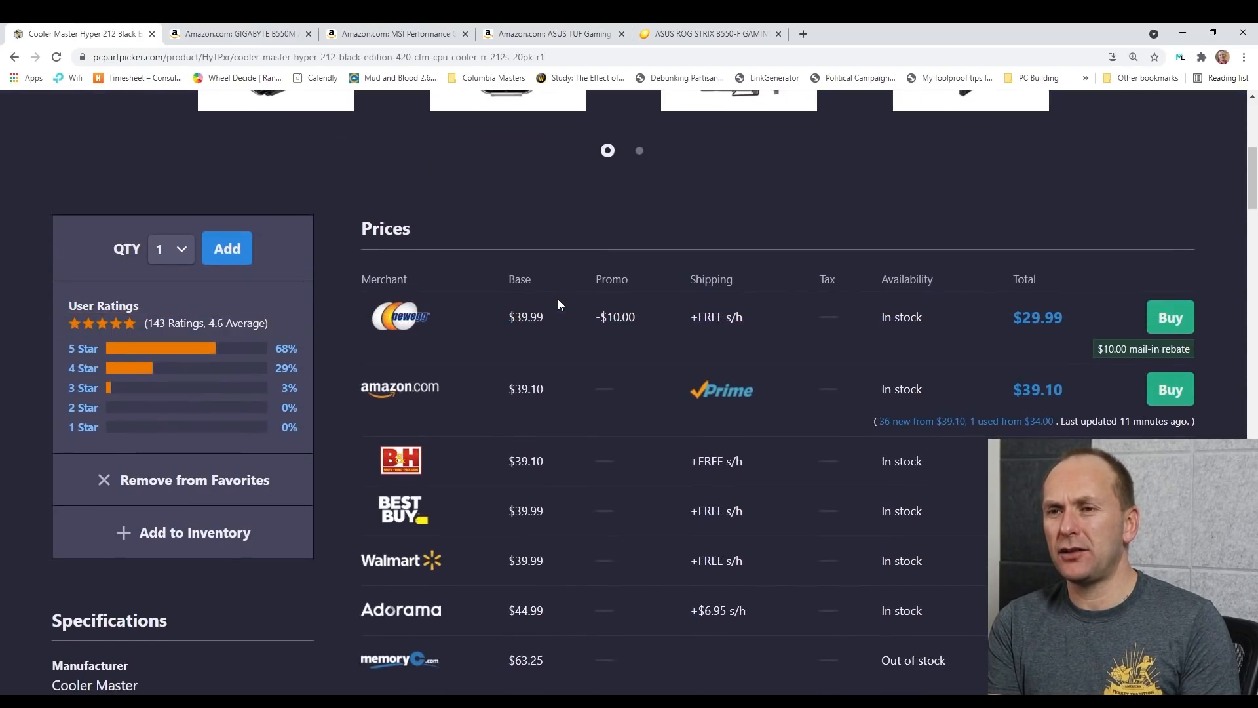
{"action": "mouse_move", "coordinate": [898, 353]}
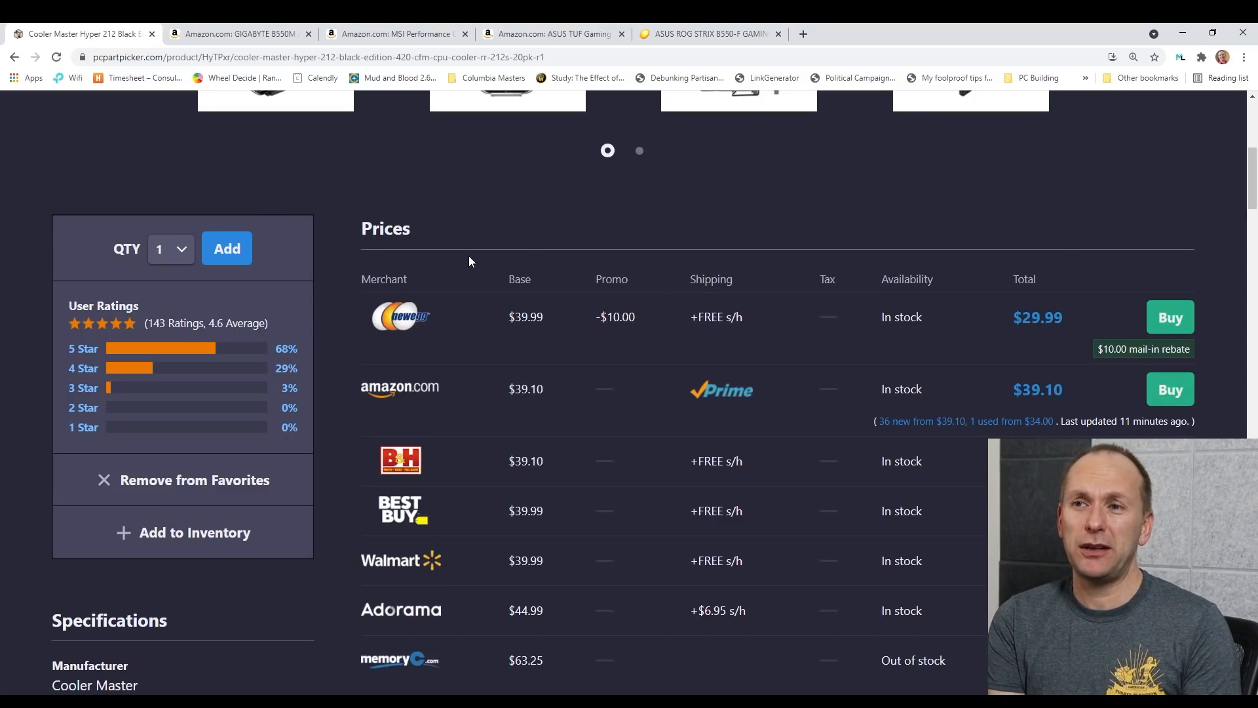
{"action": "scroll", "scroll_direction": "up", "scroll_amount": 3}
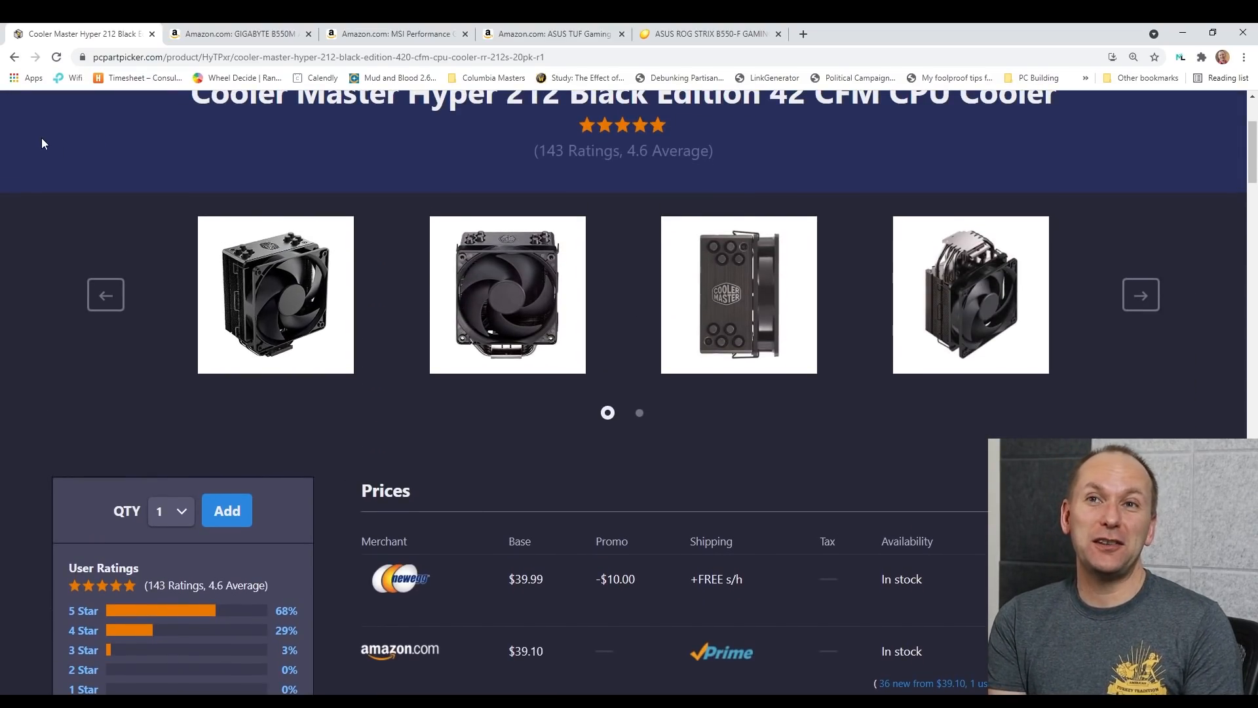
- Return to the compatible CPU cooler list and browse it by price, from the $11.99 ARCTIC Alpine AM4
{"action": "left_click", "coordinate": [14, 57]}
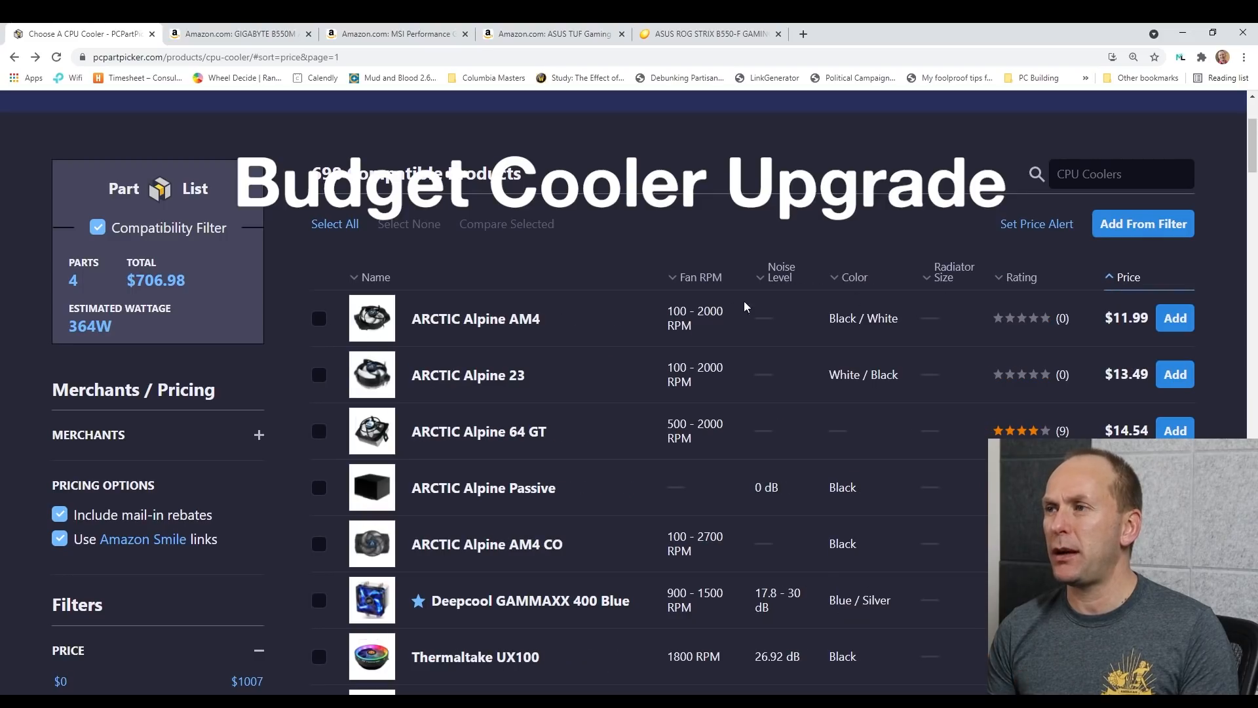
{"action": "scroll", "scroll_direction": "down", "scroll_amount": 3}
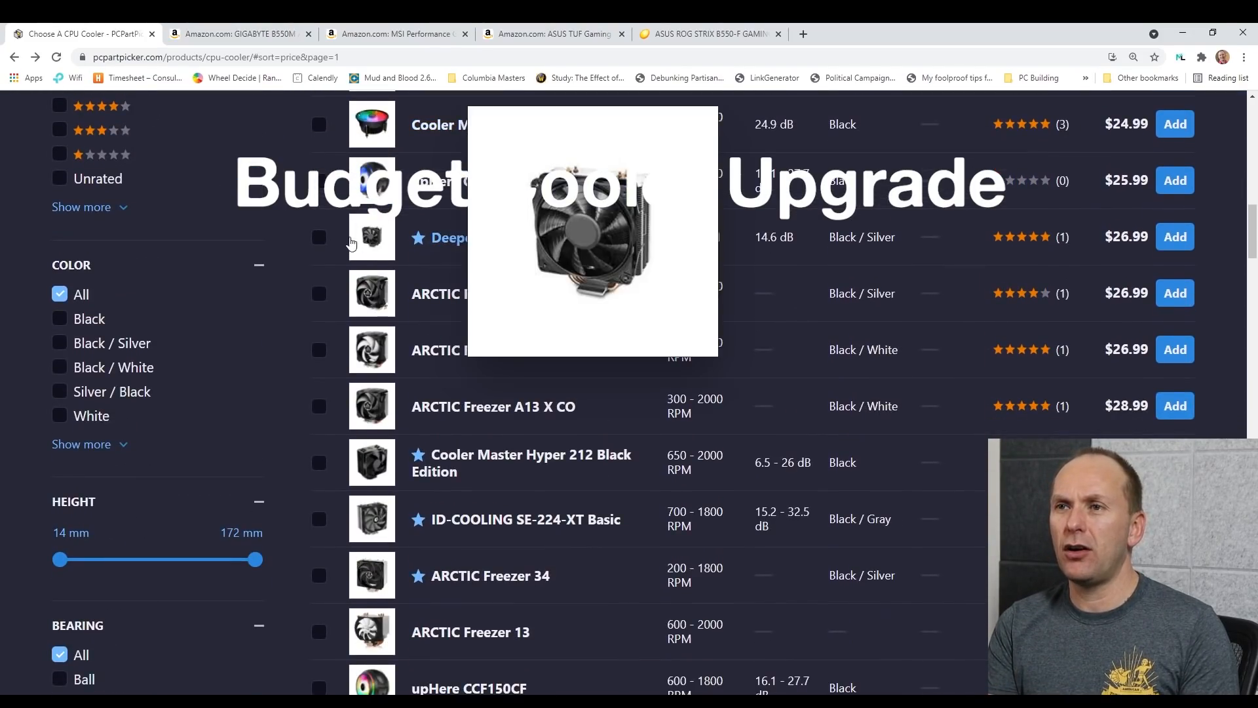
{"action": "mouse_move", "coordinate": [439, 268]}
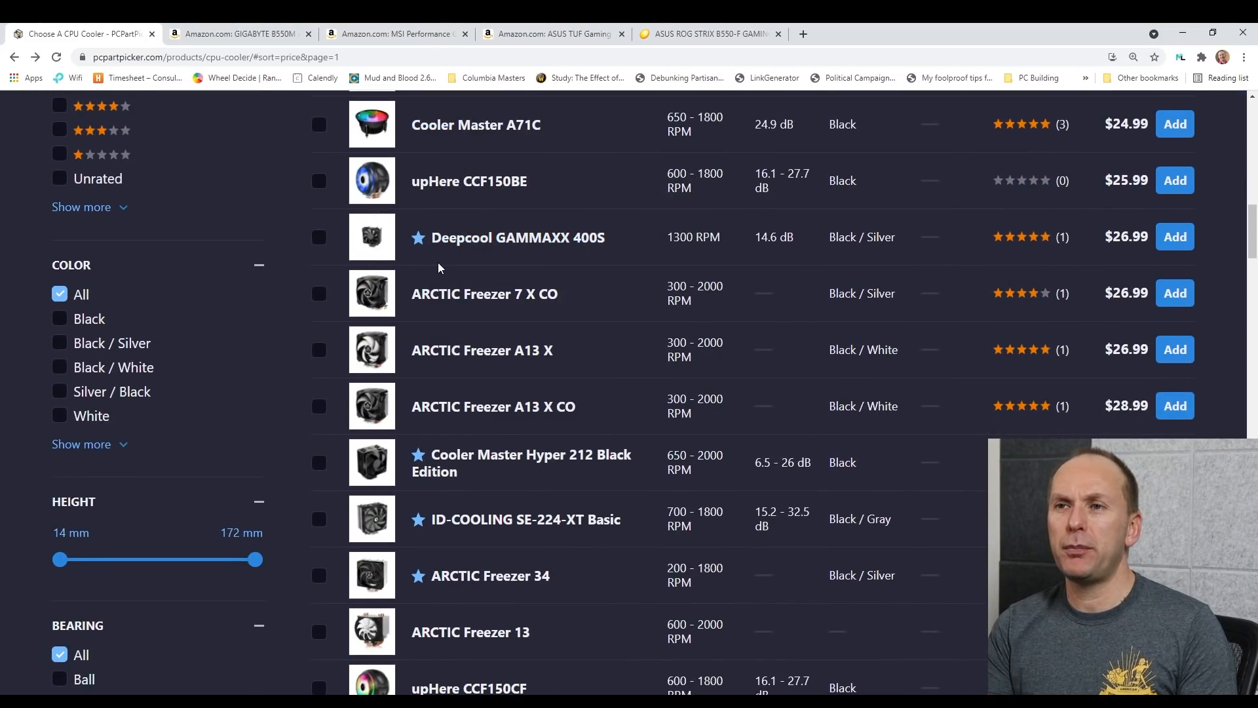
{"action": "scroll", "scroll_direction": "down", "scroll_amount": 3}
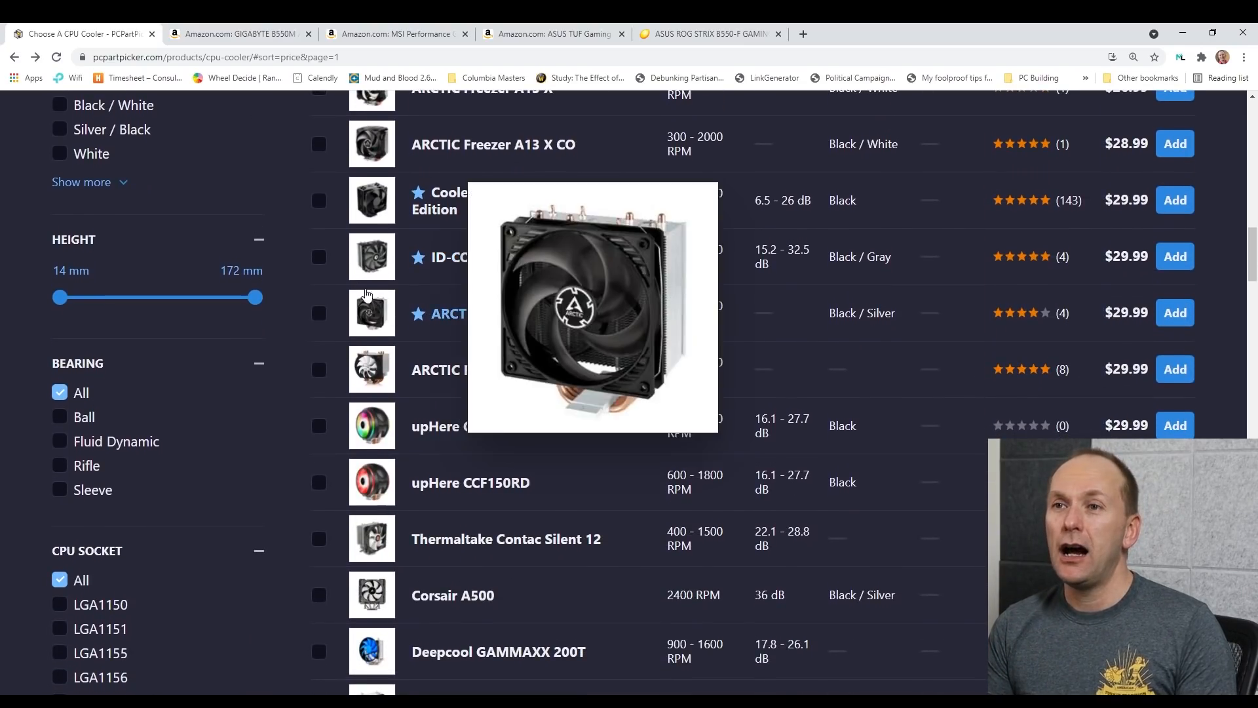
{"action": "mouse_move", "coordinate": [581, 301]}
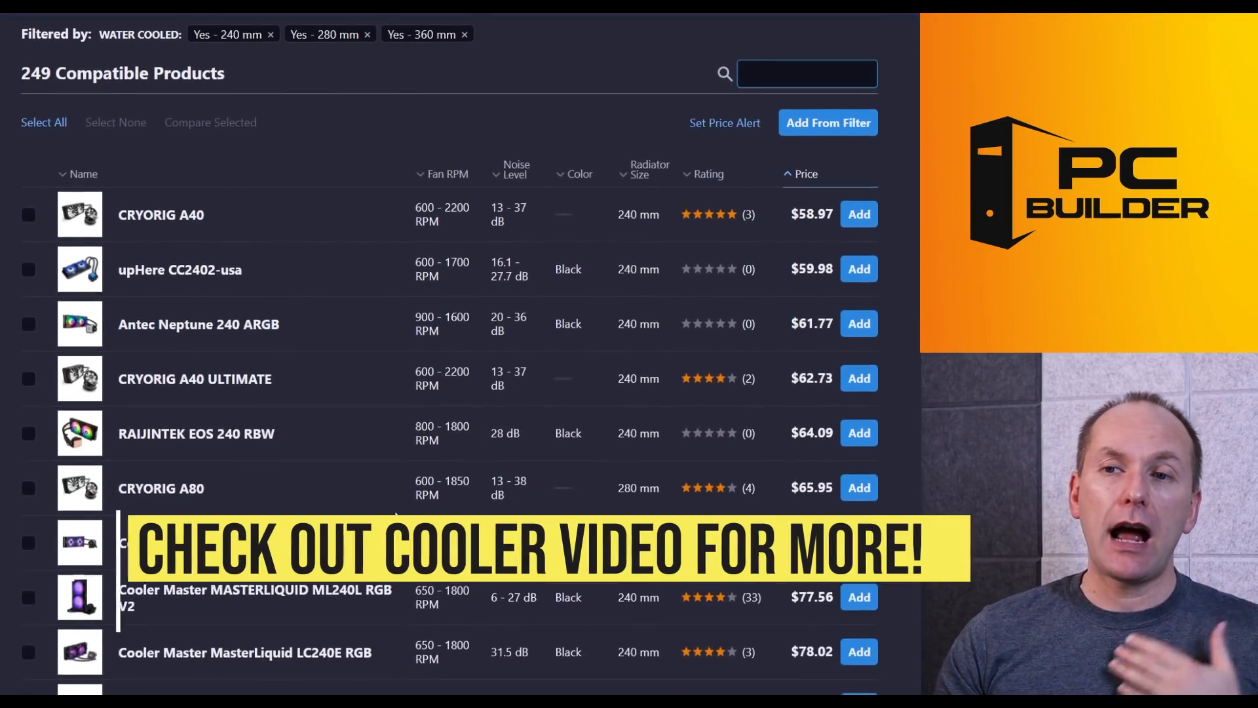
- Scroll the price-sorted water-cooled coolers, from the $58.97 CRYORIG A40 to about $89.99
{"action": "scroll", "scroll_direction": "down", "scroll_amount": 3}
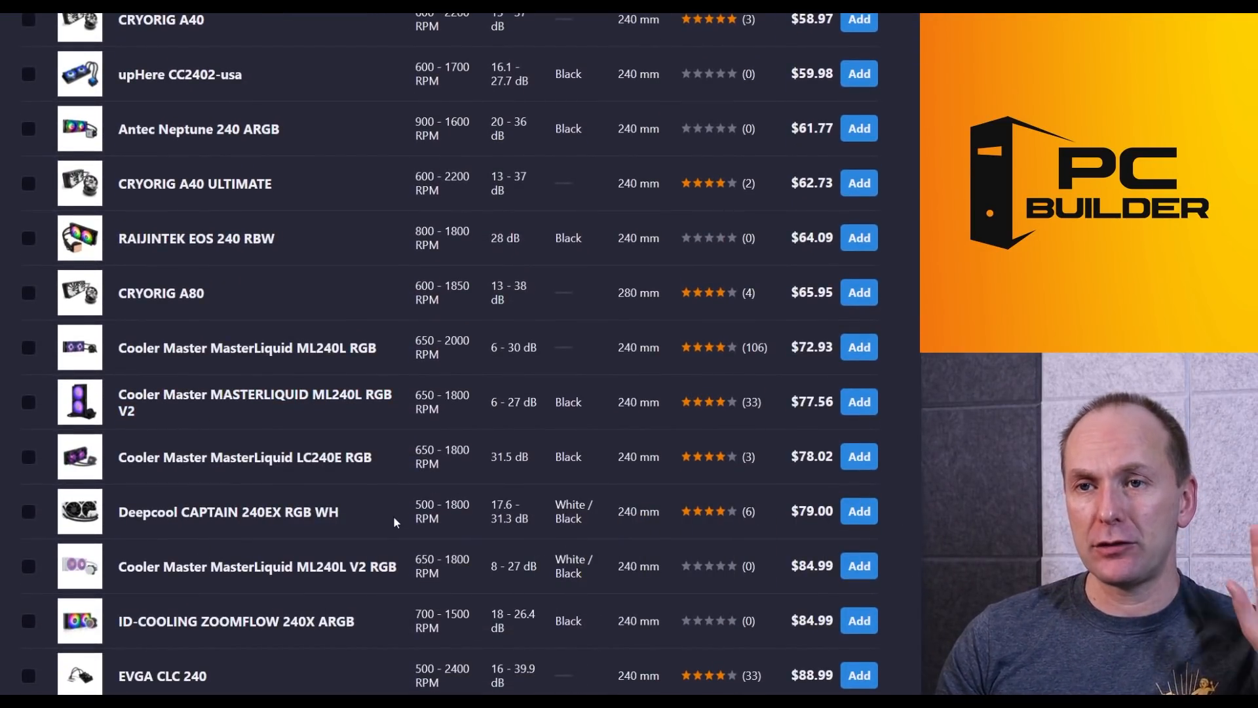
{"action": "scroll", "scroll_direction": "down", "scroll_amount": 3}
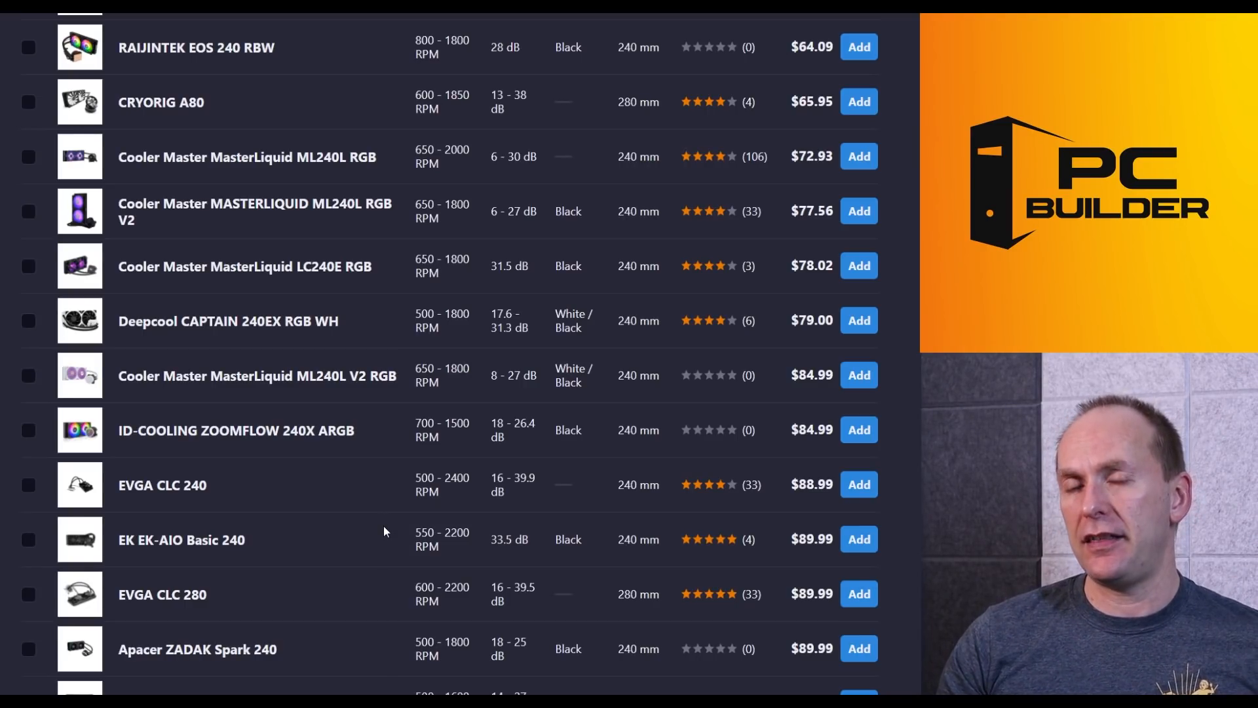
{"action": "mouse_move", "coordinate": [236, 430]}
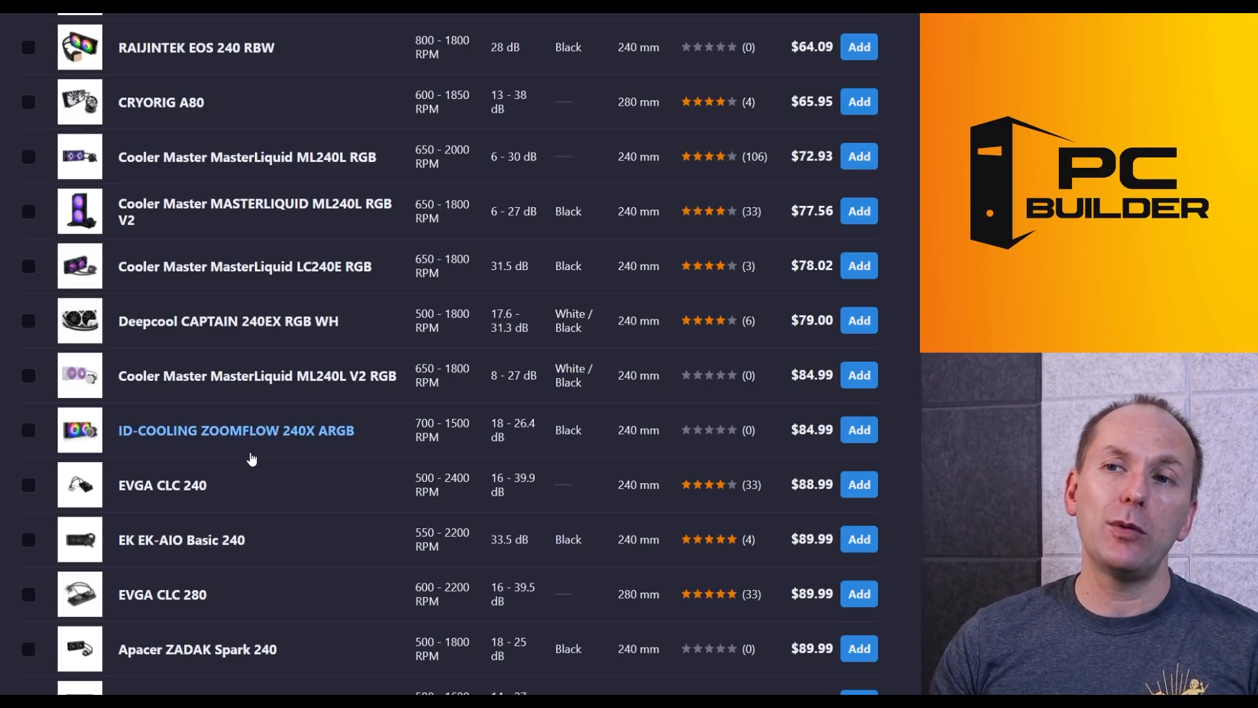
{"action": "mouse_move", "coordinate": [200, 436]}
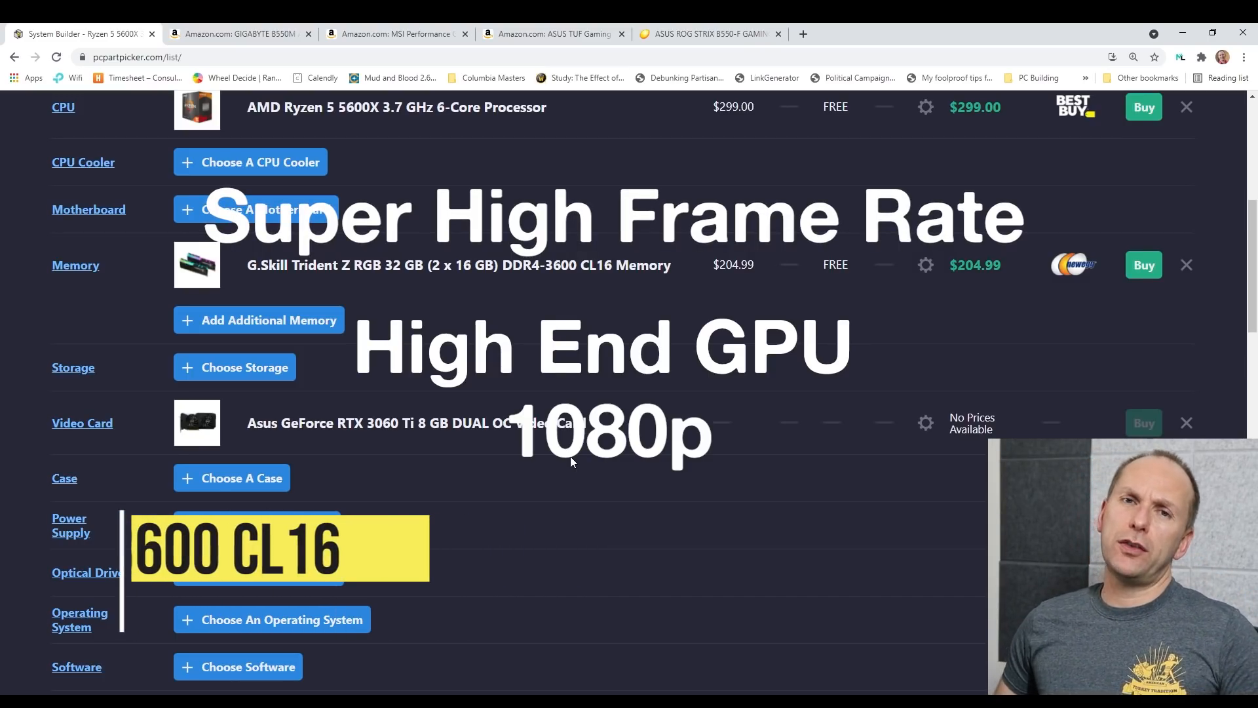
- Open the memory choices and limit them to CAS latency 16 or lower and at least 3600 speed
{"action": "left_click", "coordinate": [75, 265]}
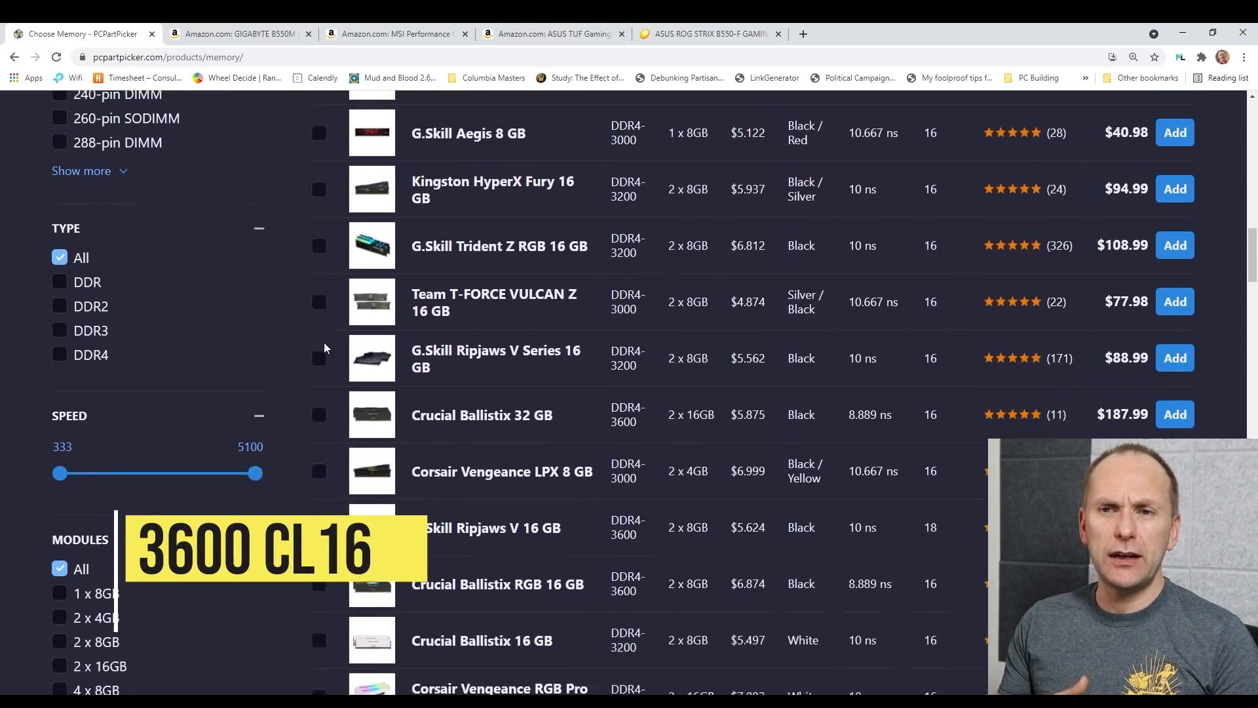
{"action": "scroll", "scroll_direction": "down", "scroll_amount": 3}
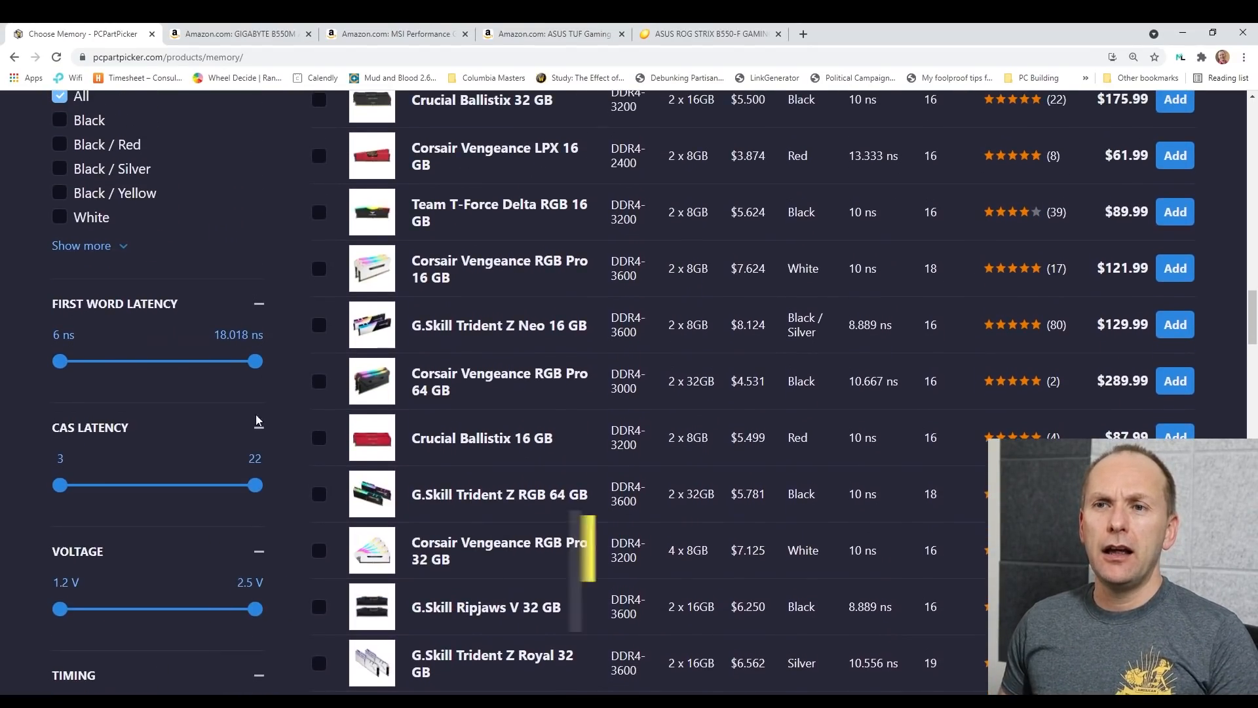
{"action": "left_click", "coordinate": [244, 458]}
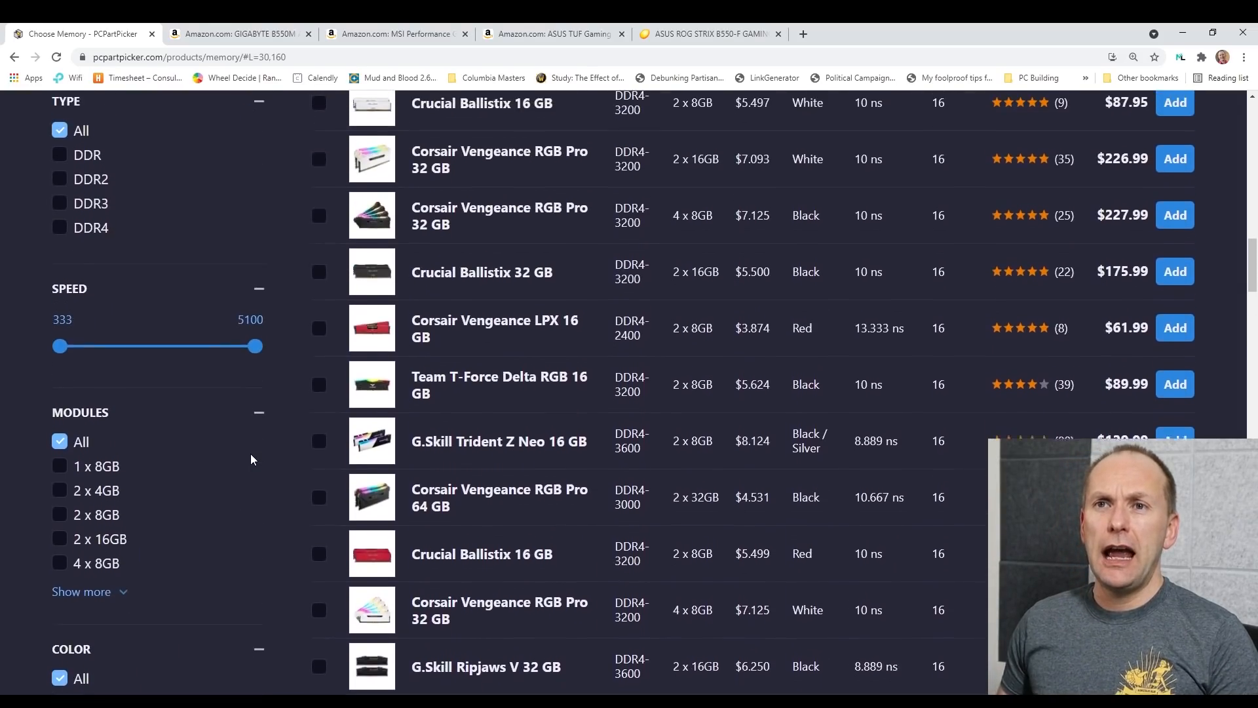
{"action": "left_click", "coordinate": [63, 319]}
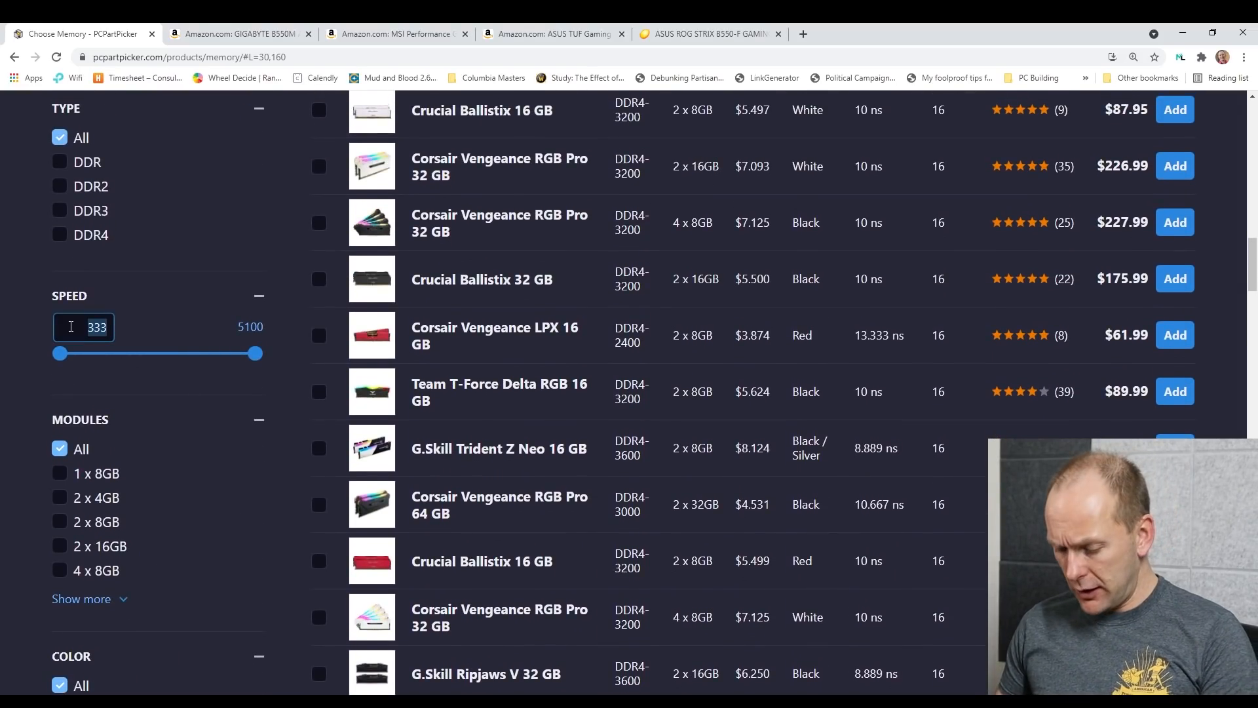
{"action": "left_click_drag", "start_coordinate": [54, 353], "coordinate": [183, 353]}
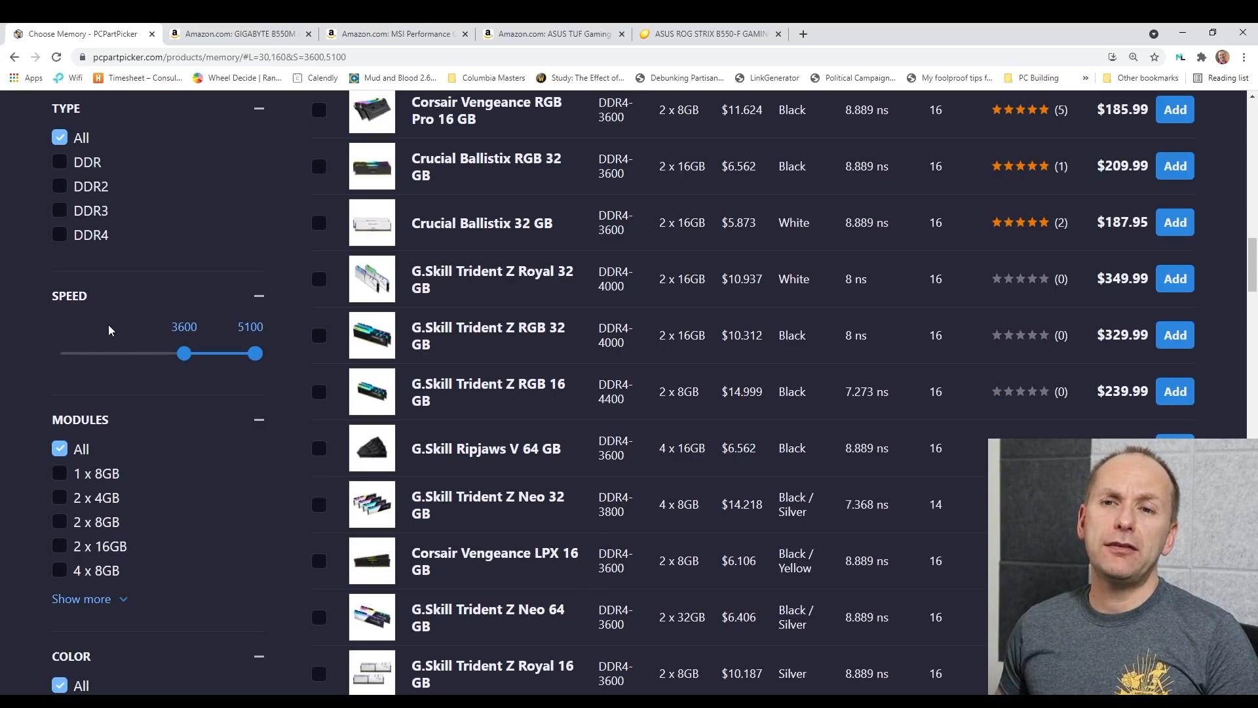
{"action": "scroll", "scroll_direction": "down", "scroll_amount": 3}
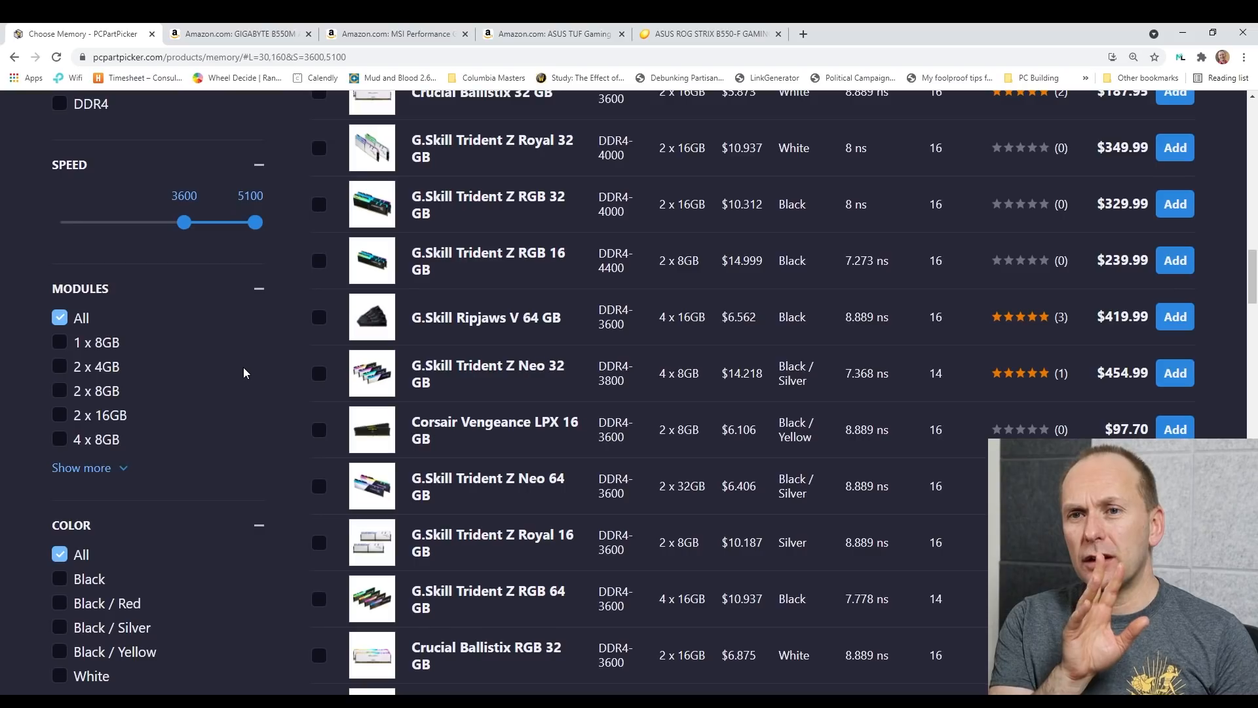
{"action": "mouse_move", "coordinate": [242, 362]}
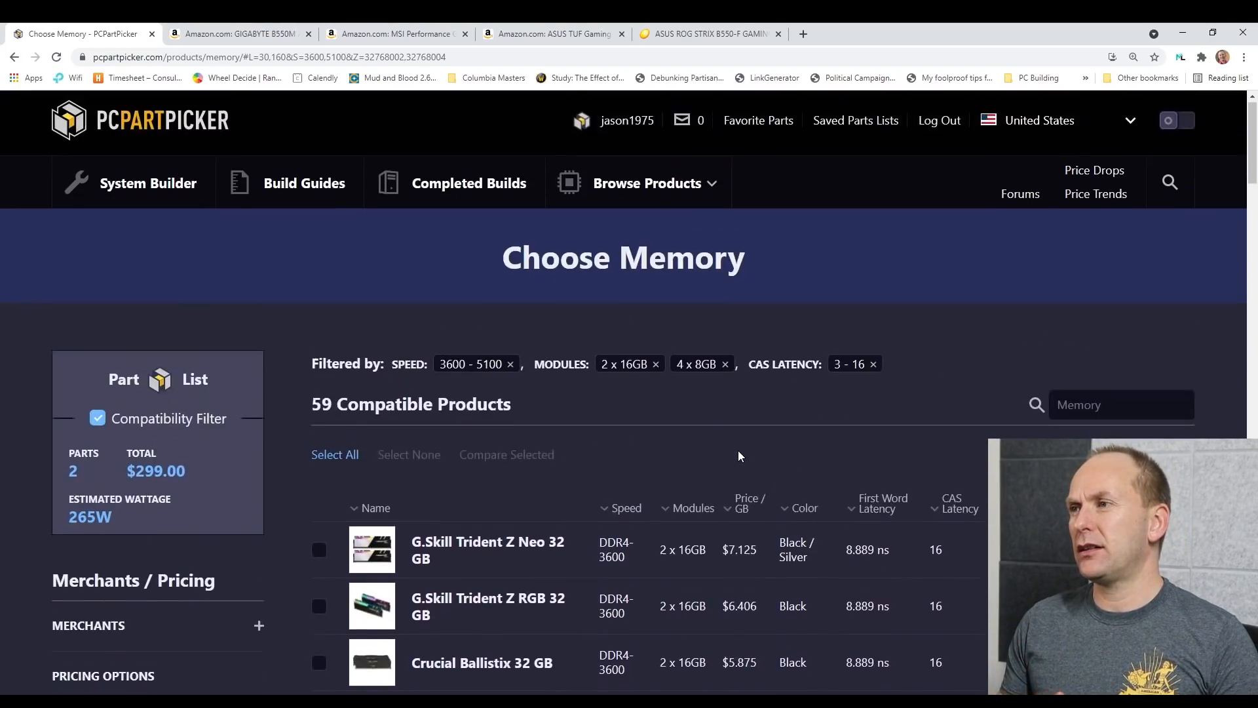
- Sort the filtered memory kits by price and scroll through them
{"action": "left_click", "coordinate": [1118, 383]}
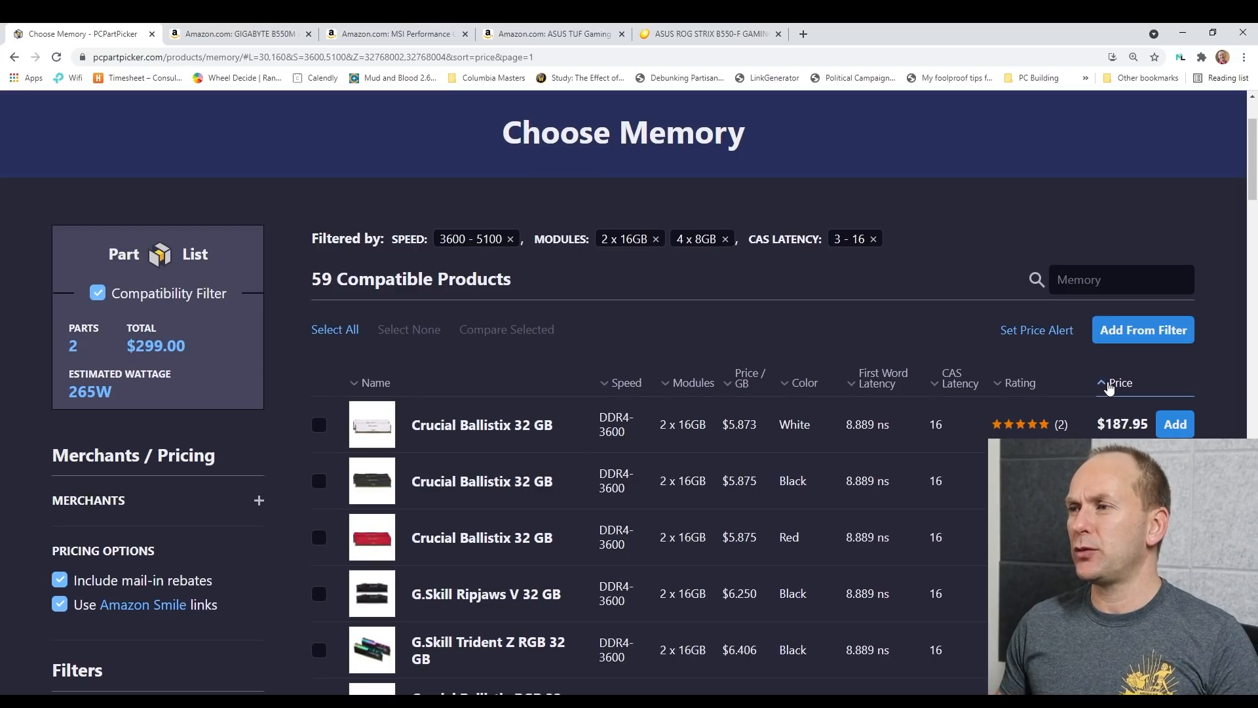
{"action": "scroll", "scroll_direction": "down", "scroll_amount": 3}
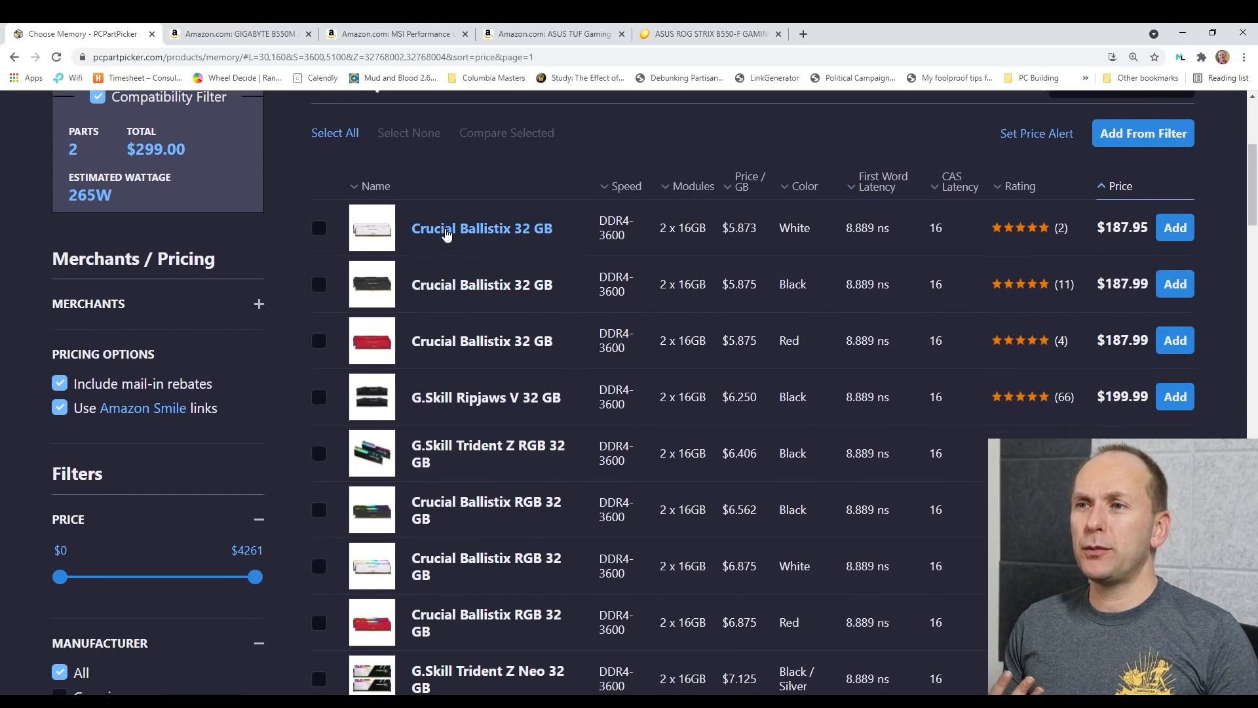
{"action": "mouse_move", "coordinate": [372, 249]}
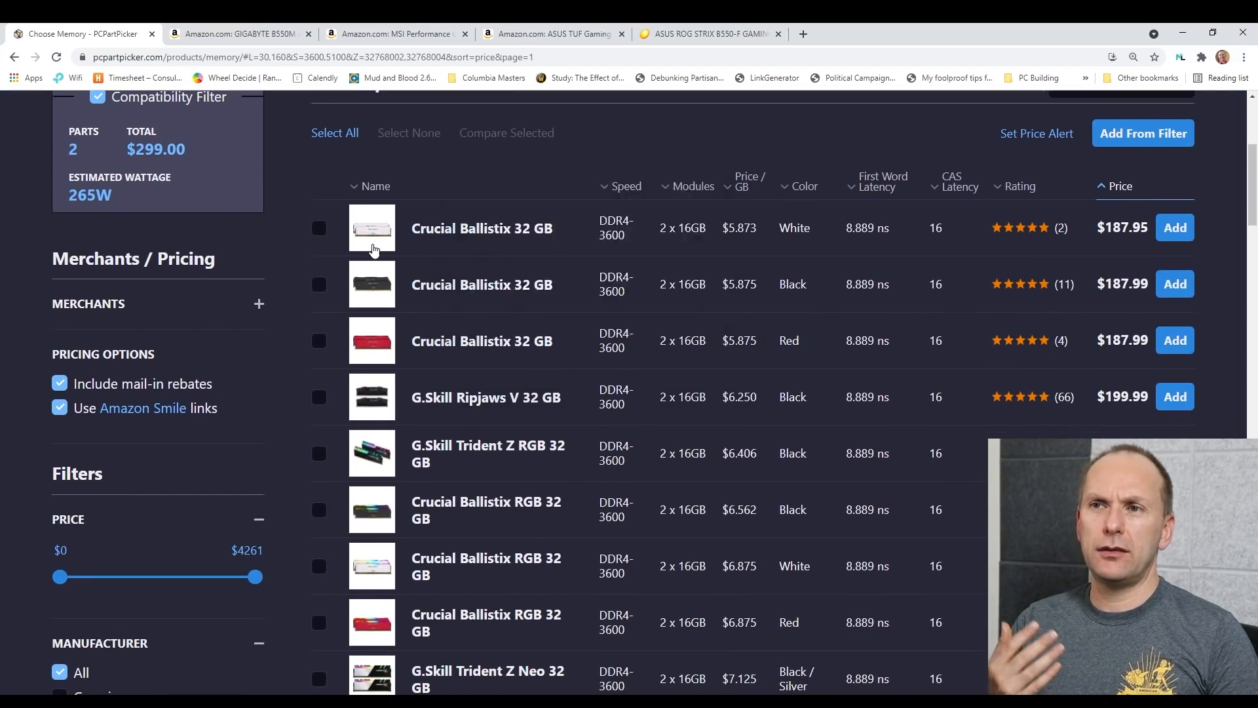
{"action": "mouse_move", "coordinate": [371, 340]}
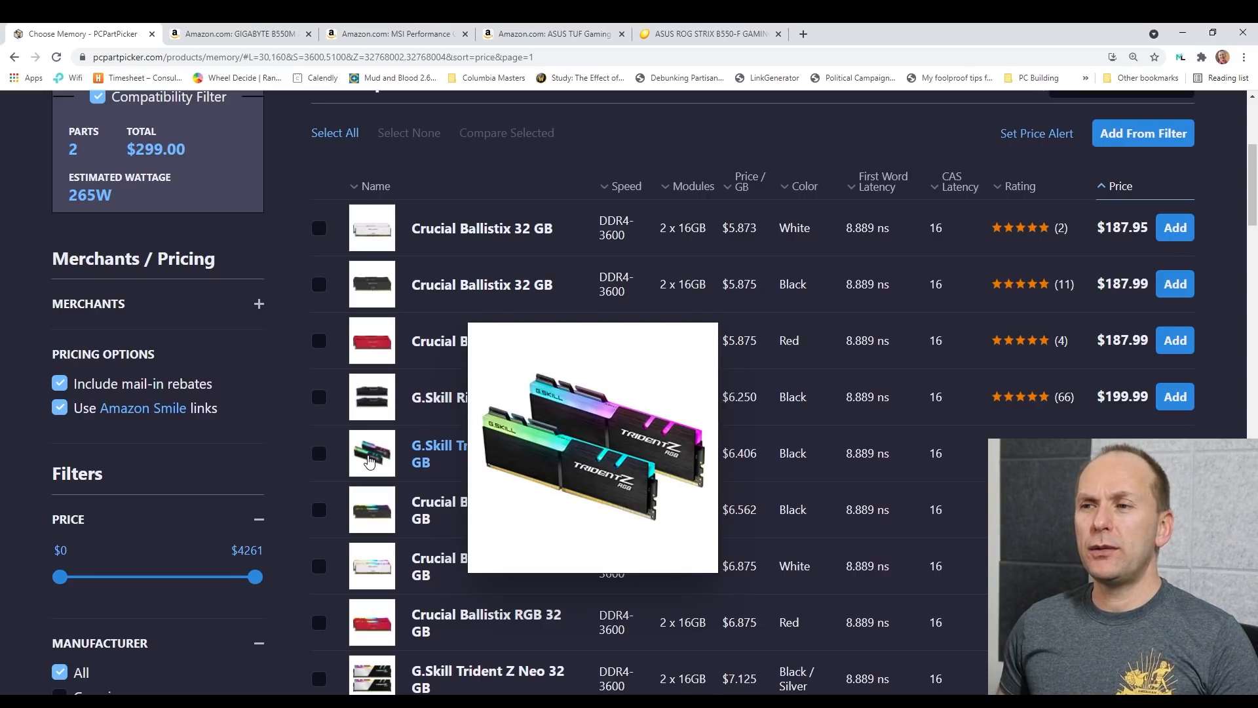
{"action": "mouse_move", "coordinate": [392, 466]}
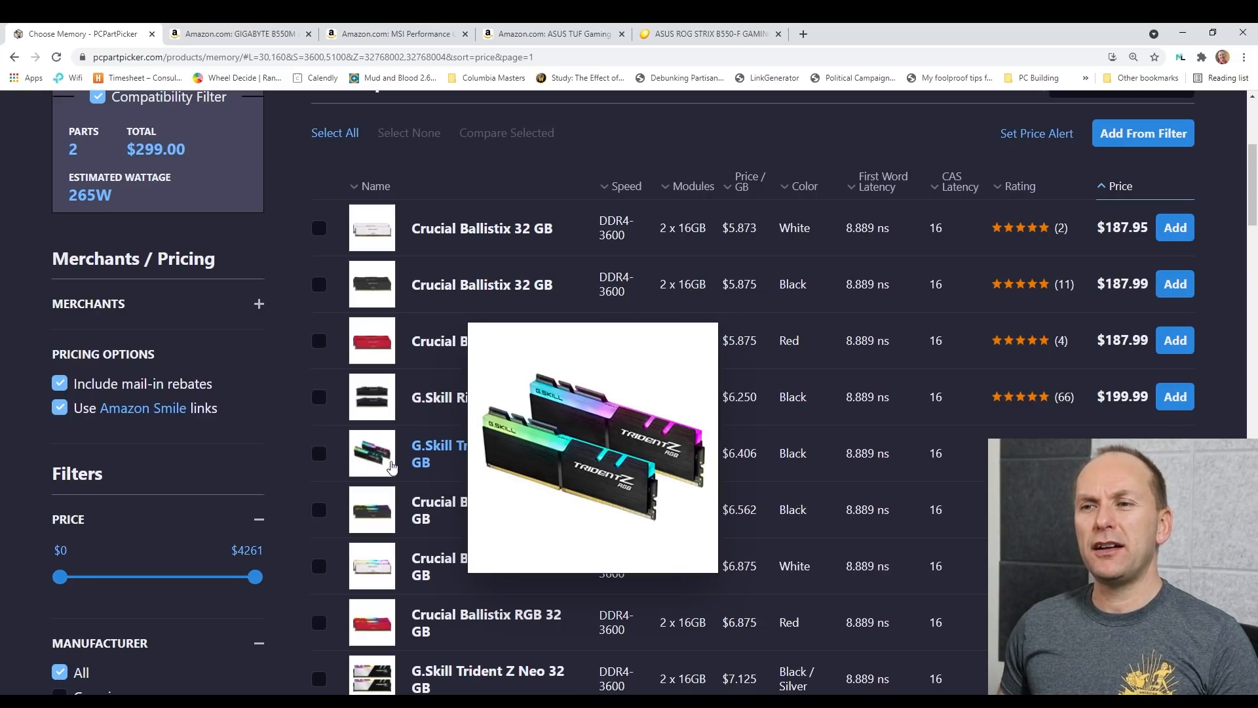
{"action": "scroll", "scroll_direction": "down", "scroll_amount": 3}
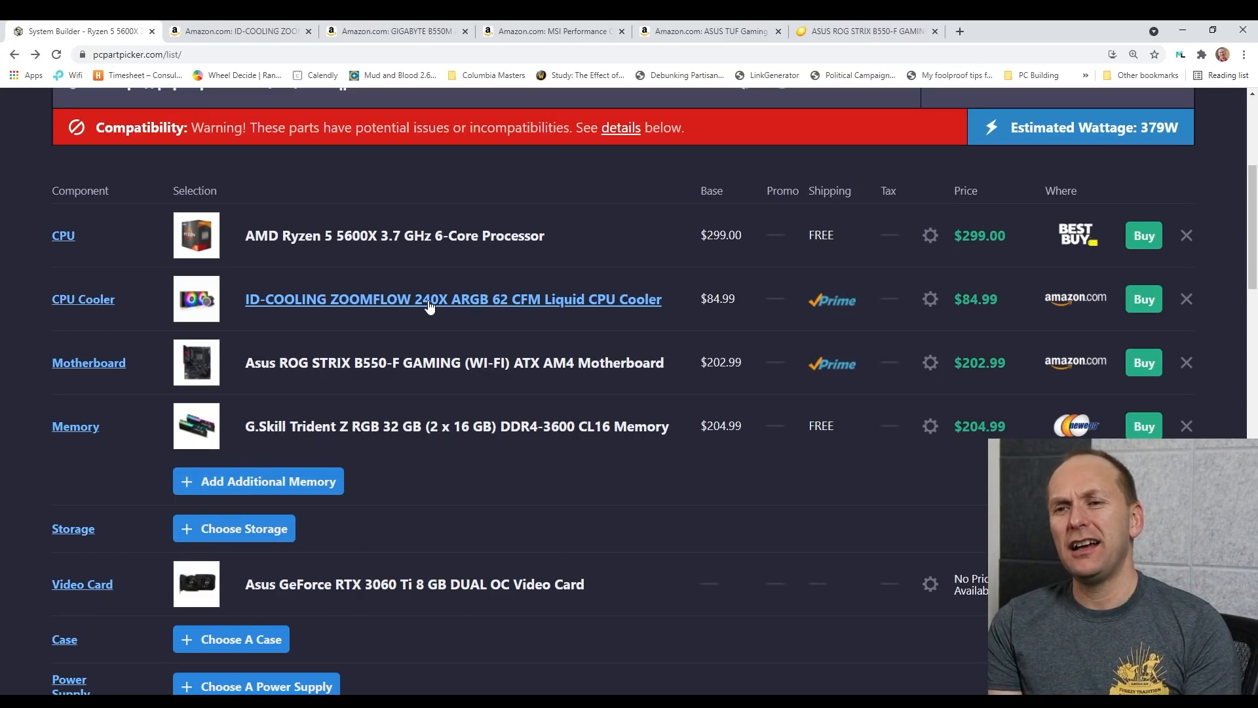
{"action": "scroll", "scroll_direction": "down", "scroll_amount": 3}
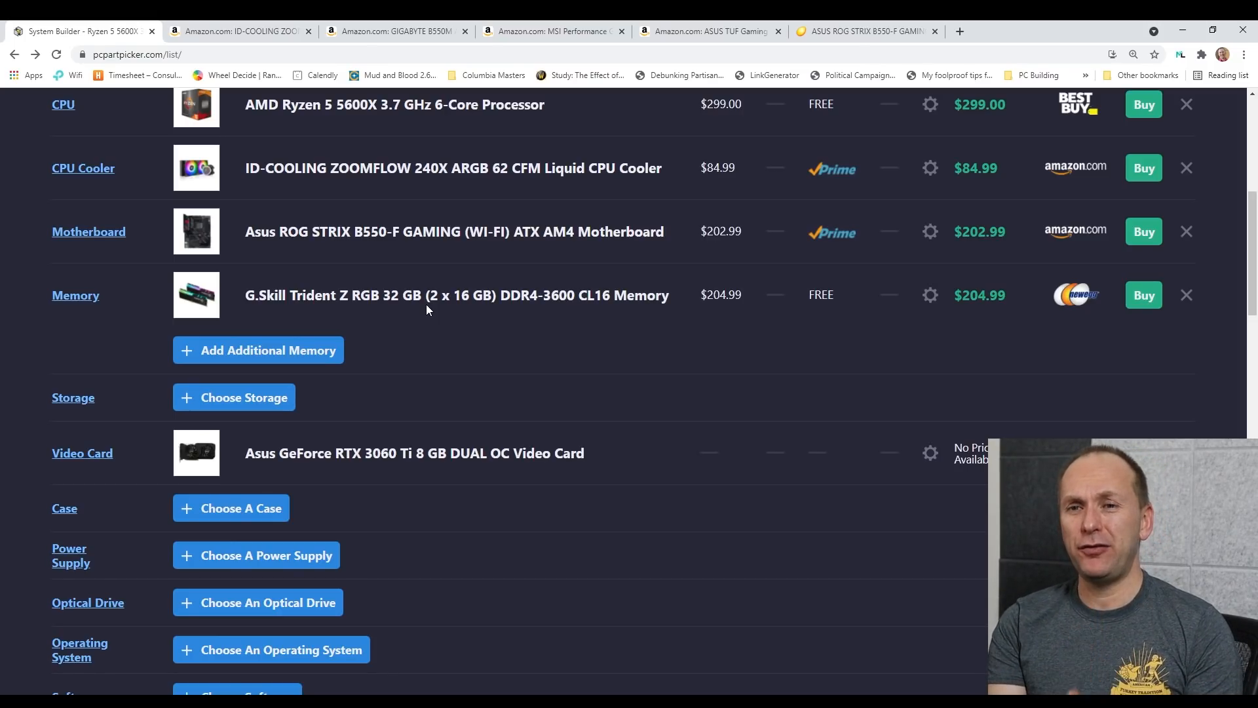
{"action": "mouse_move", "coordinate": [289, 397]}
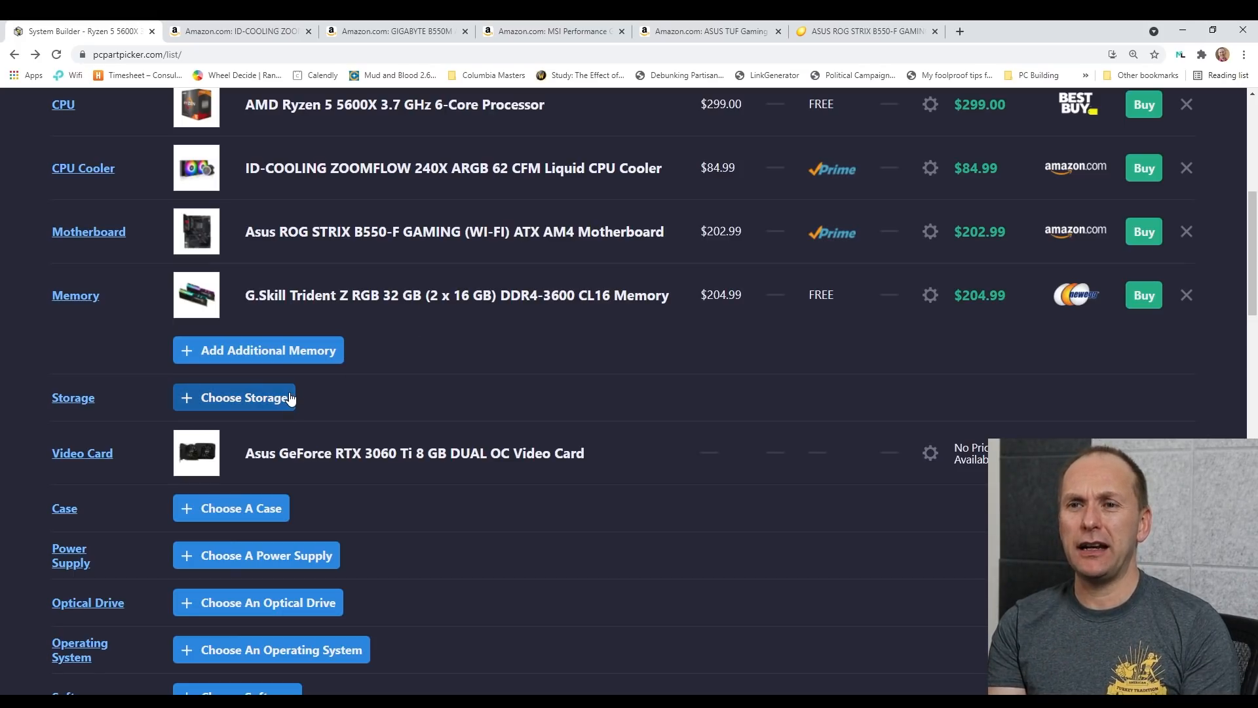
- Open the storage choices and raise the minimum capacity to 900 GB
{"action": "left_click", "coordinate": [242, 396]}
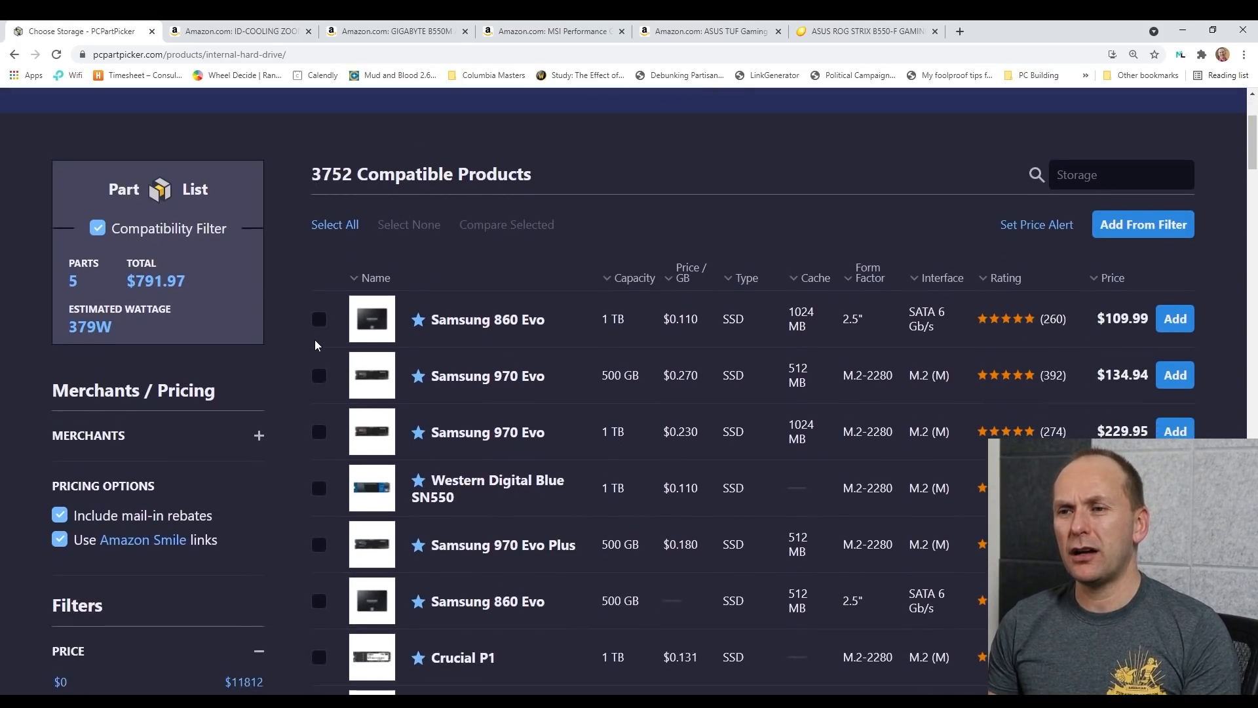
{"action": "scroll", "scroll_direction": "down", "scroll_amount": 3}
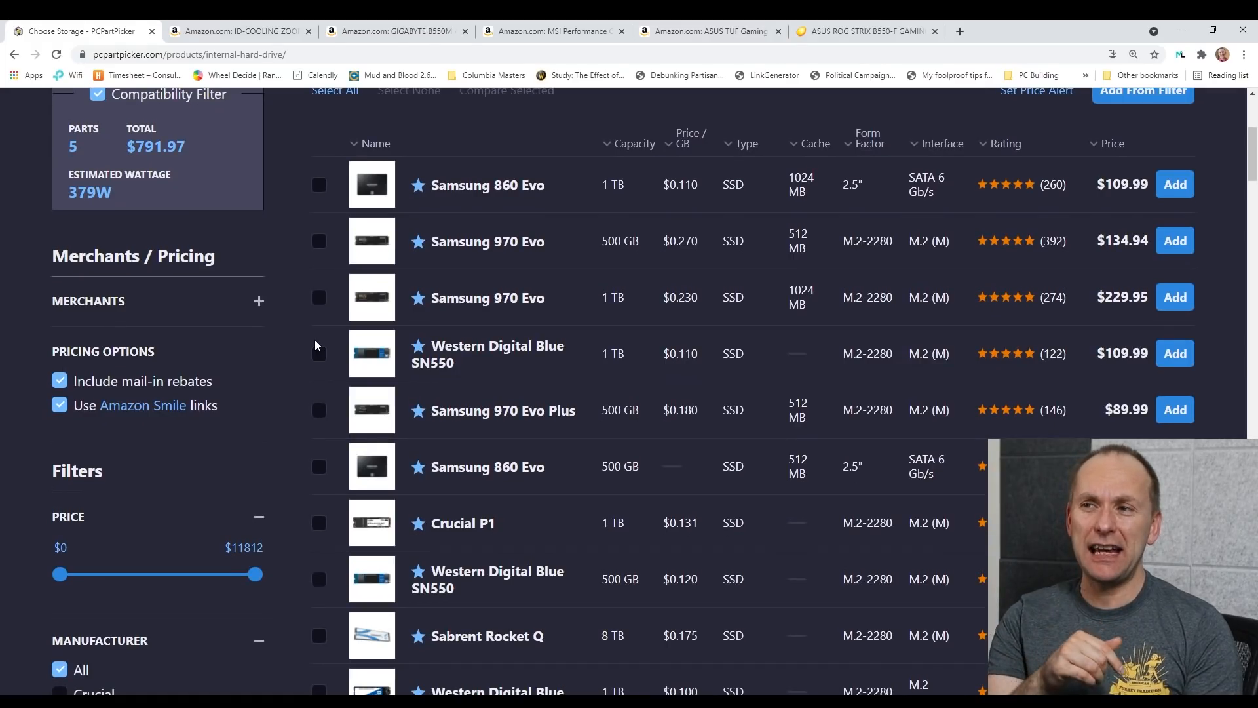
{"action": "scroll", "scroll_direction": "down", "scroll_amount": 3}
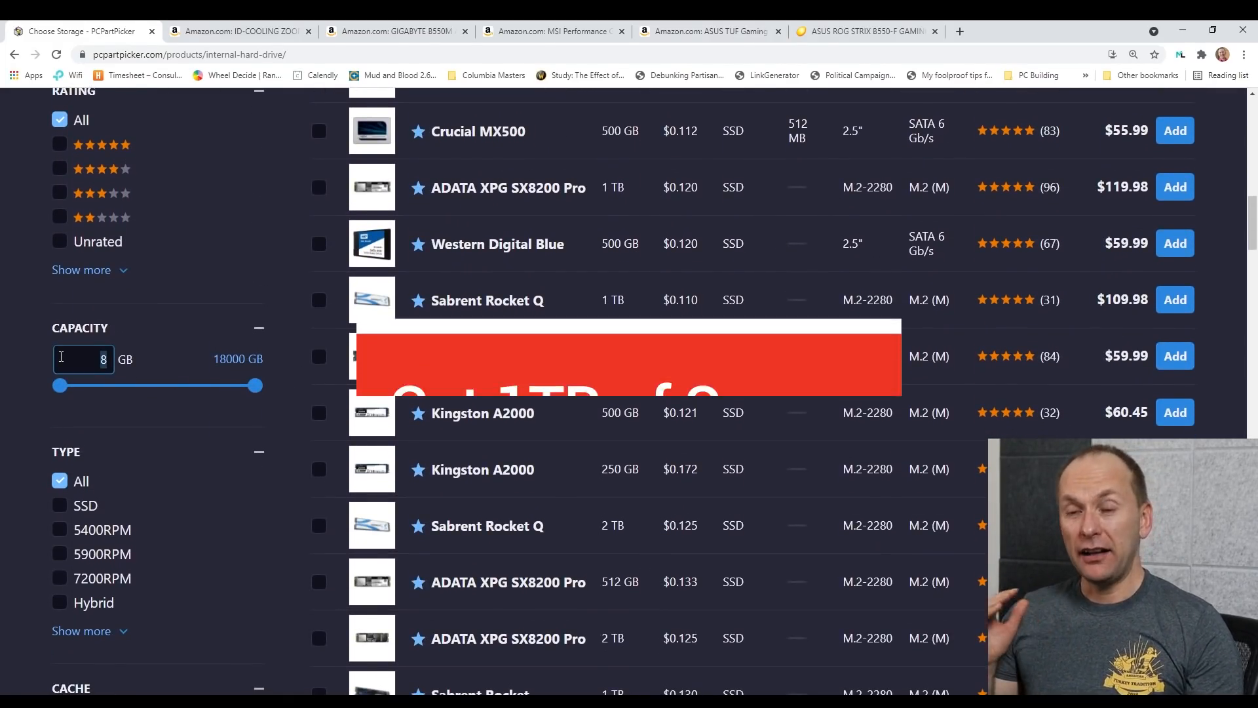
{"action": "left_click_drag", "start_coordinate": [55, 385], "coordinate": [178, 385]}
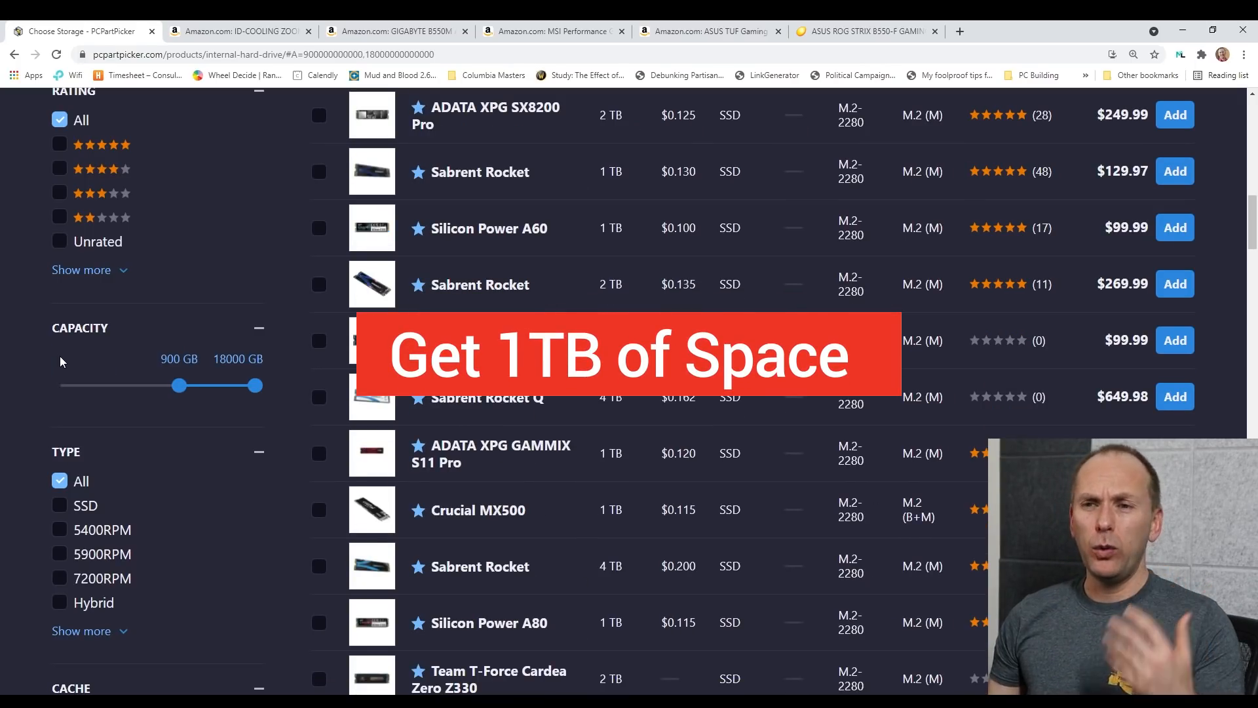
{"action": "mouse_move", "coordinate": [4, 431]}
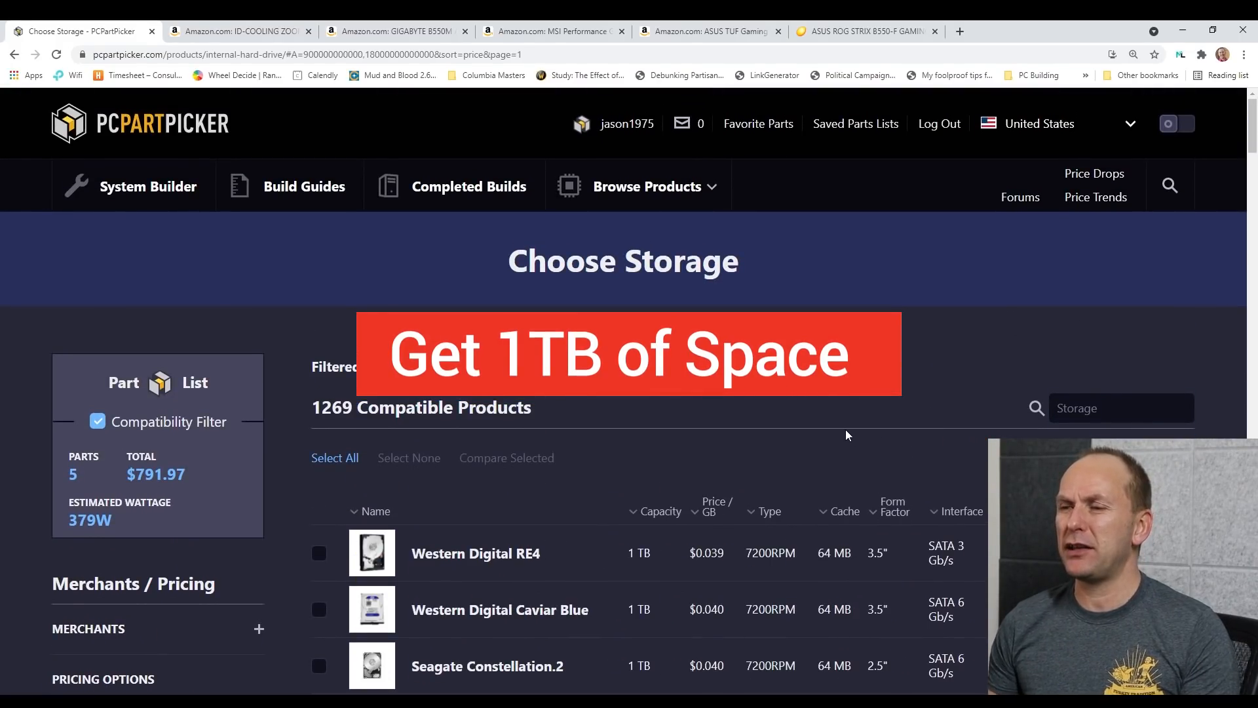
{"action": "scroll", "scroll_direction": "down", "scroll_amount": 3}
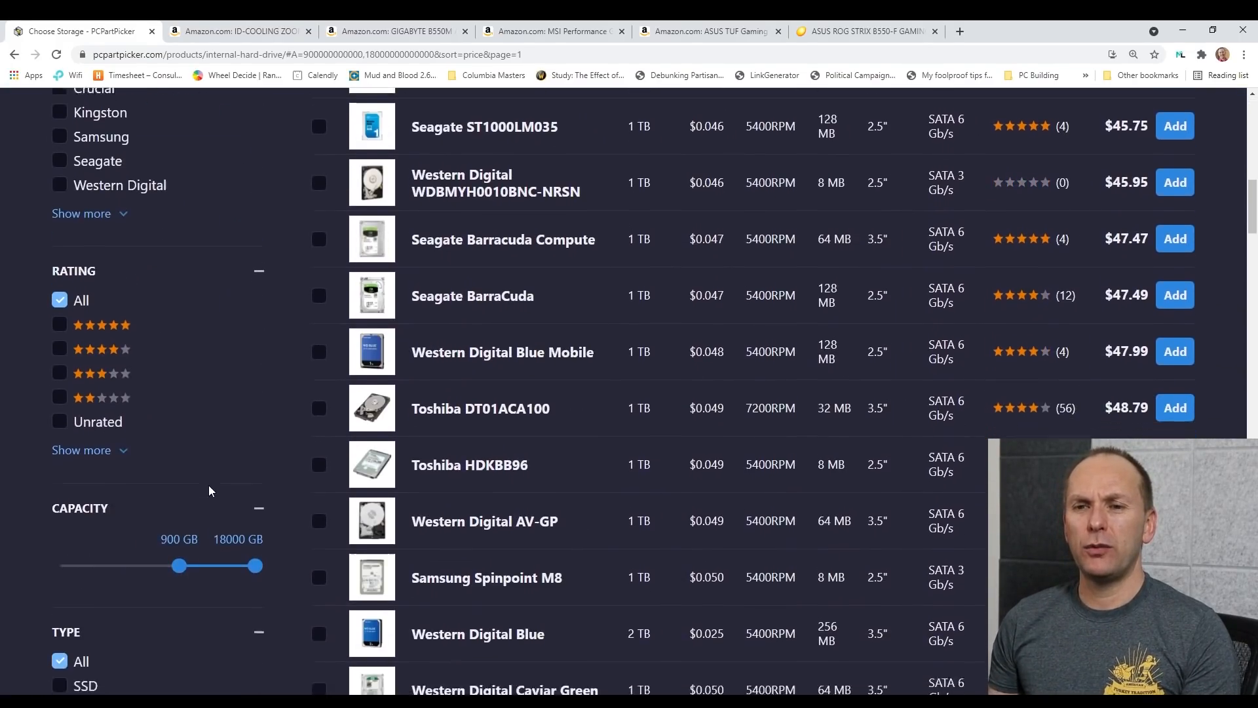
{"action": "scroll", "scroll_direction": "down", "scroll_amount": 3}
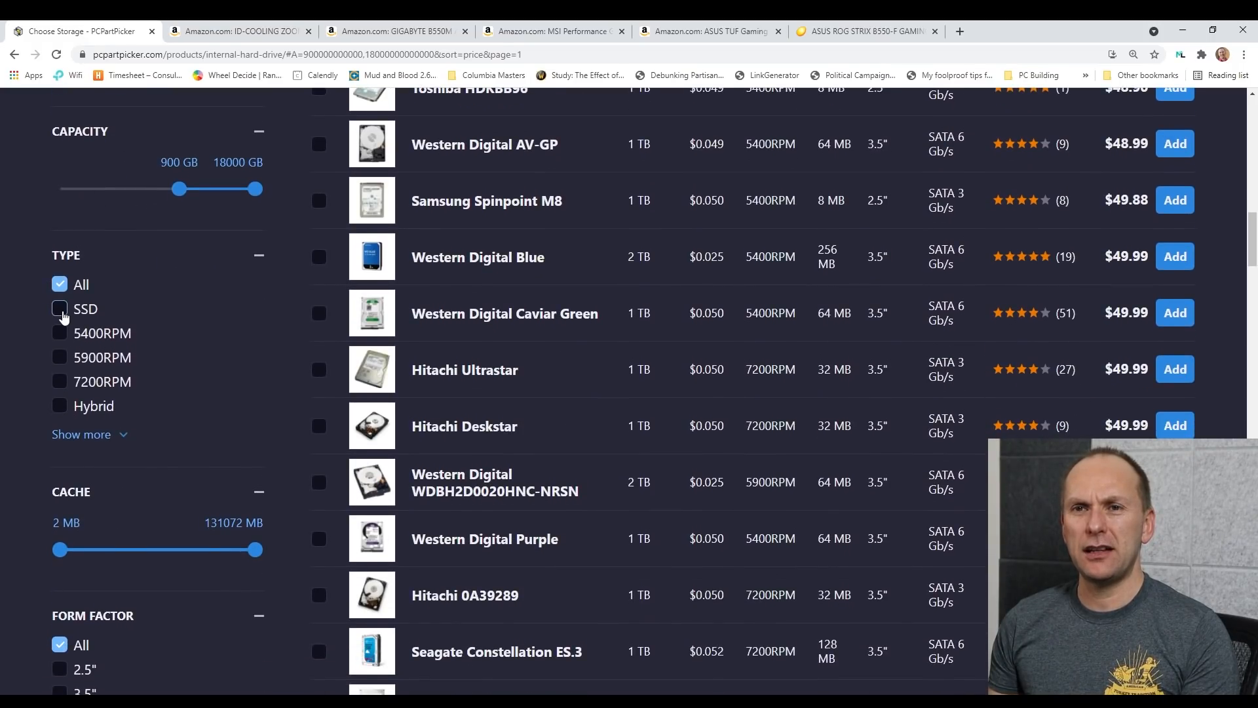
- Limit storage to SSDs and browse results from a $69.00 Samsung to $99.99 WD Blue
{"action": "left_click", "coordinate": [60, 308]}
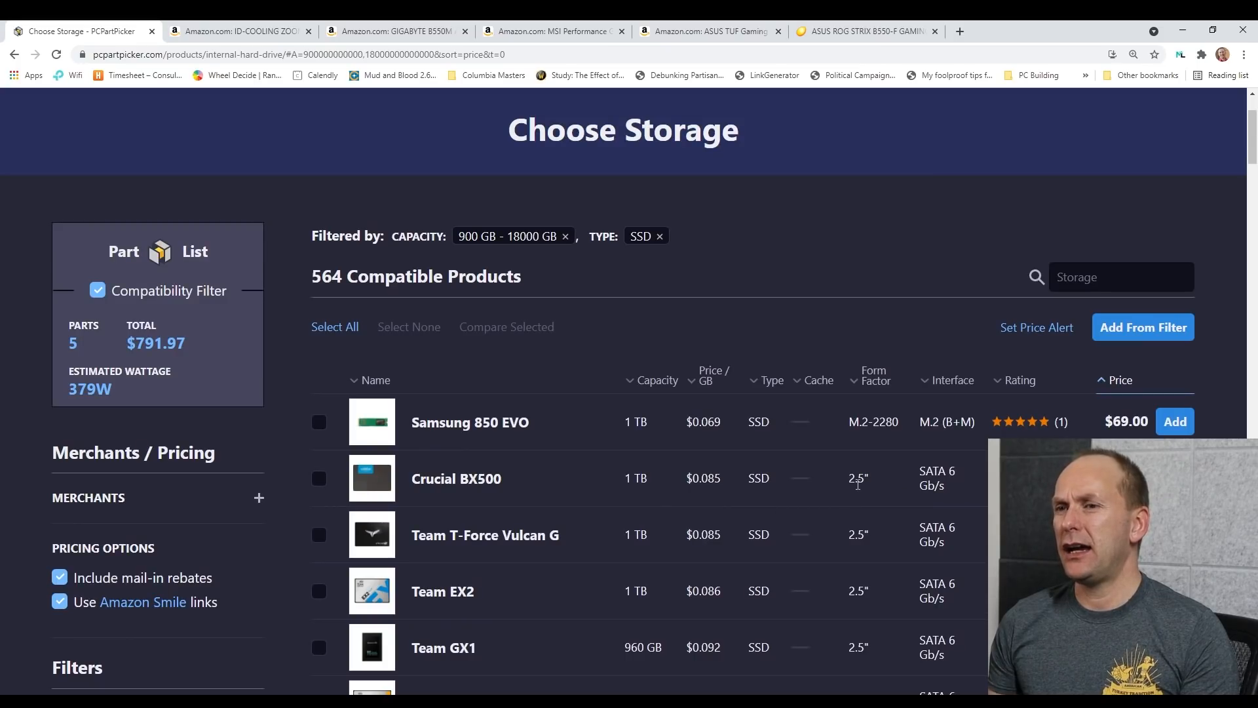
{"action": "scroll", "scroll_direction": "down", "scroll_amount": 3}
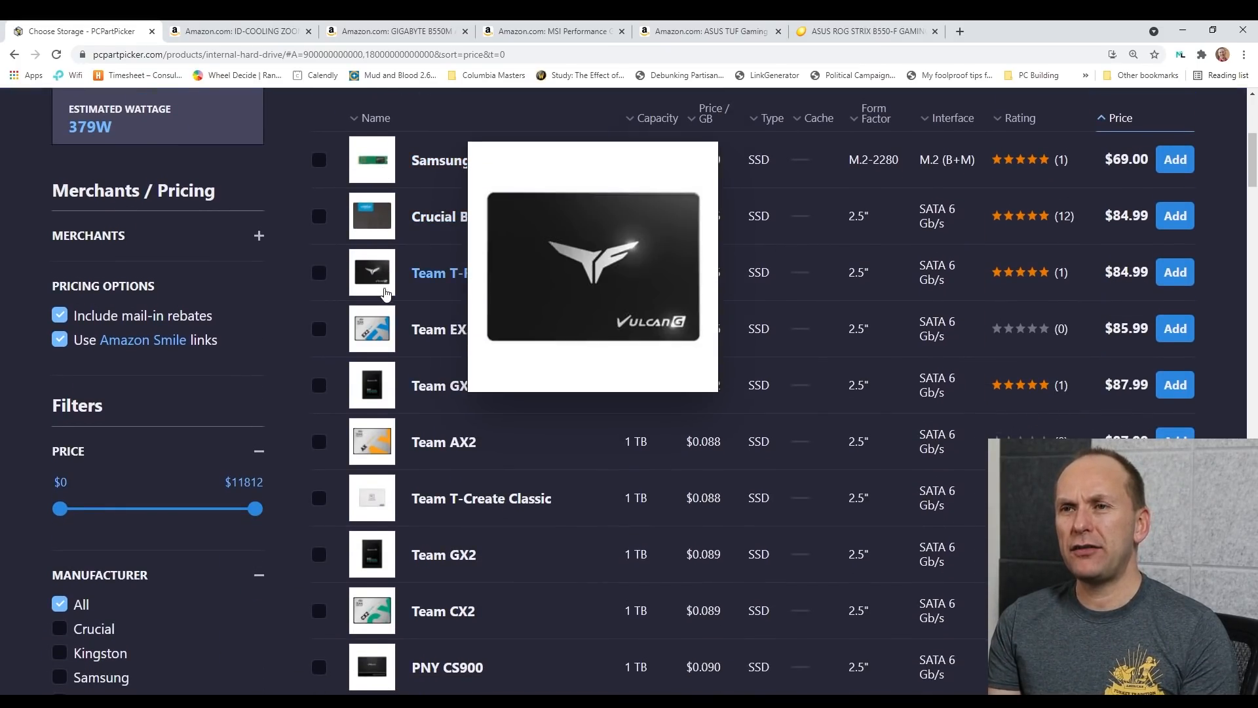
{"action": "mouse_move", "coordinate": [349, 275]}
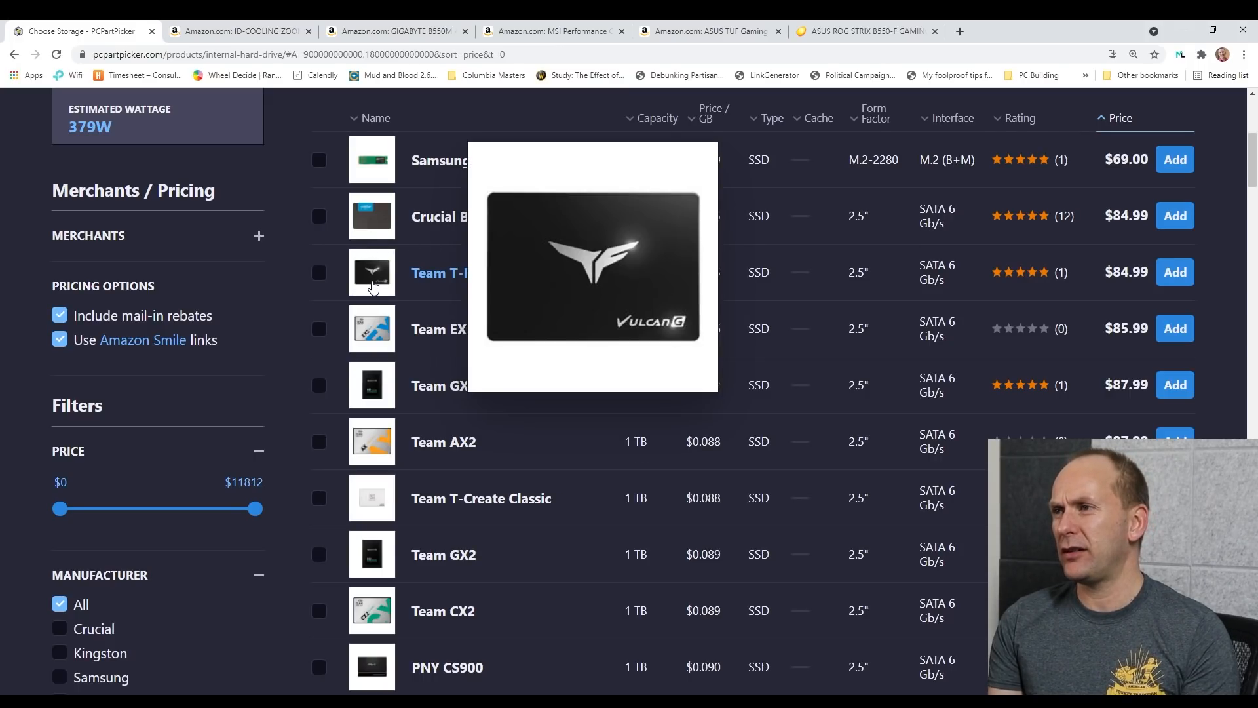
{"action": "scroll", "scroll_direction": "down", "scroll_amount": 3}
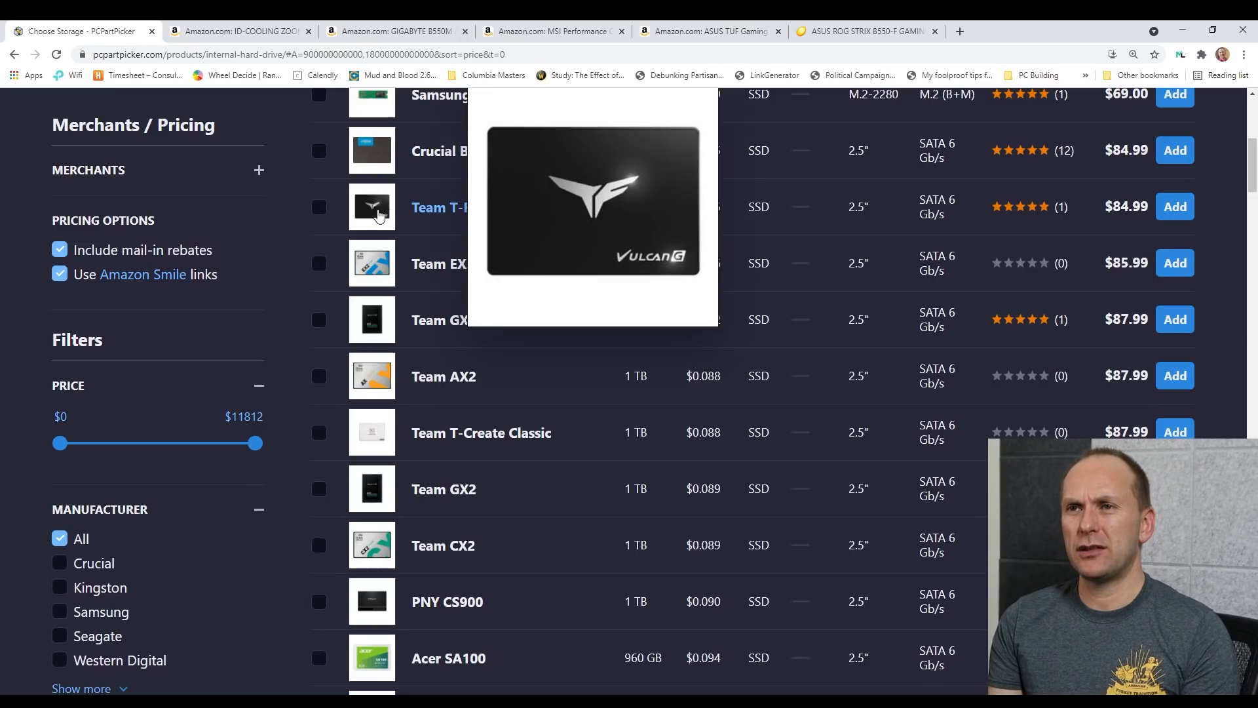
{"action": "scroll", "scroll_direction": "down", "scroll_amount": 3}
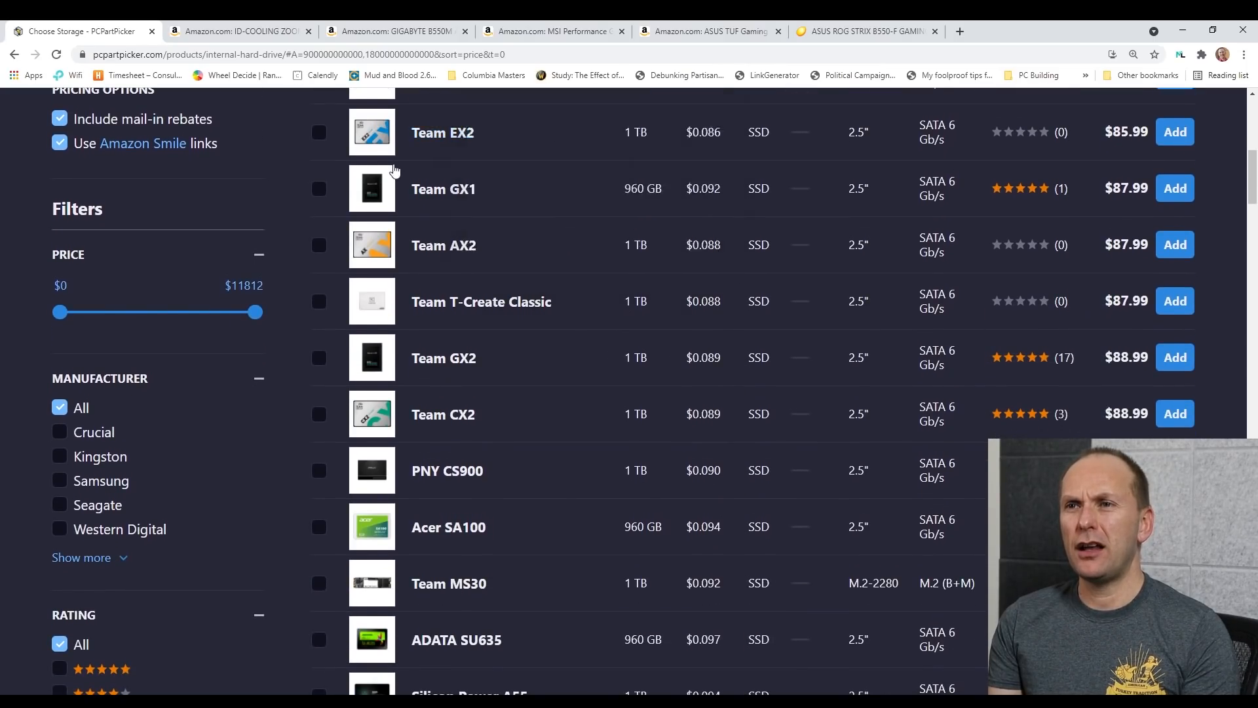
{"action": "mouse_move", "coordinate": [443, 414]}
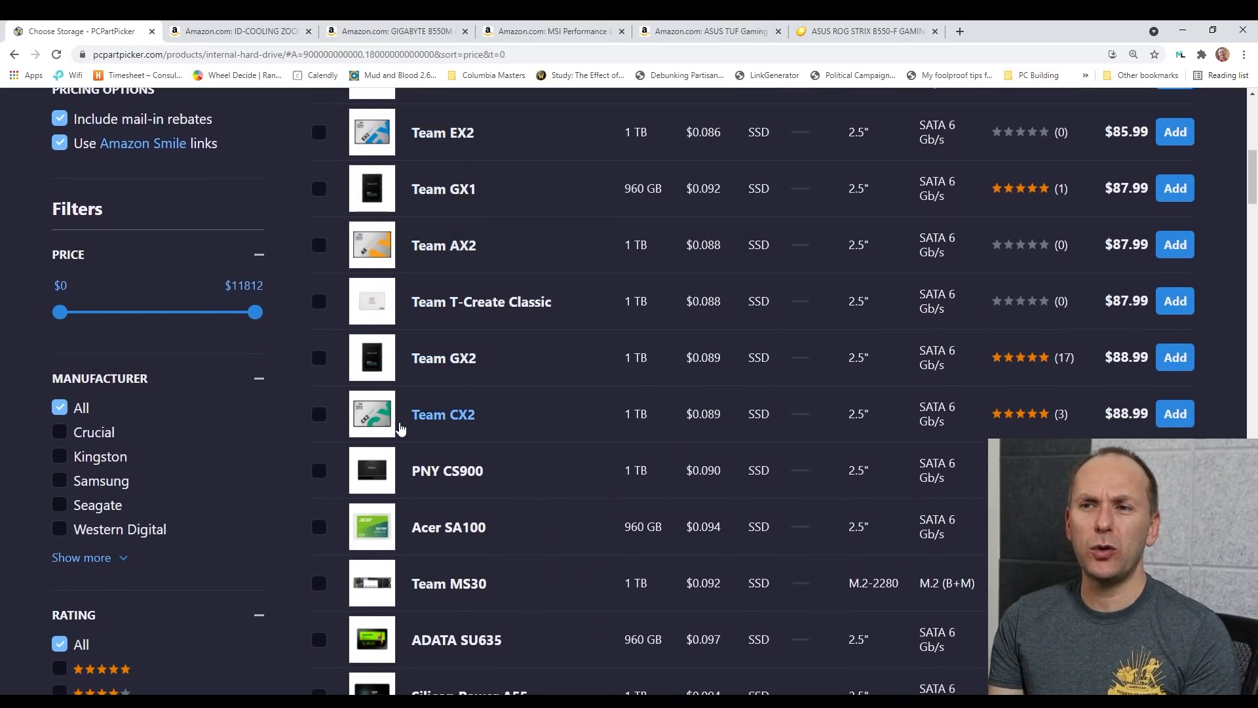
{"action": "scroll", "scroll_direction": "down", "scroll_amount": 3}
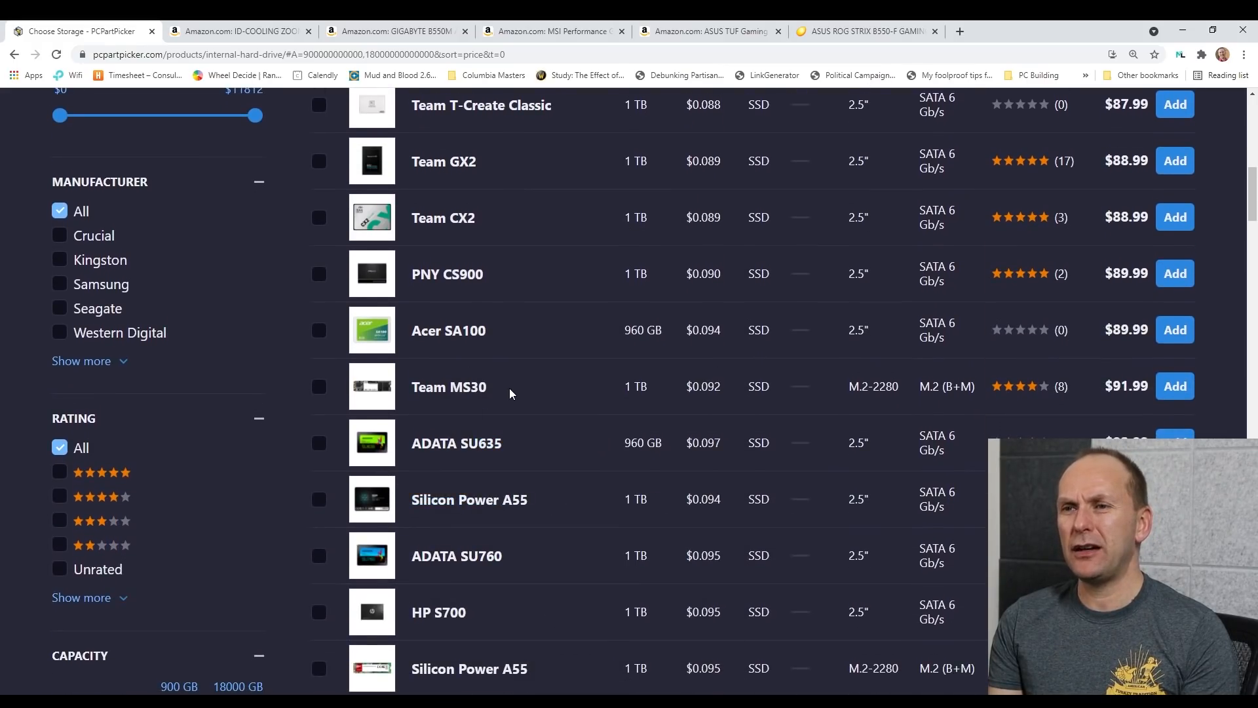
{"action": "scroll", "scroll_direction": "down", "scroll_amount": 3}
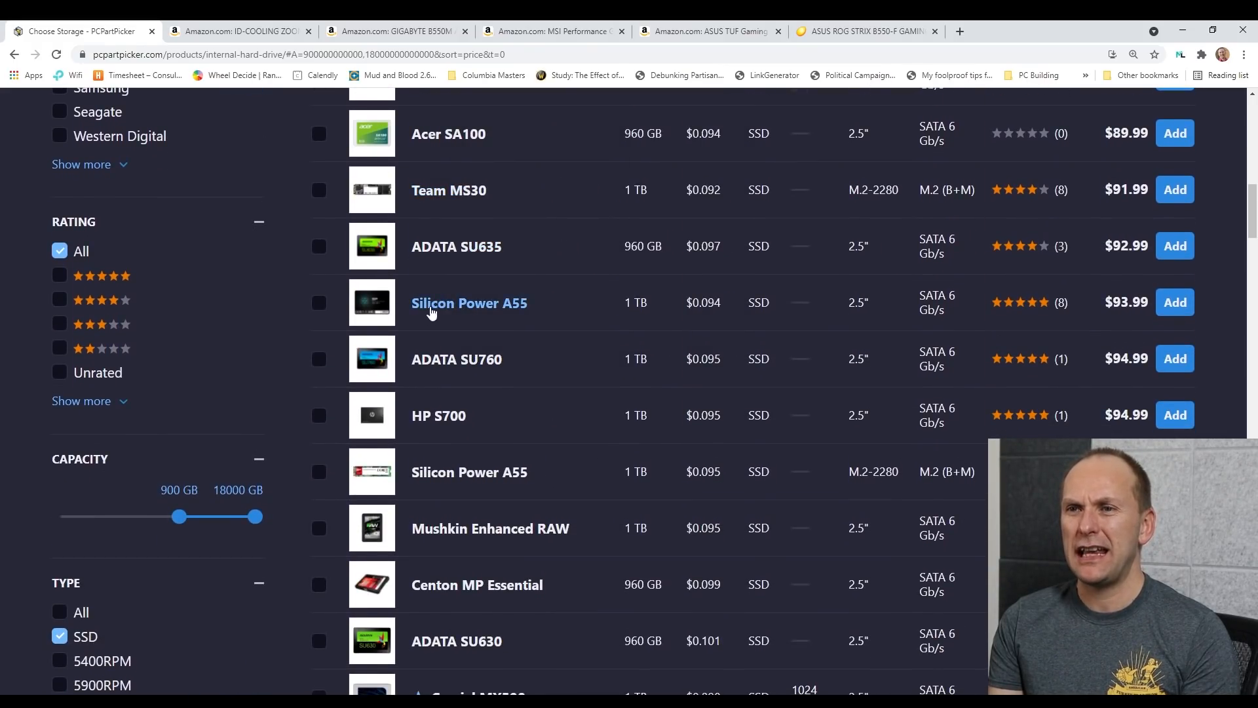
{"action": "scroll", "scroll_direction": "down", "scroll_amount": 3}
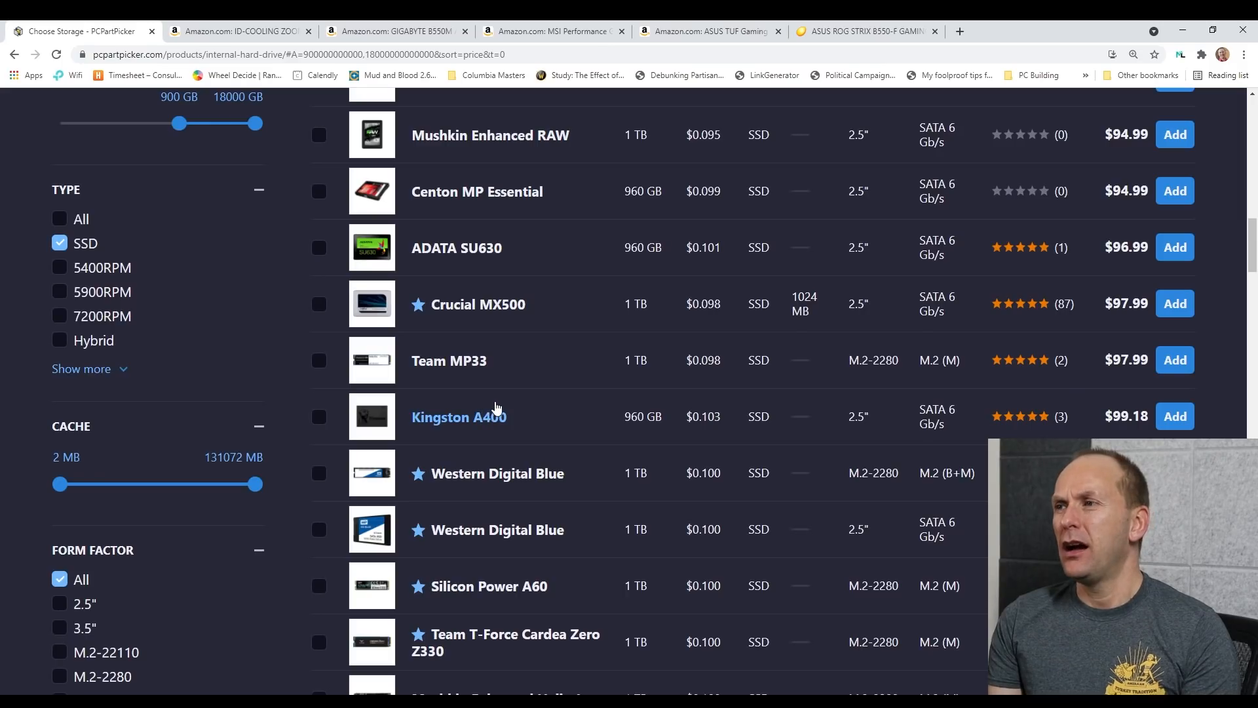
{"action": "scroll", "scroll_direction": "down", "scroll_amount": 3}
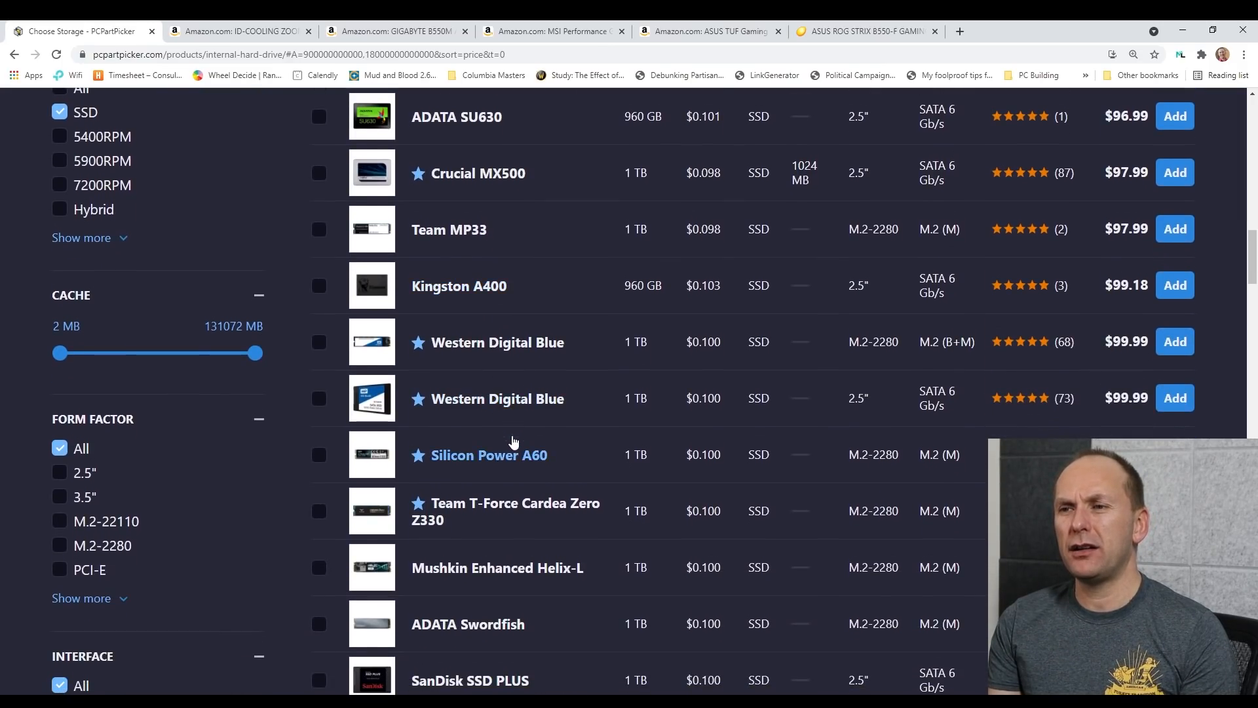
{"action": "mouse_move", "coordinate": [371, 454]}
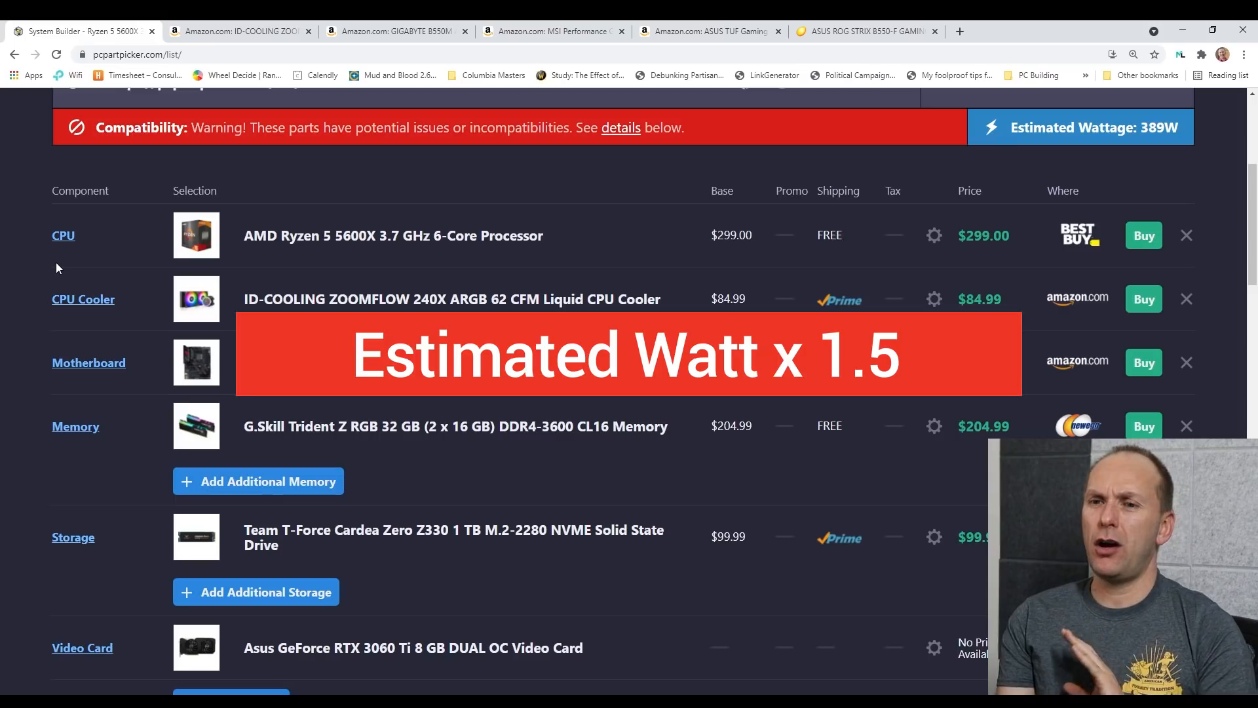
- Scroll the part list and bring up the power supply choices
{"action": "scroll", "scroll_direction": "down", "scroll_amount": 3}
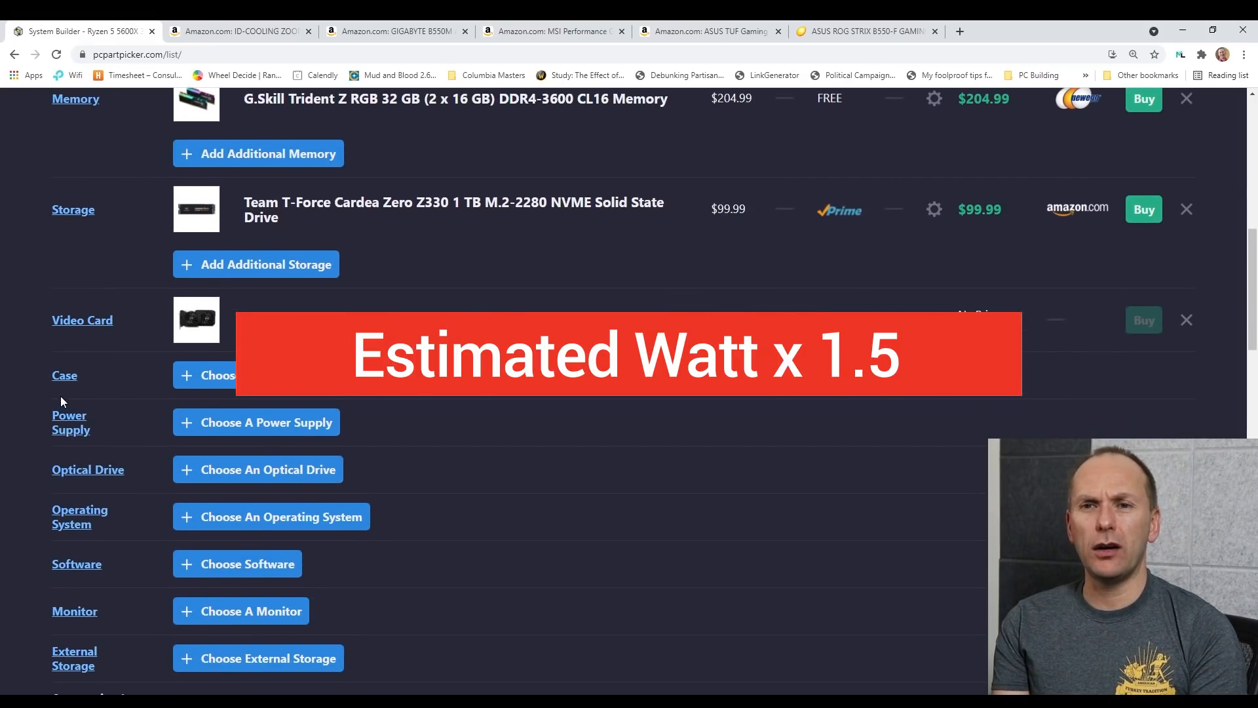
{"action": "left_click", "coordinate": [267, 422]}
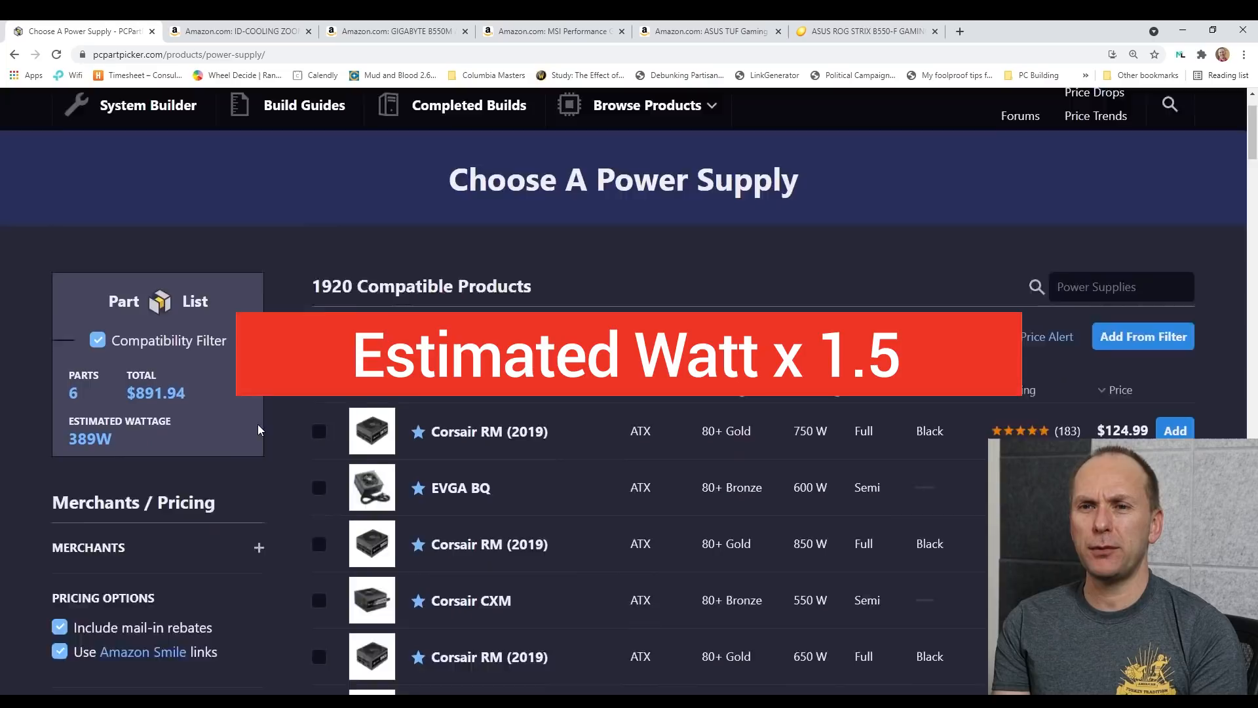
- Include 80+ Platinum and Gold efficiency and set the minimum wattage to 600 W
{"action": "scroll", "scroll_direction": "down", "scroll_amount": 3}
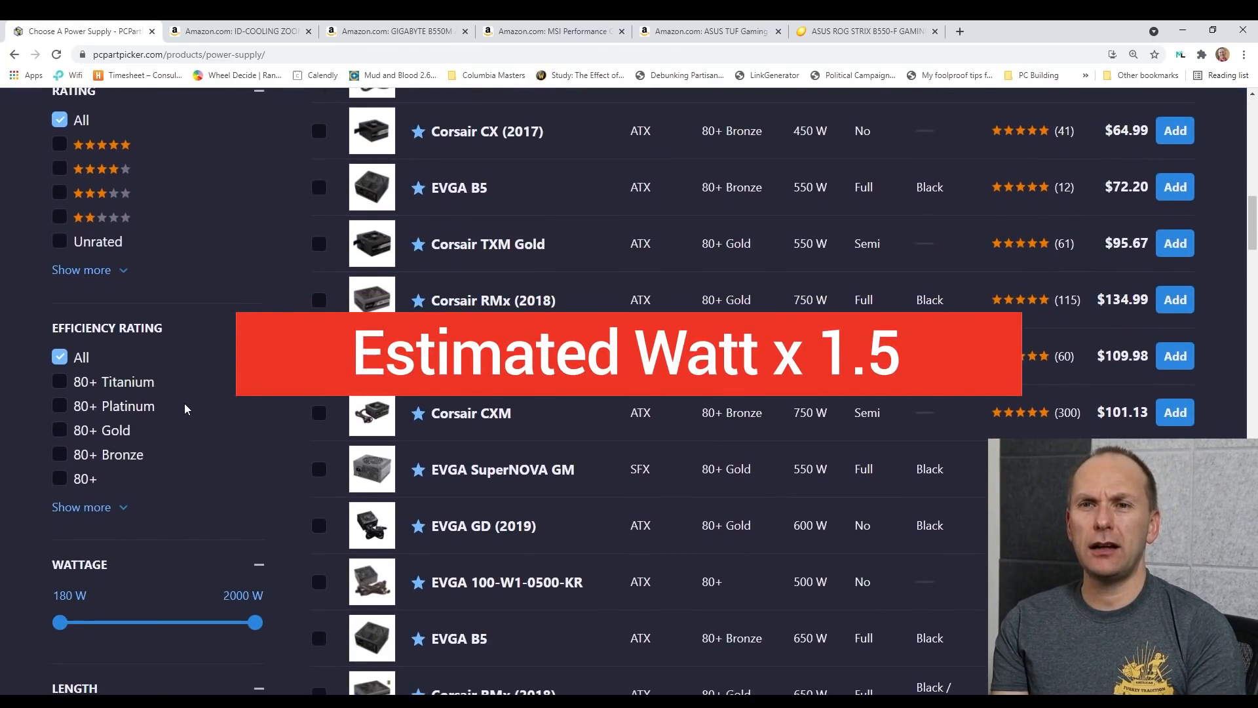
{"action": "left_click", "coordinate": [59, 381]}
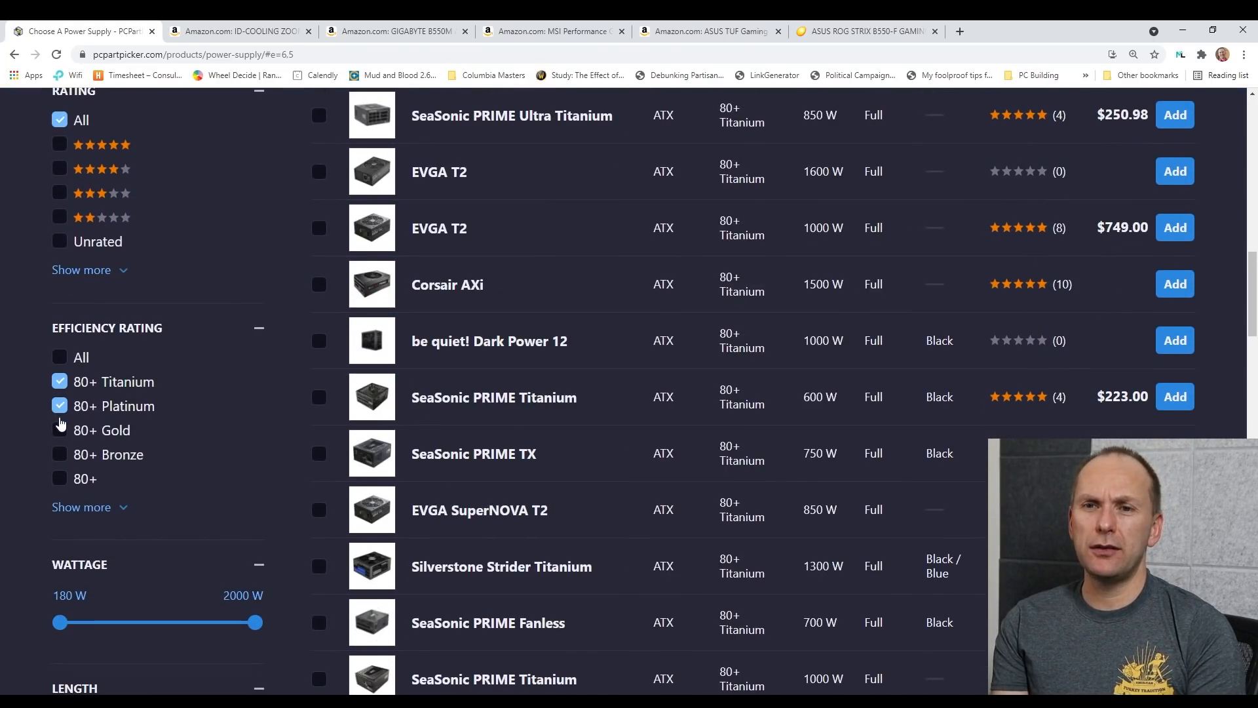
{"action": "left_click", "coordinate": [58, 454]}
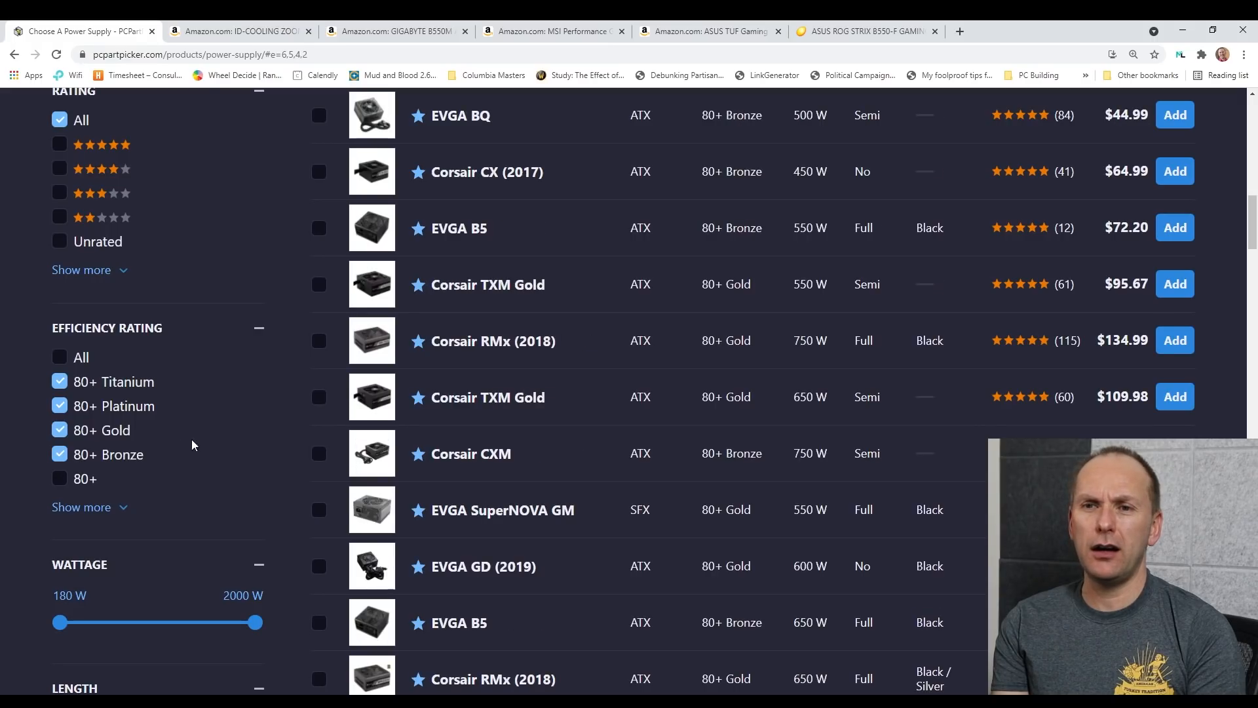
{"action": "mouse_move", "coordinate": [164, 488]}
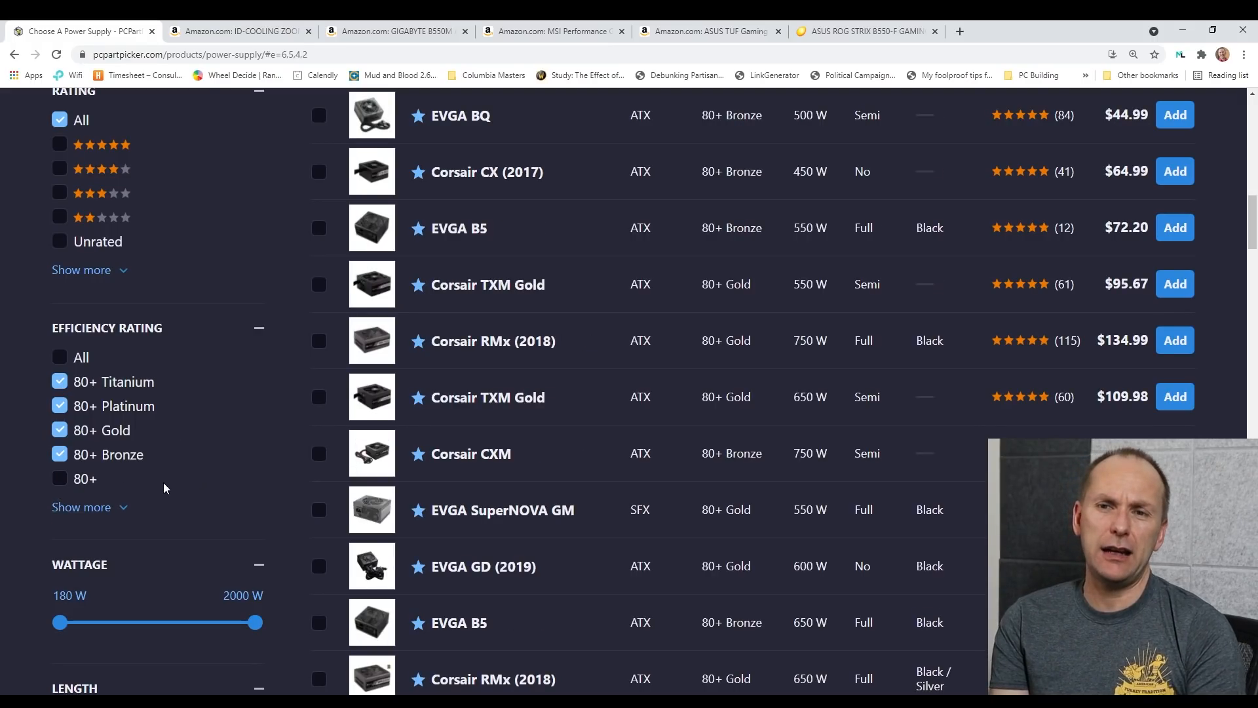
{"action": "scroll", "scroll_direction": "down", "scroll_amount": 3}
{"action": "type", "text": "600"}
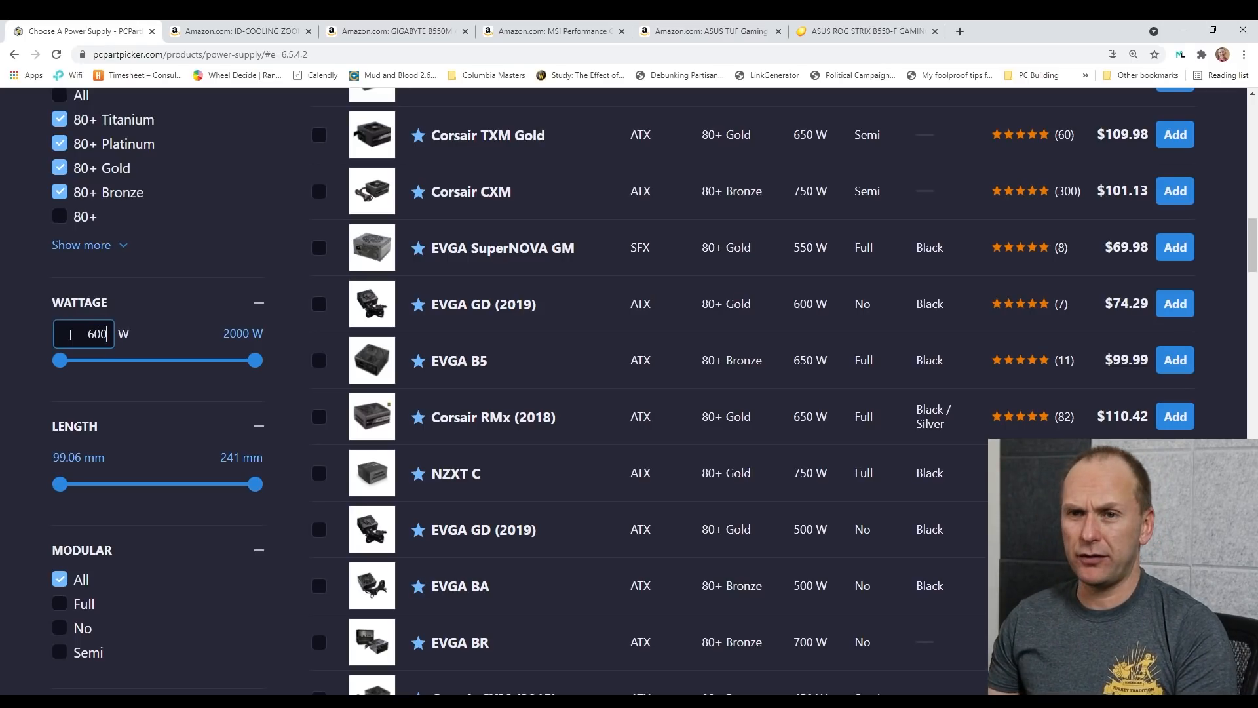
{"action": "left_click_drag", "start_coordinate": [58, 361], "coordinate": [104, 361]}
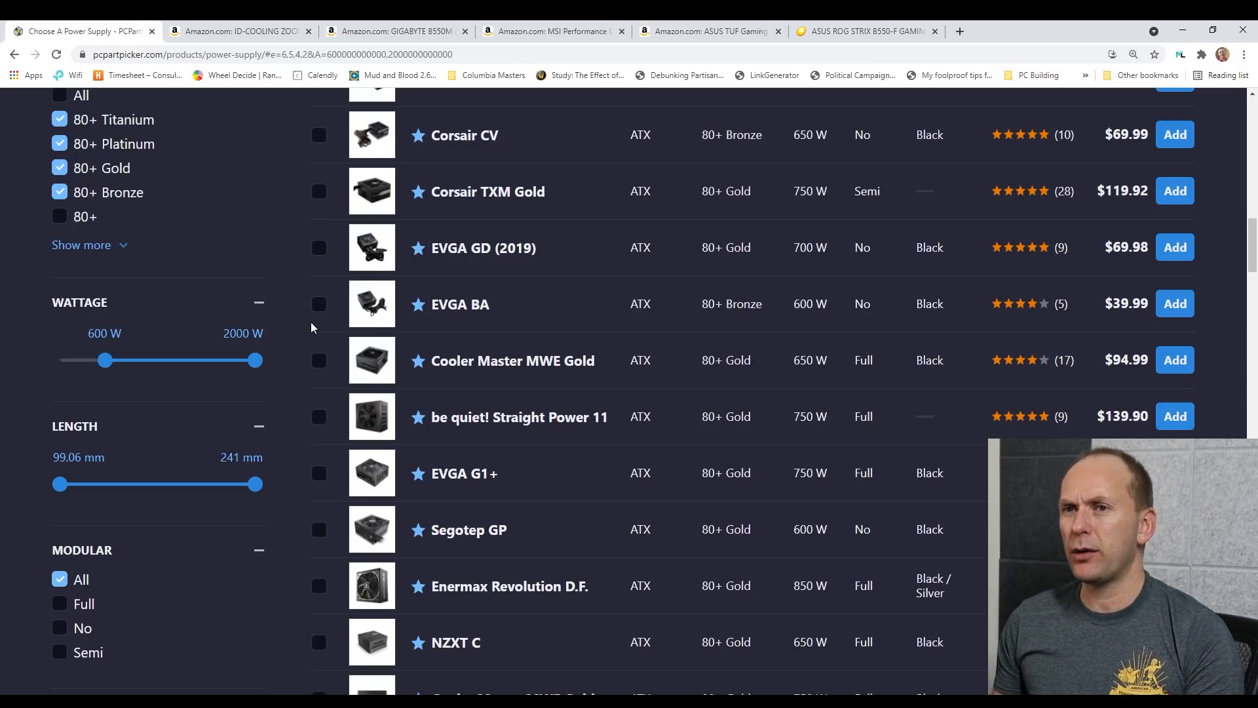
{"action": "scroll", "scroll_direction": "up", "scroll_amount": 3}
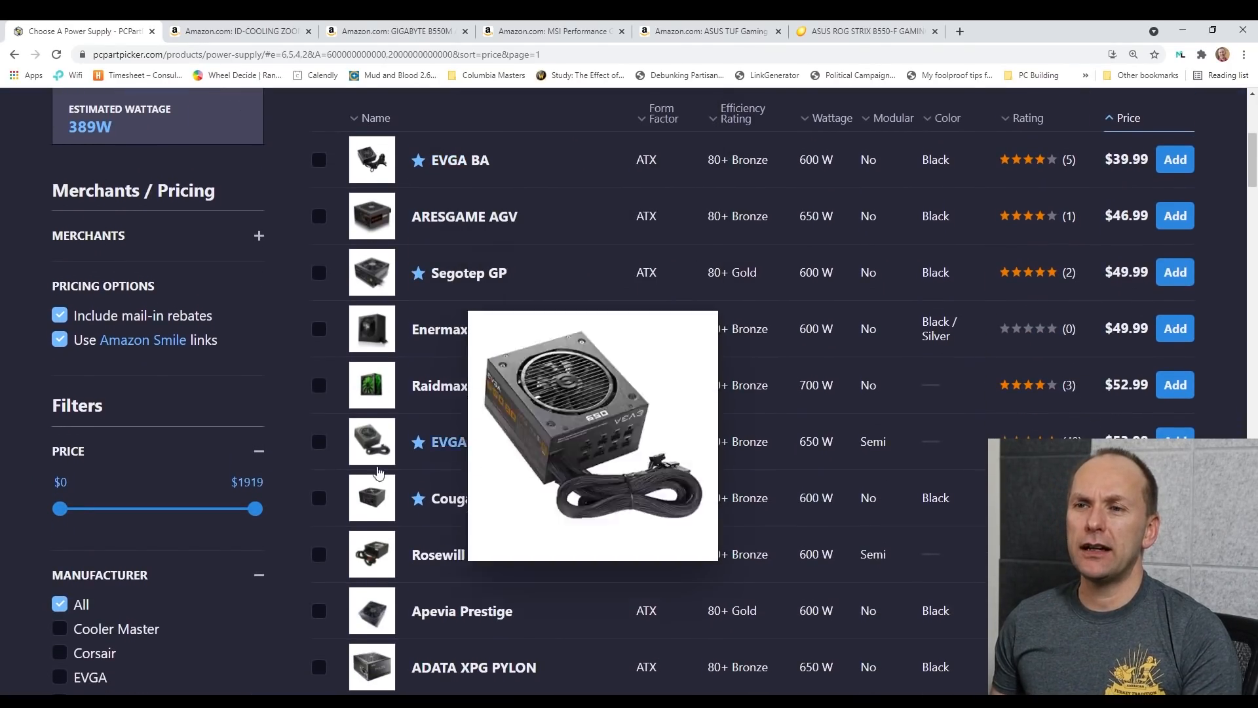
{"action": "mouse_move", "coordinate": [492, 539]}
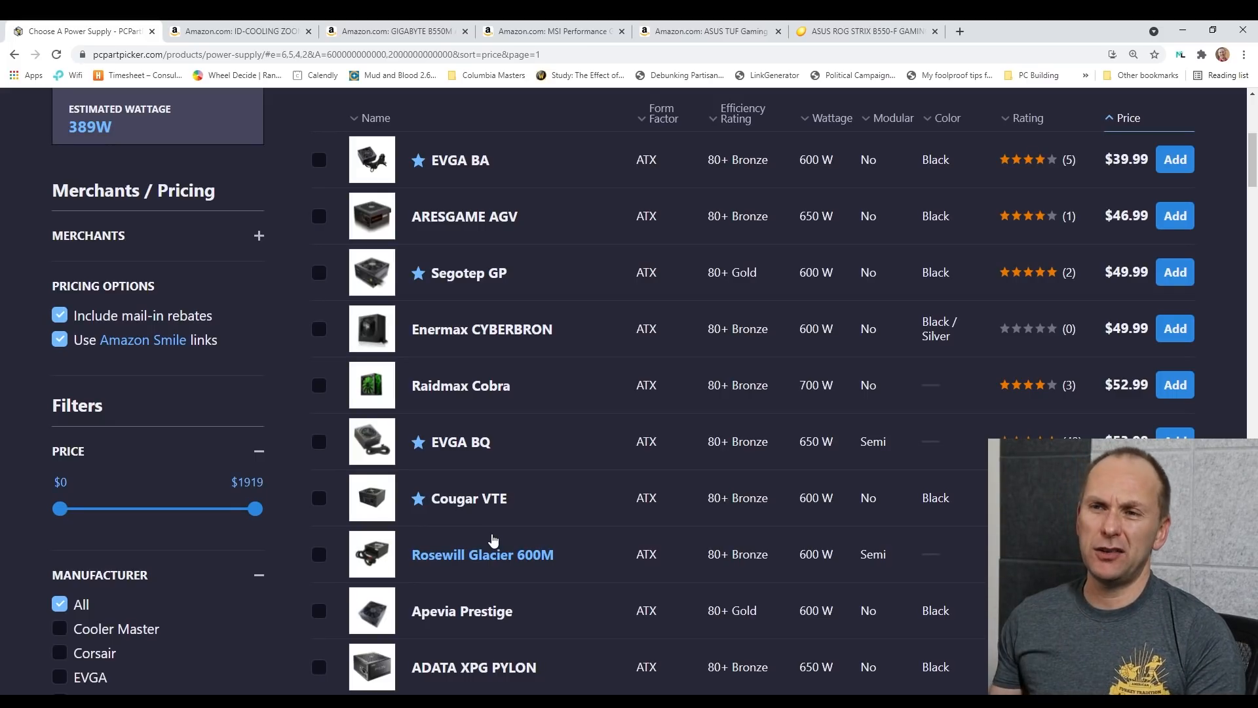
{"action": "mouse_move", "coordinate": [458, 498]}
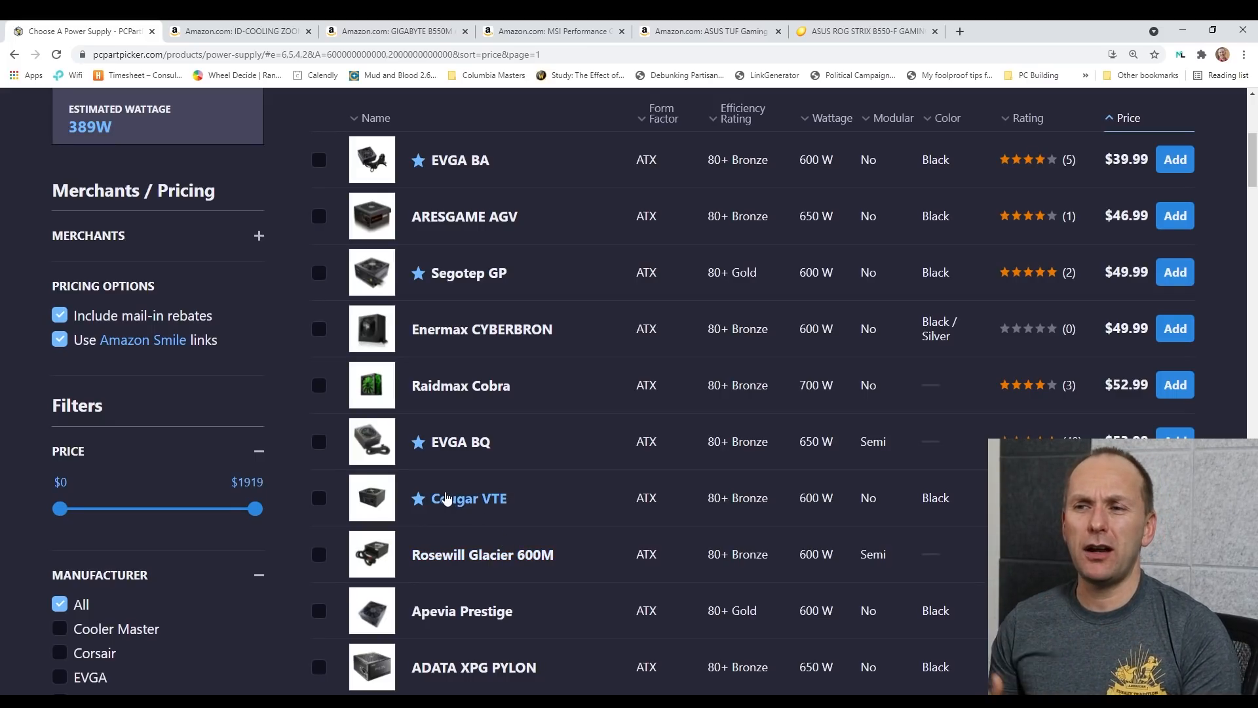
{"action": "mouse_move", "coordinate": [458, 272]}
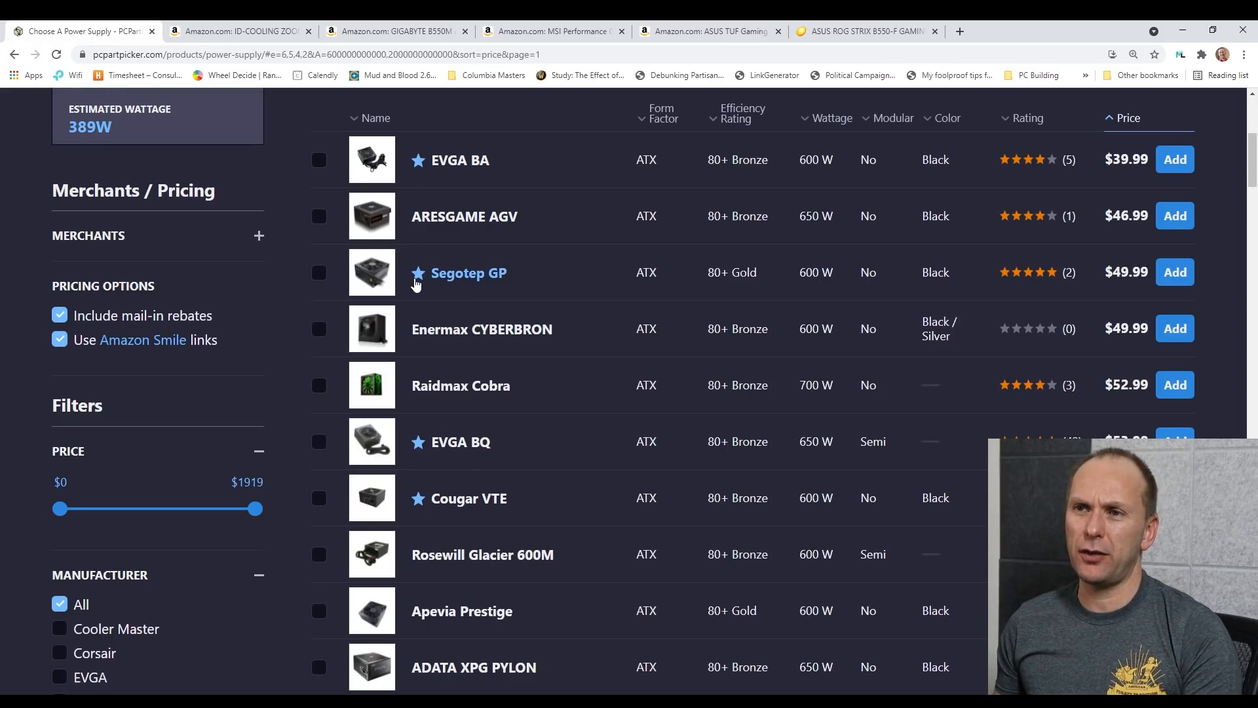
- Show only semi-modular power supplies and add the Cooler Master MasterWatt 650 W
{"action": "scroll", "scroll_direction": "down", "scroll_amount": 3}
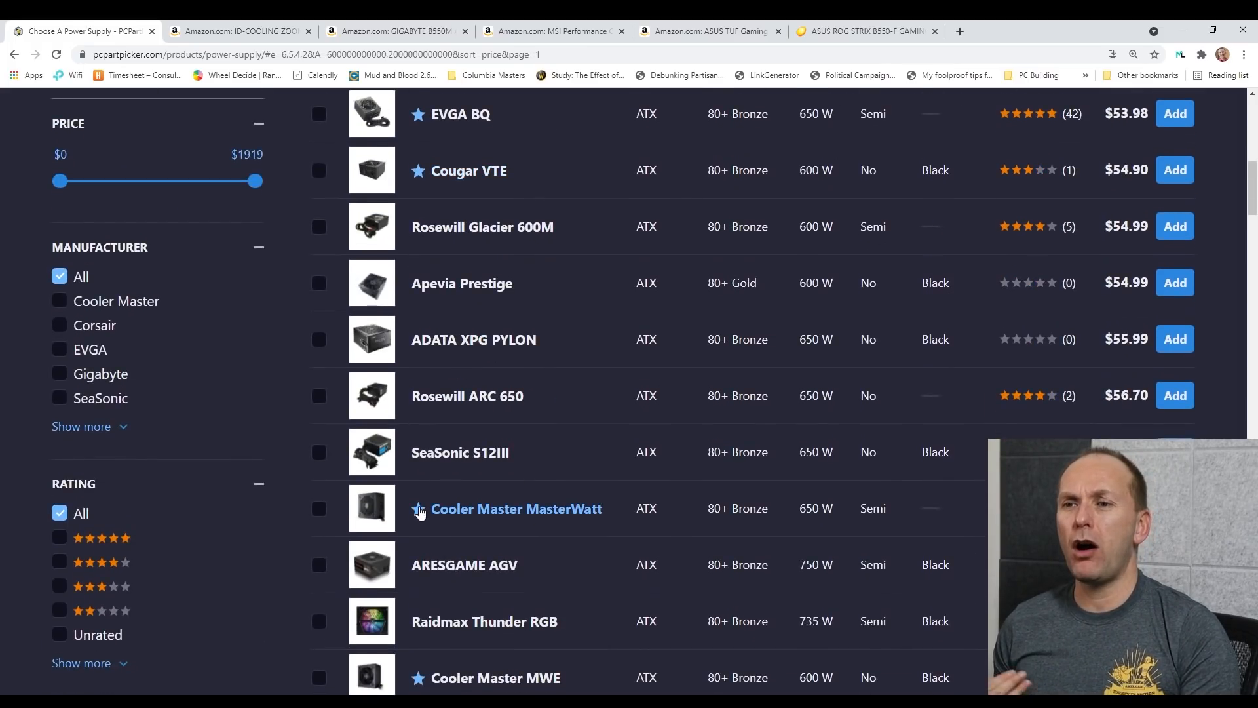
{"action": "scroll", "scroll_direction": "down", "scroll_amount": 3}
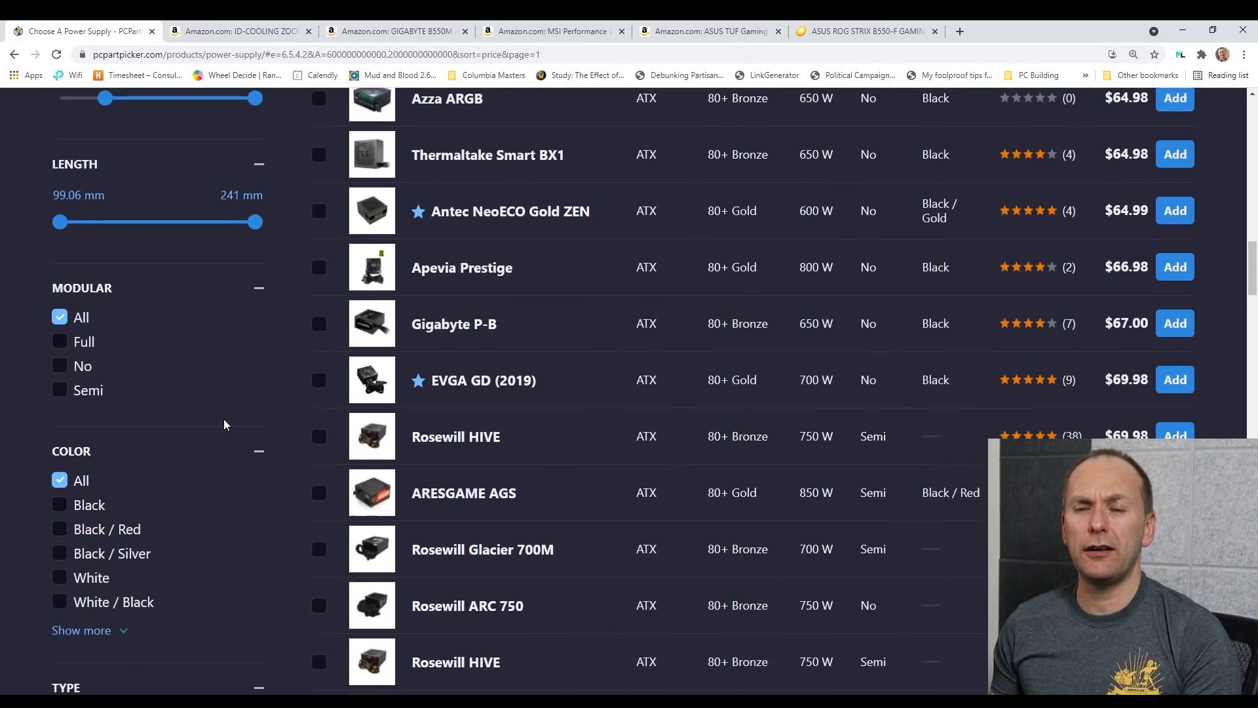
{"action": "left_click", "coordinate": [60, 340]}
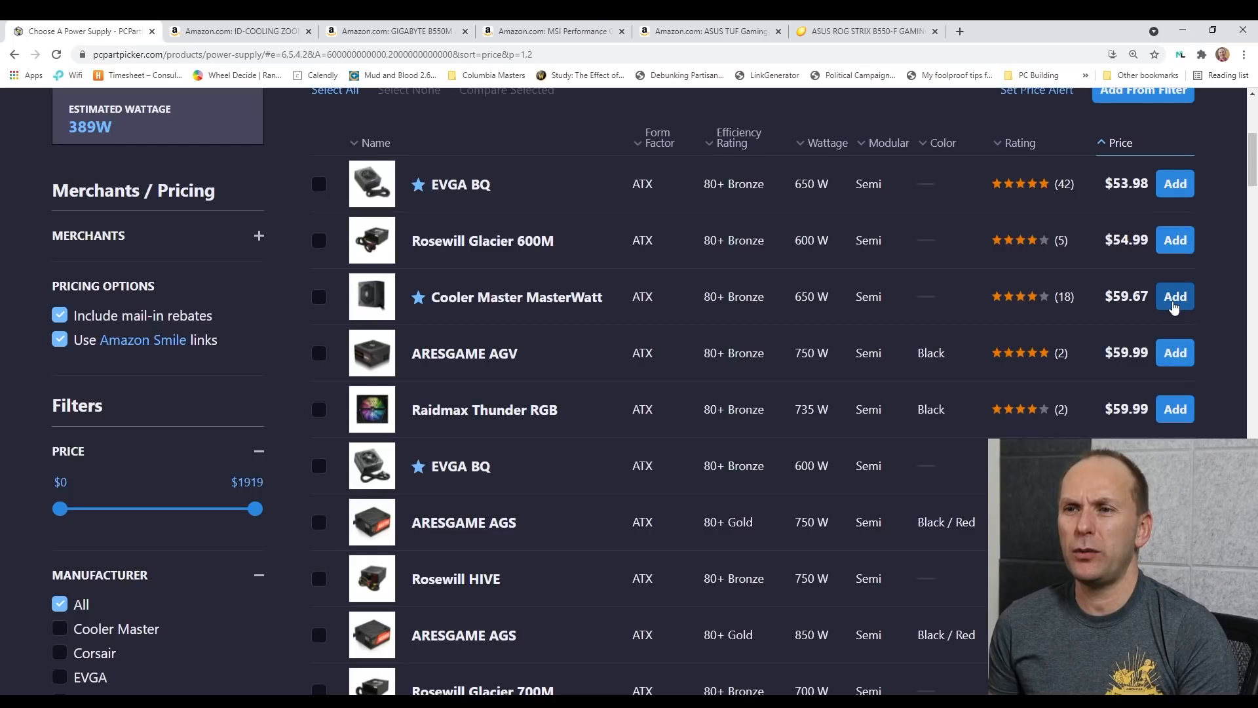
{"action": "left_click", "coordinate": [1175, 296]}
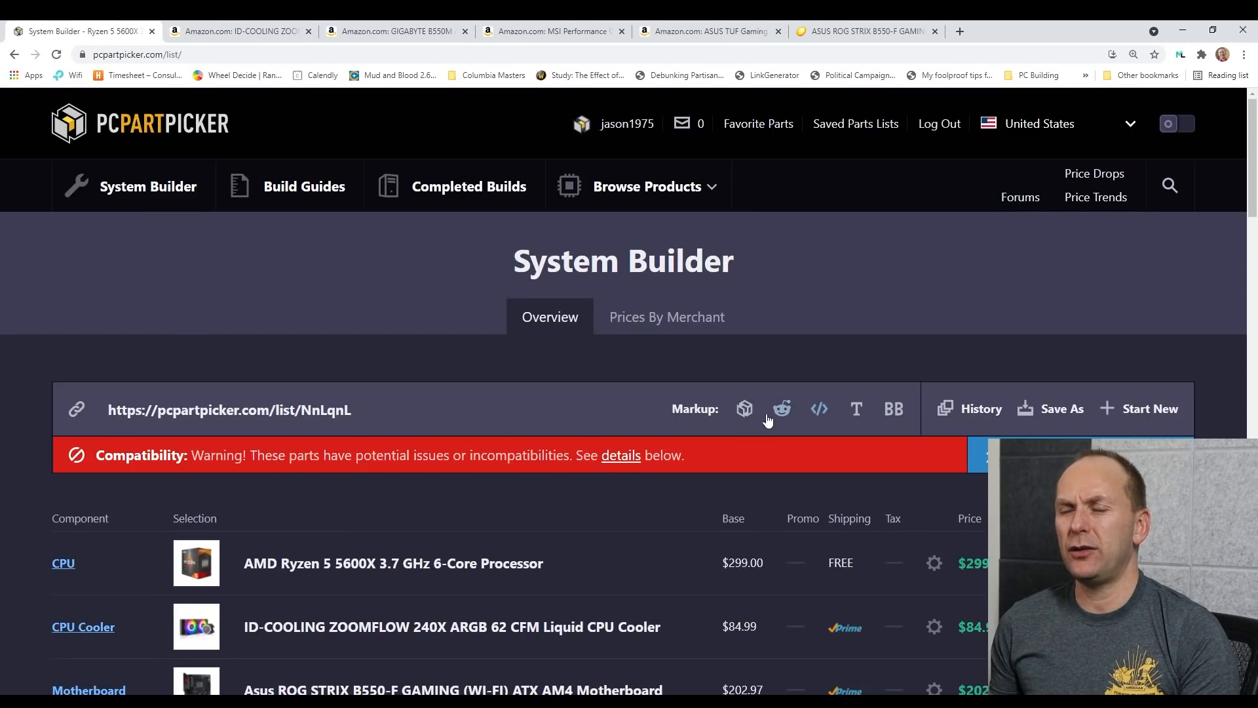
- Scroll the System Builder part list down toward the Case component
{"action": "scroll", "scroll_direction": "down", "scroll_amount": 3}
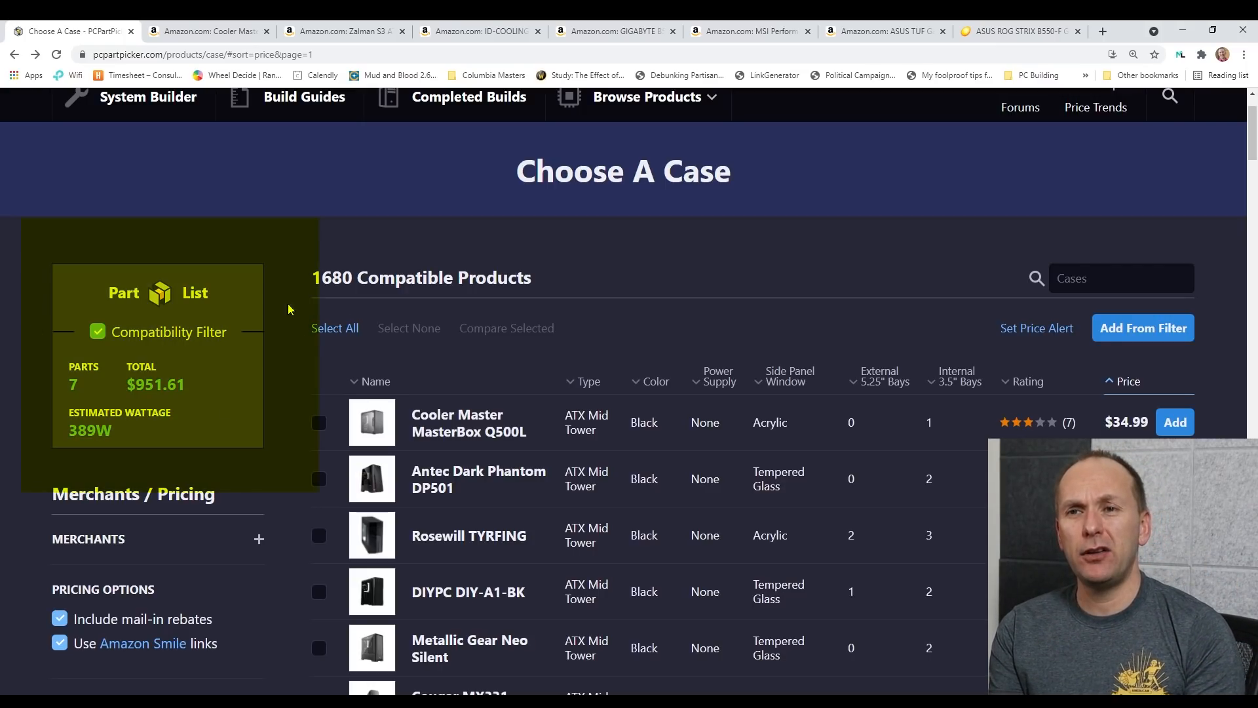
- Browse the compatible cases and open the SAMA Sama-3D's store listing on Newegg
{"action": "left_click", "coordinate": [96, 332]}
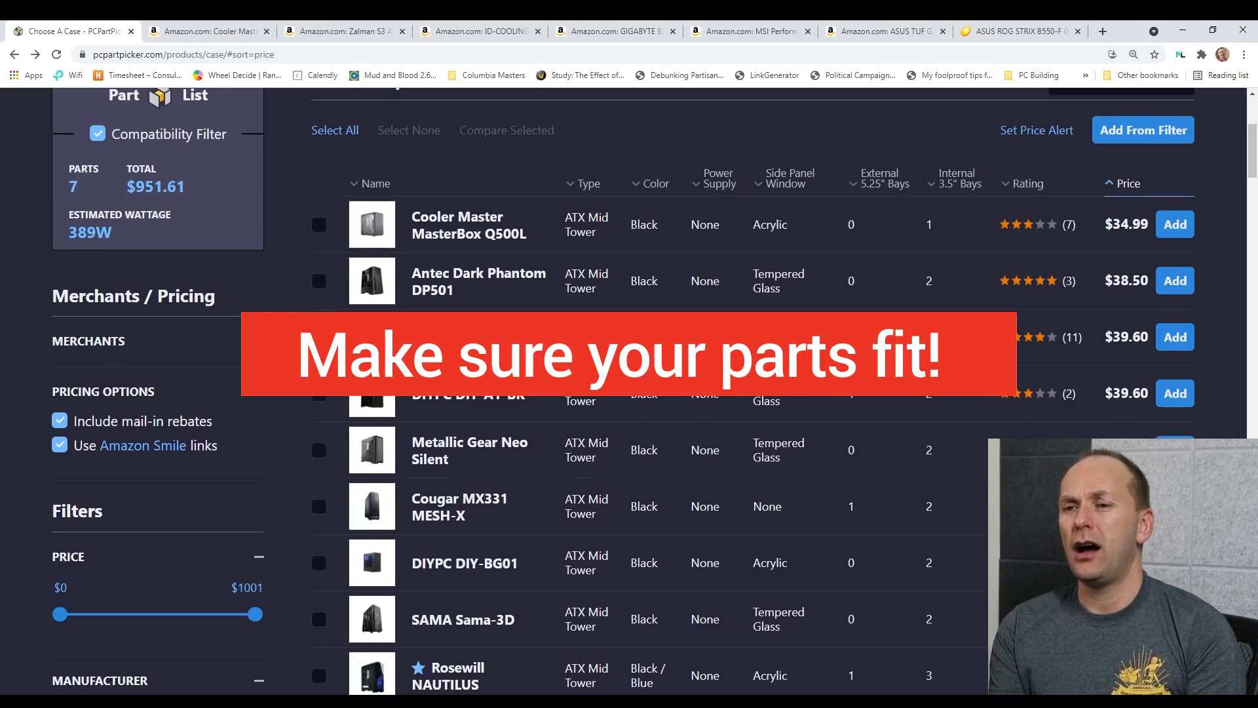
{"action": "scroll", "scroll_direction": "down", "scroll_amount": 3}
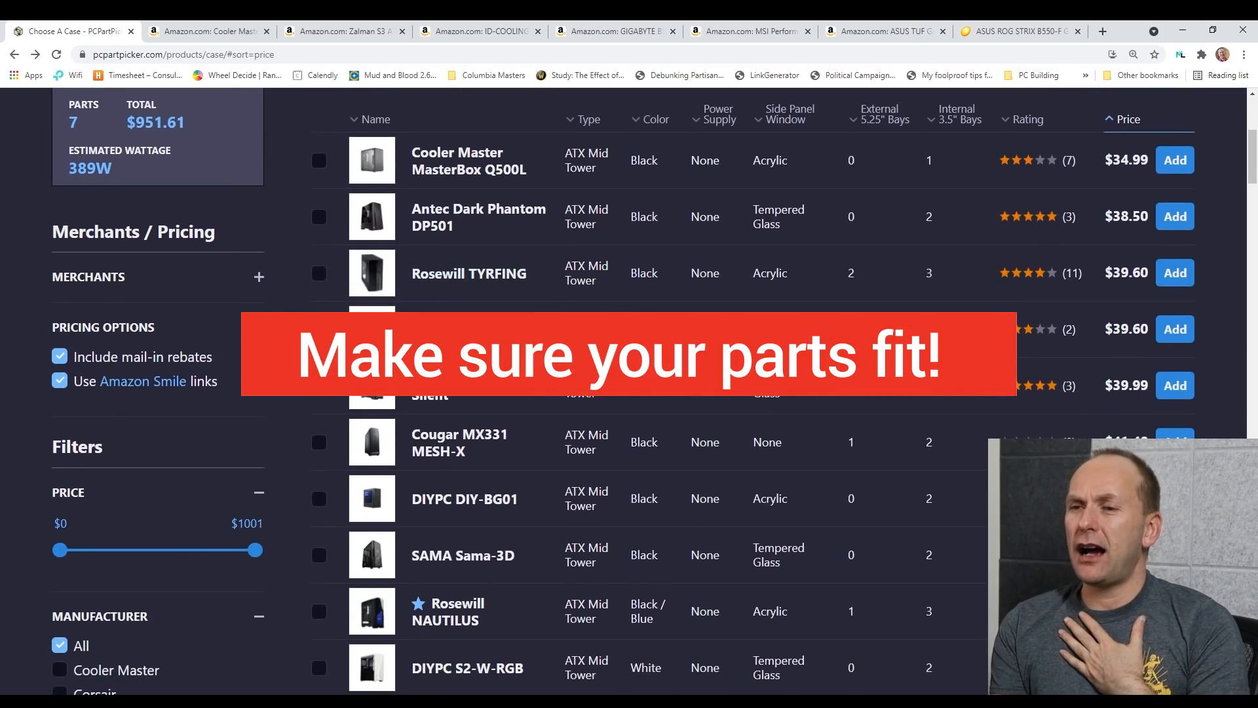
{"action": "scroll", "scroll_direction": "down", "scroll_amount": 3}
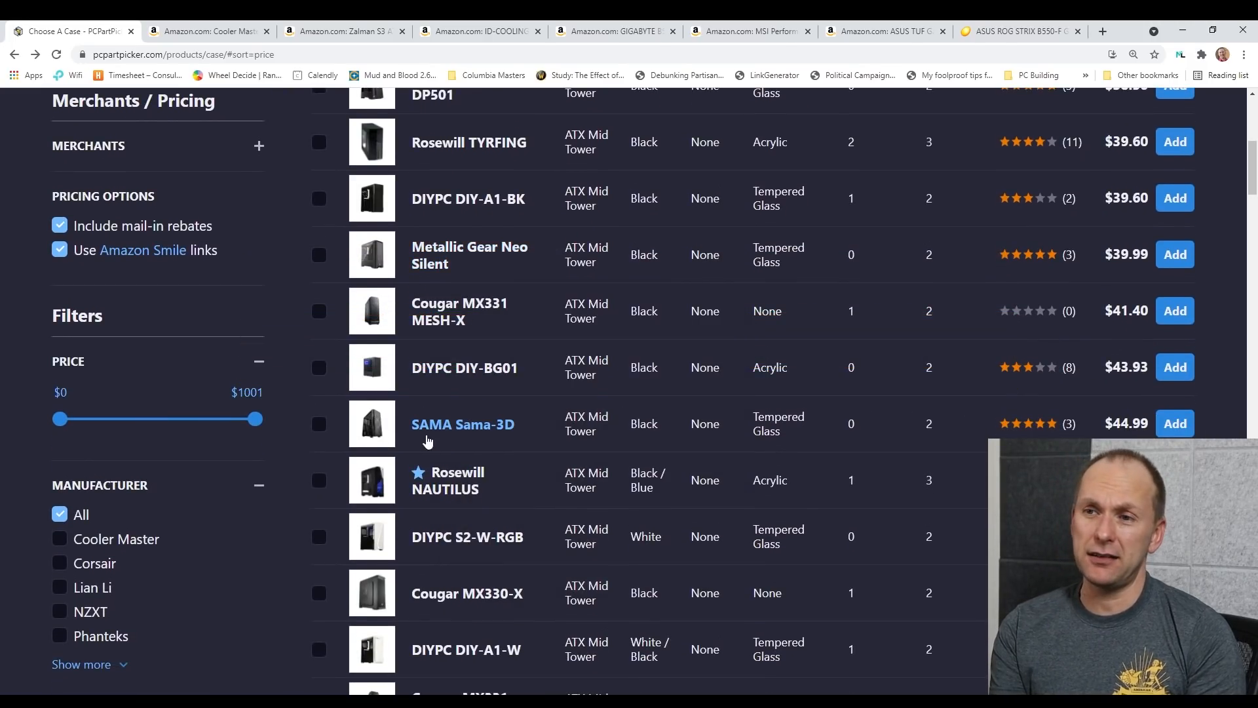
{"action": "left_click", "coordinate": [462, 424]}
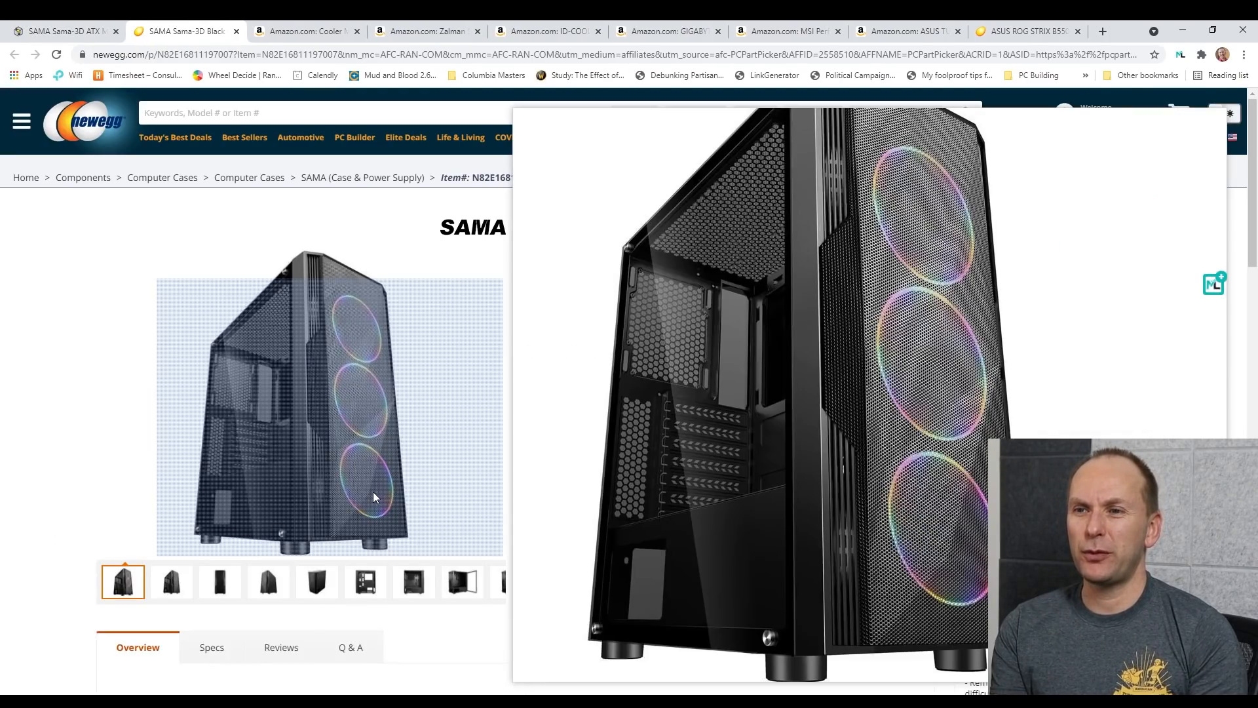
- Confirm the SAMA Sama-3D case at $44.99 in stock, then return to PCPartPicker's case list
{"action": "scroll", "scroll_direction": "down", "scroll_amount": 3}
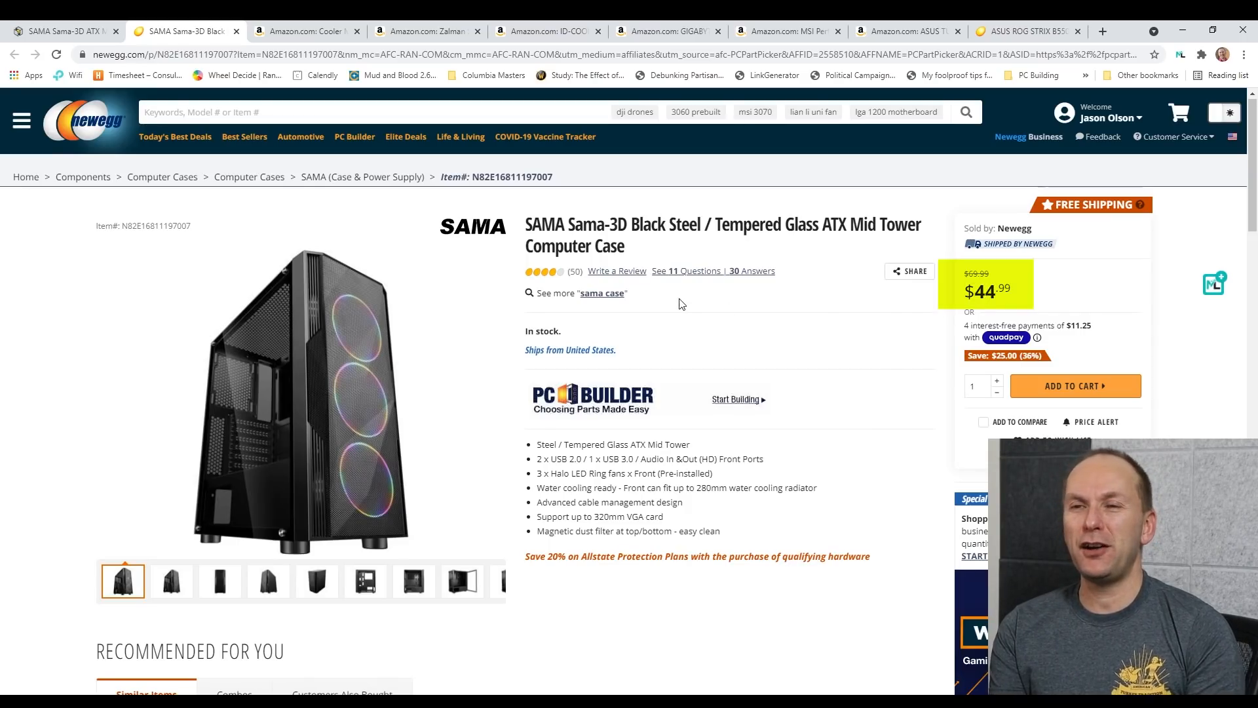
{"action": "mouse_move", "coordinate": [300, 393]}
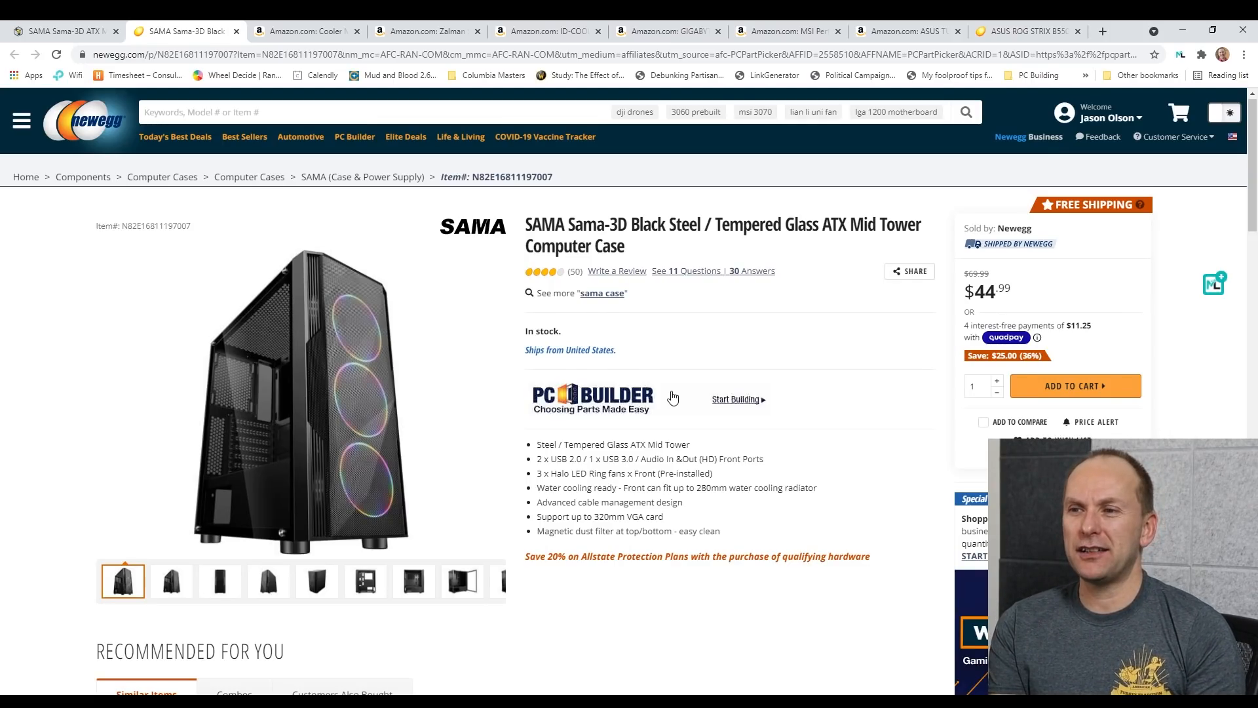
{"action": "mouse_move", "coordinate": [303, 232]}
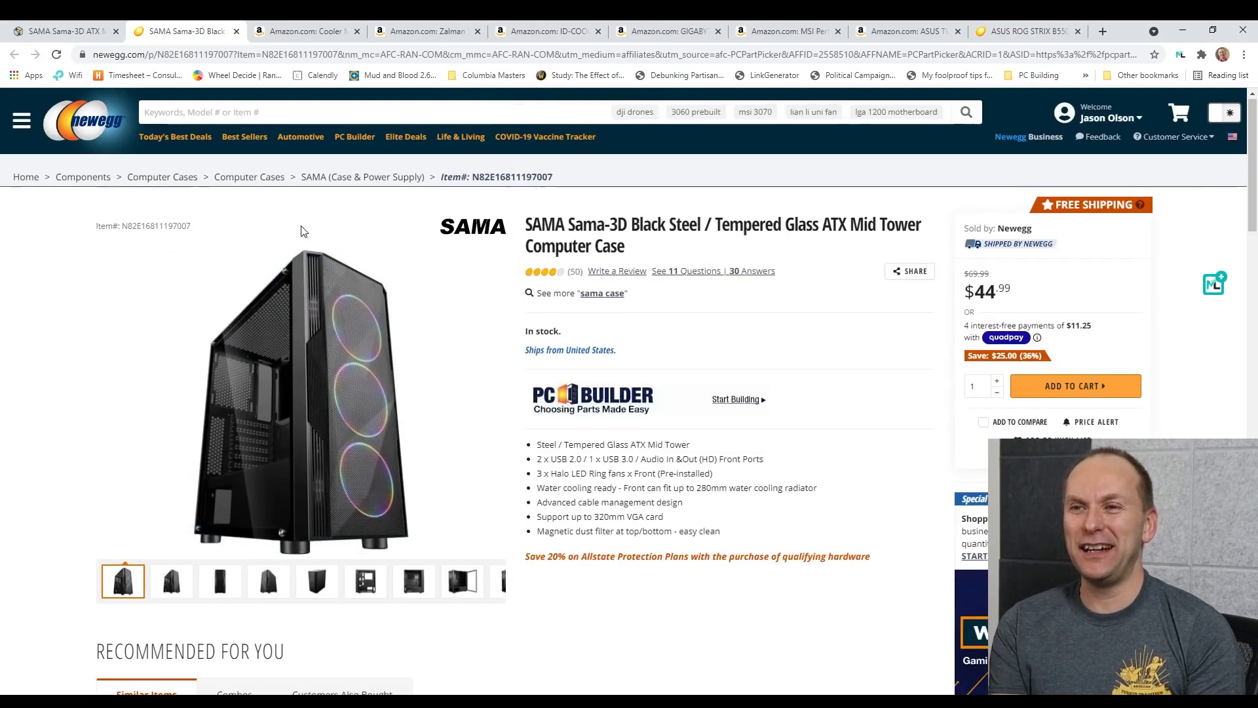
{"action": "left_click", "coordinate": [60, 30]}
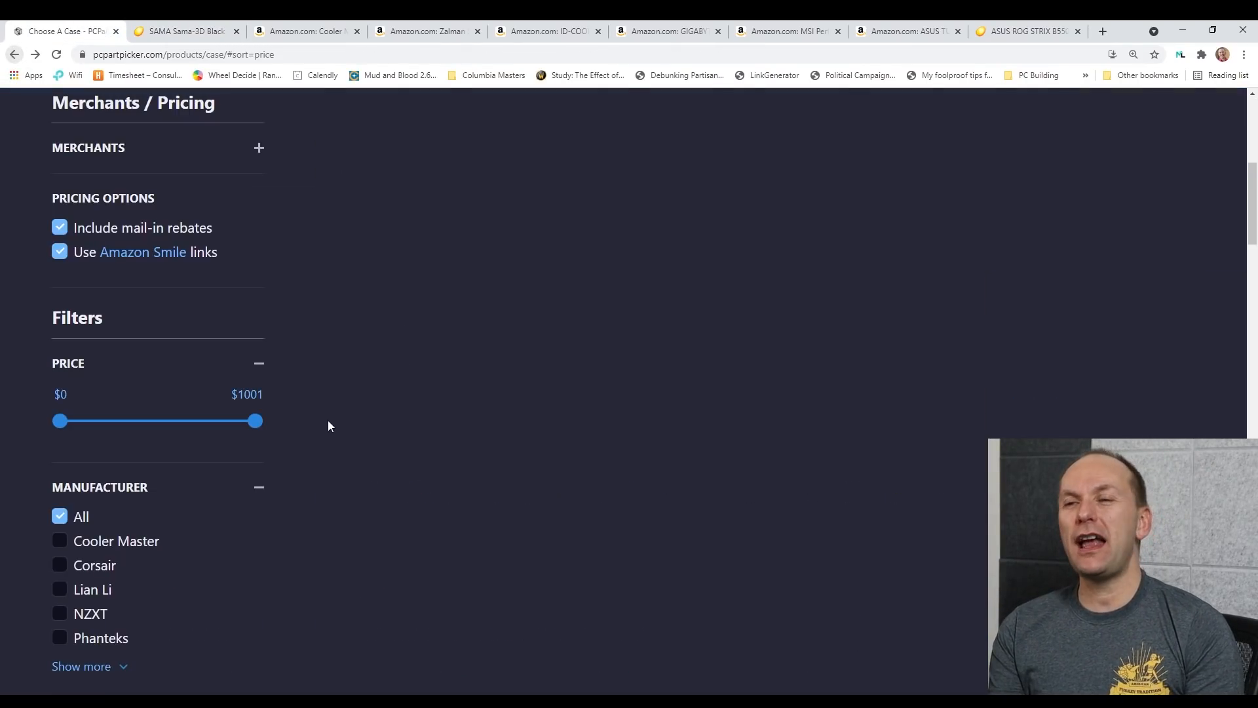
- Check the Zalman S3 case page ($49.99), then search the cases for 'phanteks p500a'
{"action": "scroll", "scroll_direction": "down", "scroll_amount": 3}
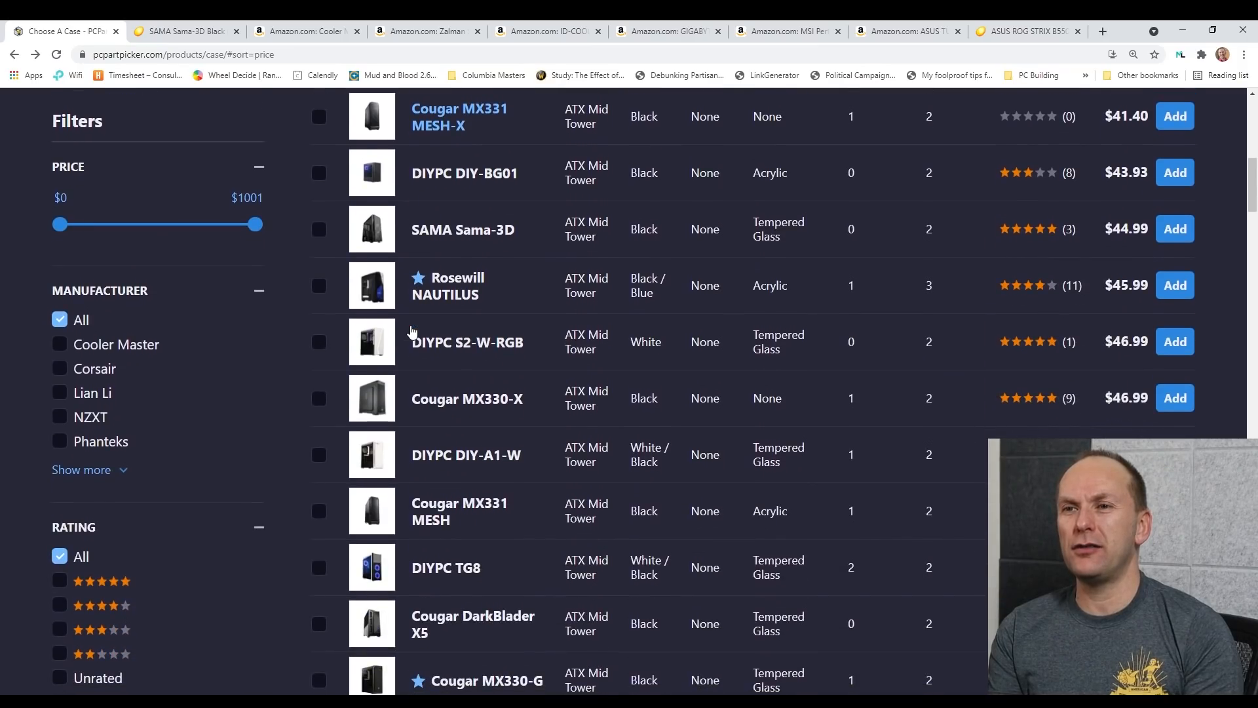
{"action": "mouse_move", "coordinate": [433, 399]}
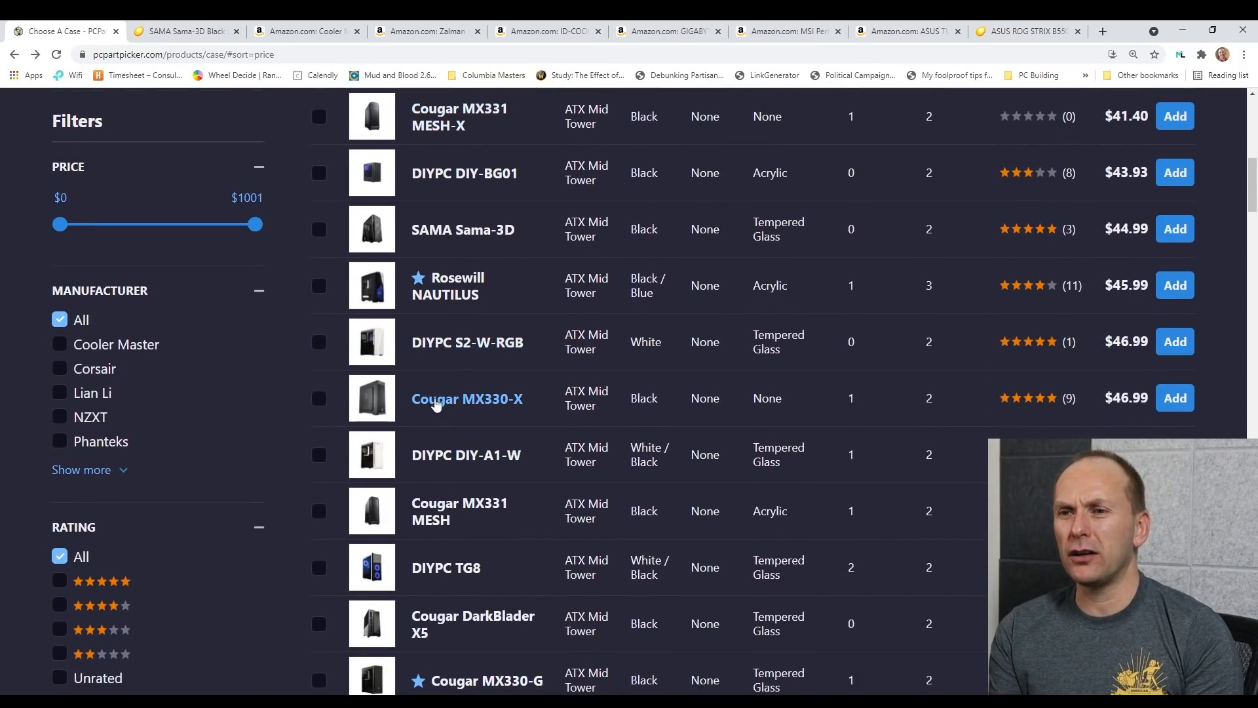
{"action": "scroll", "scroll_direction": "down", "scroll_amount": 3}
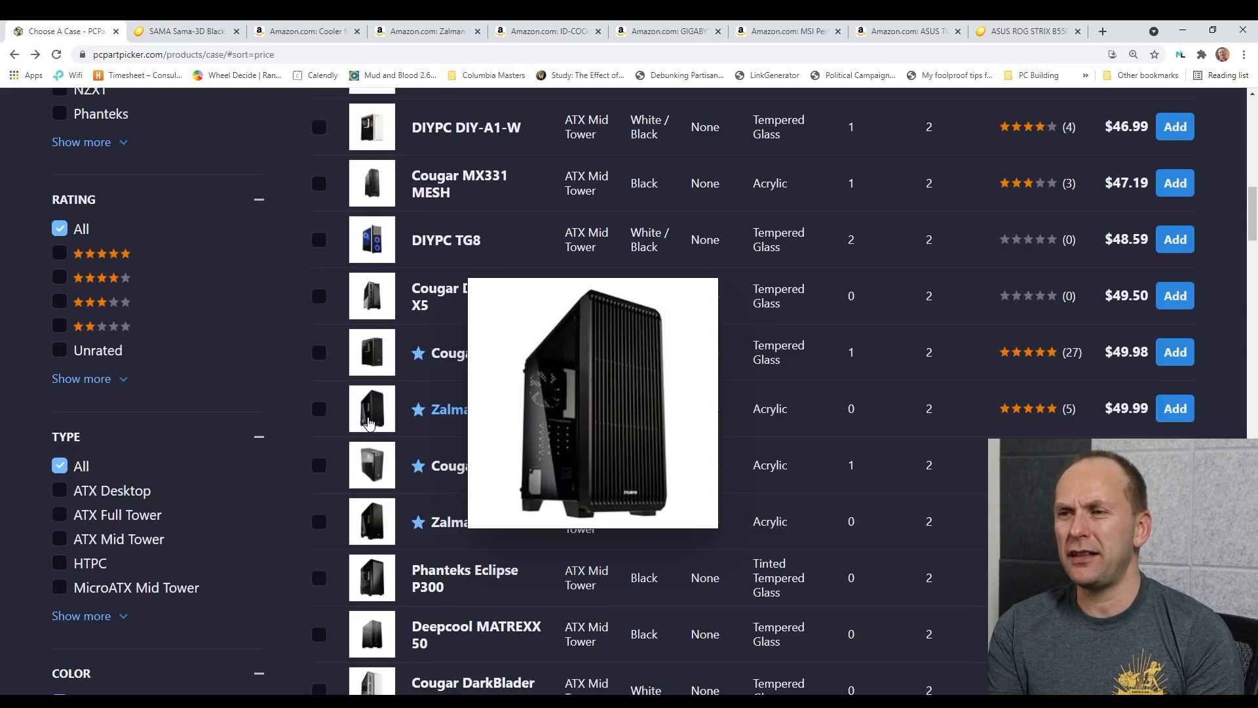
{"action": "mouse_move", "coordinate": [516, 417]}
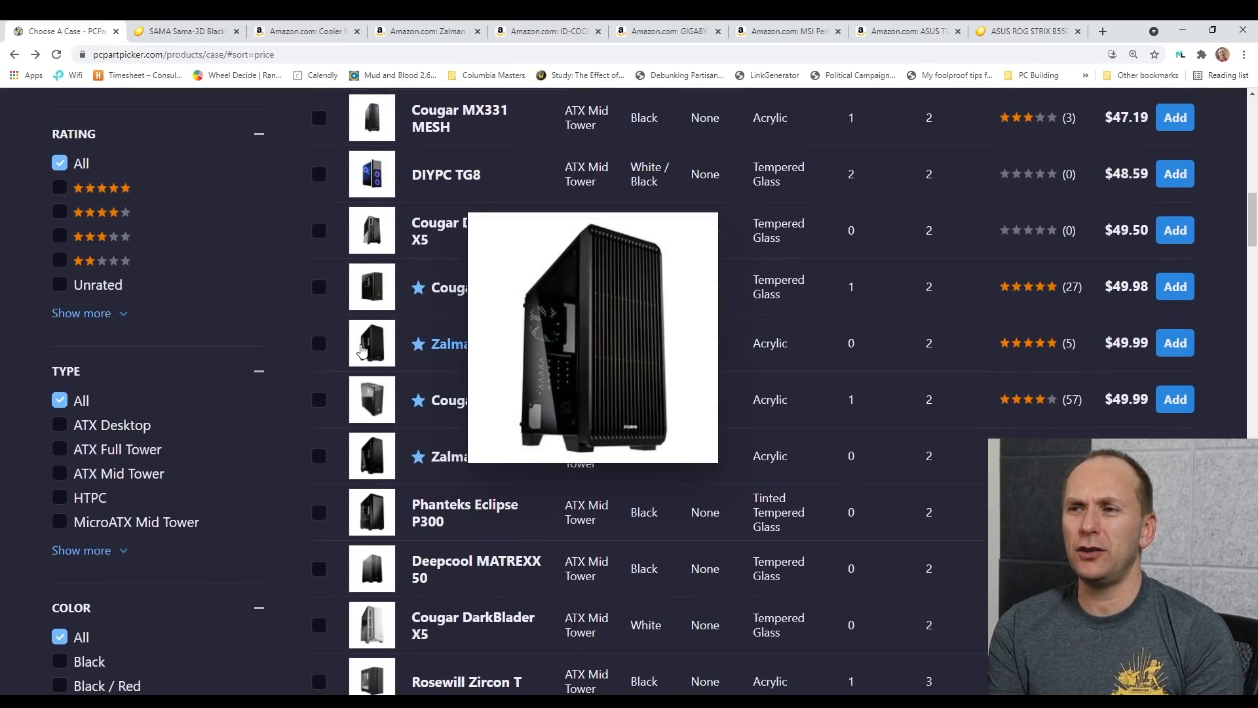
{"action": "mouse_move", "coordinate": [393, 461]}
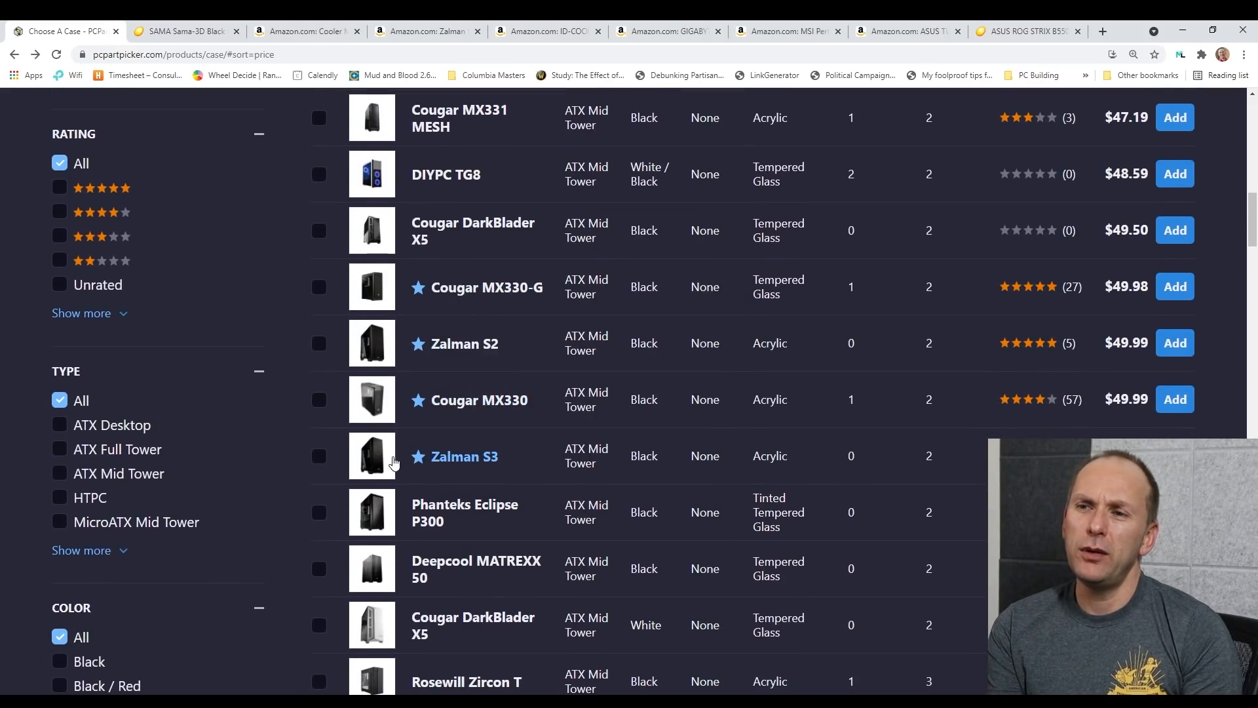
{"action": "left_click", "coordinate": [466, 456]}
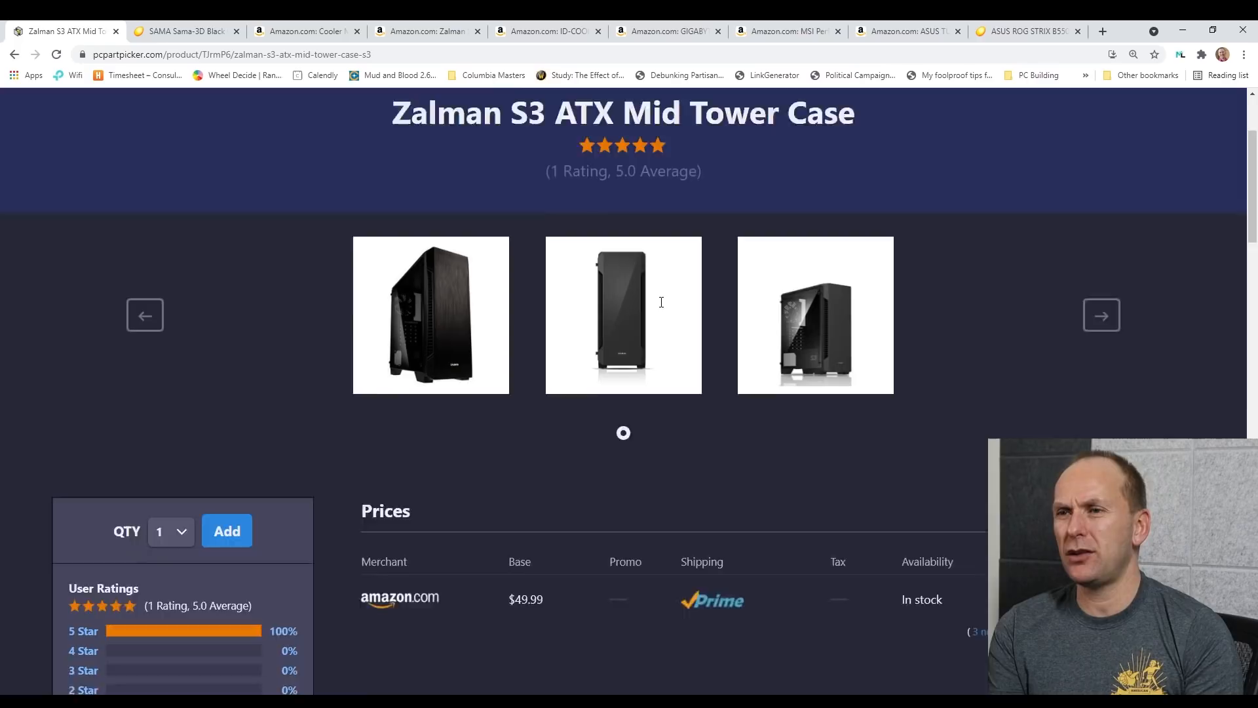
{"action": "scroll", "scroll_direction": "down", "scroll_amount": 3}
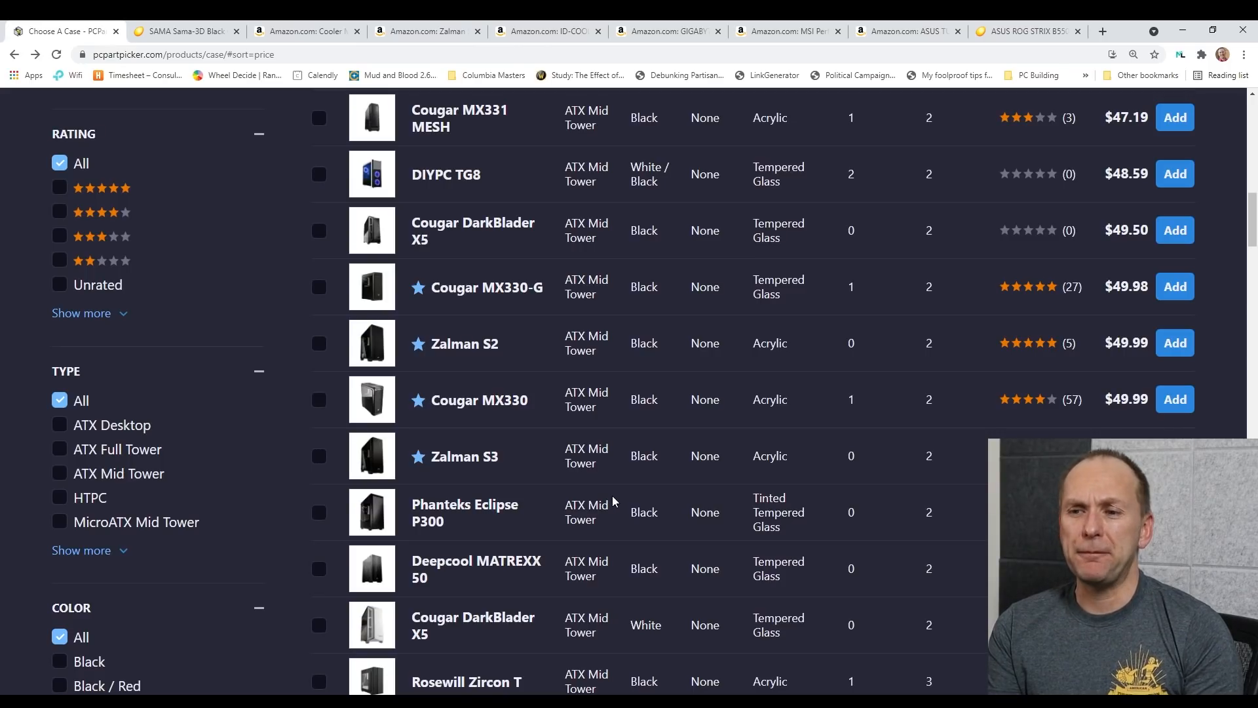
{"action": "type", "text": "phanteks p500a"}
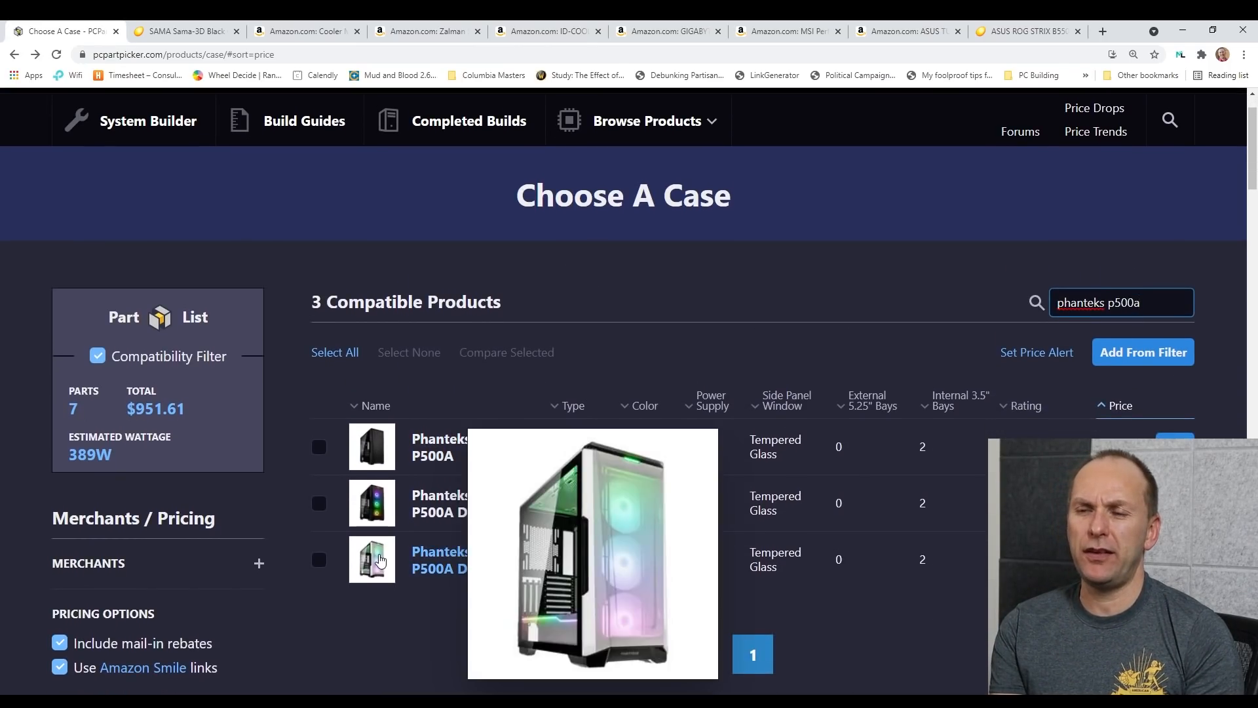
- Open the Phanteks Eclipse P500A D-RGB page ($139.99) and enlarge its product photo
{"action": "left_click", "coordinate": [439, 559]}
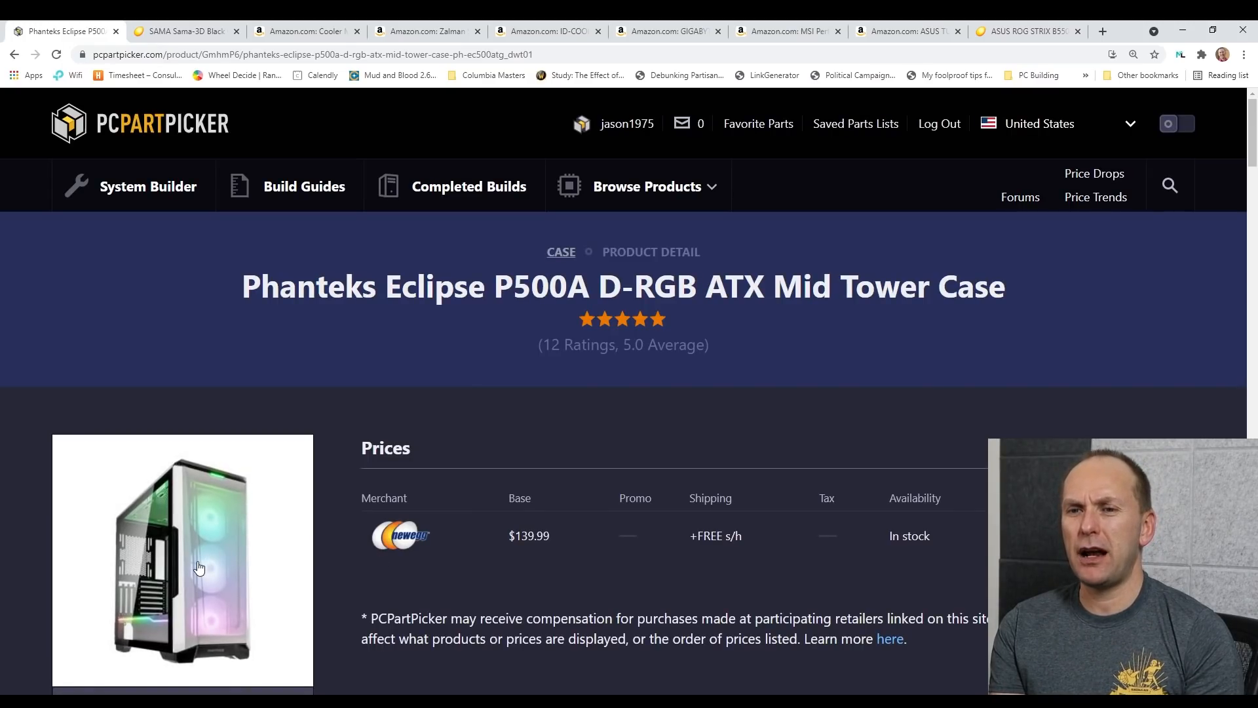
{"action": "scroll", "scroll_direction": "down", "scroll_amount": 3}
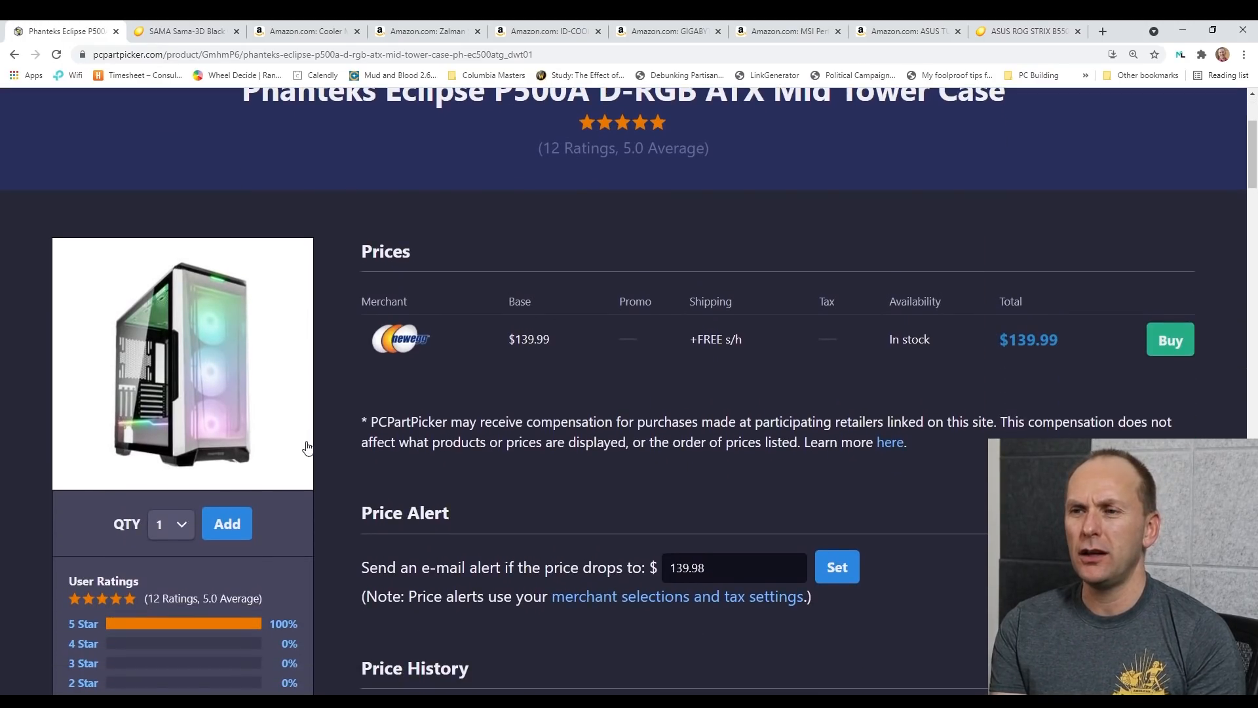
{"action": "left_click", "coordinate": [182, 363]}
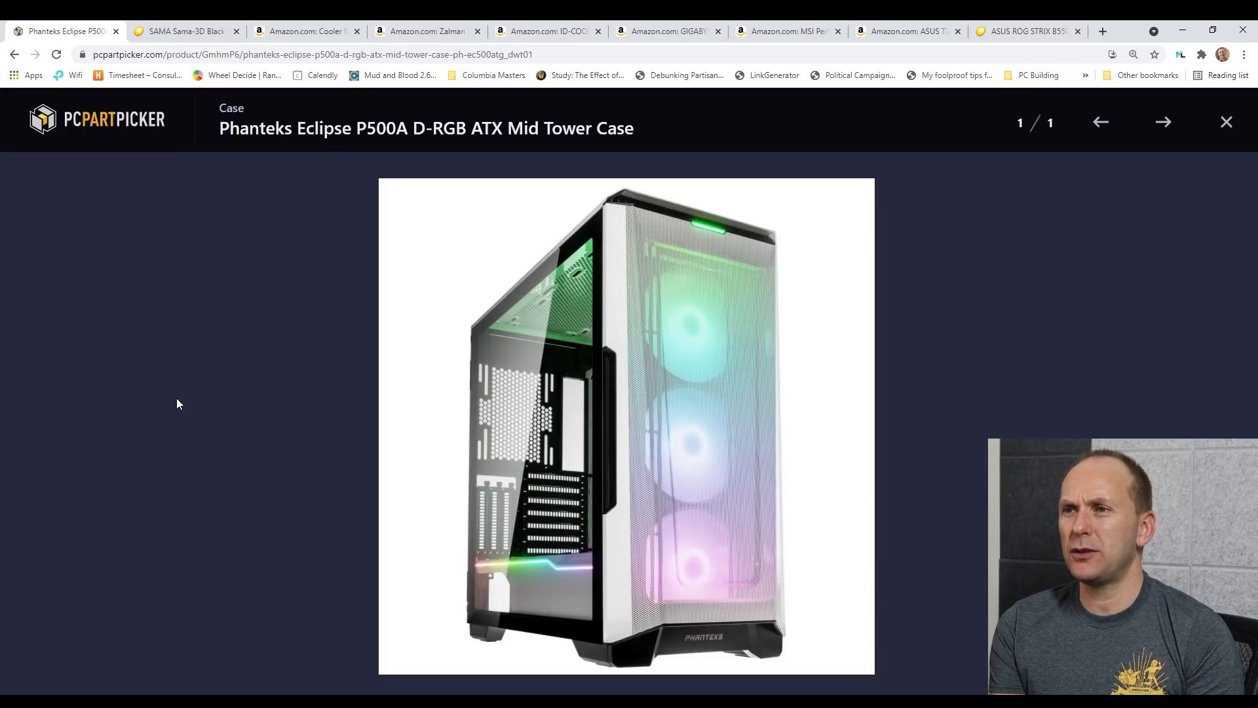
{"action": "mouse_move", "coordinate": [496, 405]}
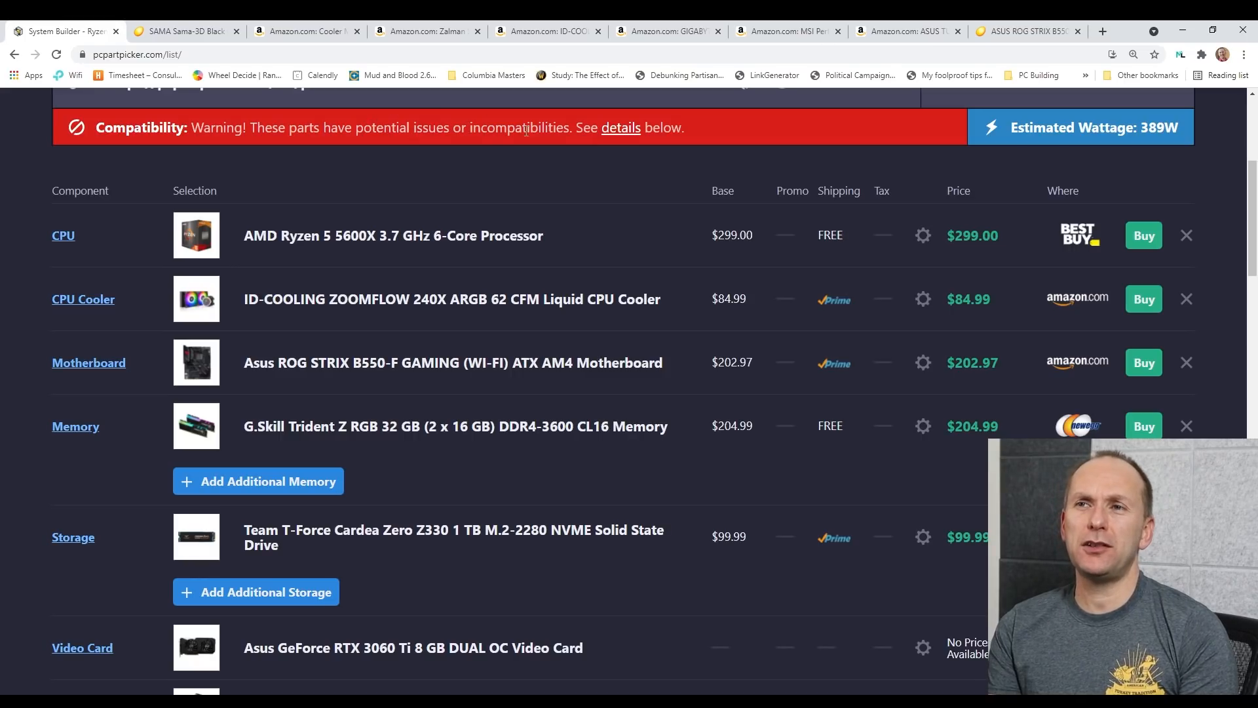
- Review the compatibility notes and part list of the $1091.60 build with the P500A D-RGB
{"action": "left_click", "coordinate": [620, 128]}
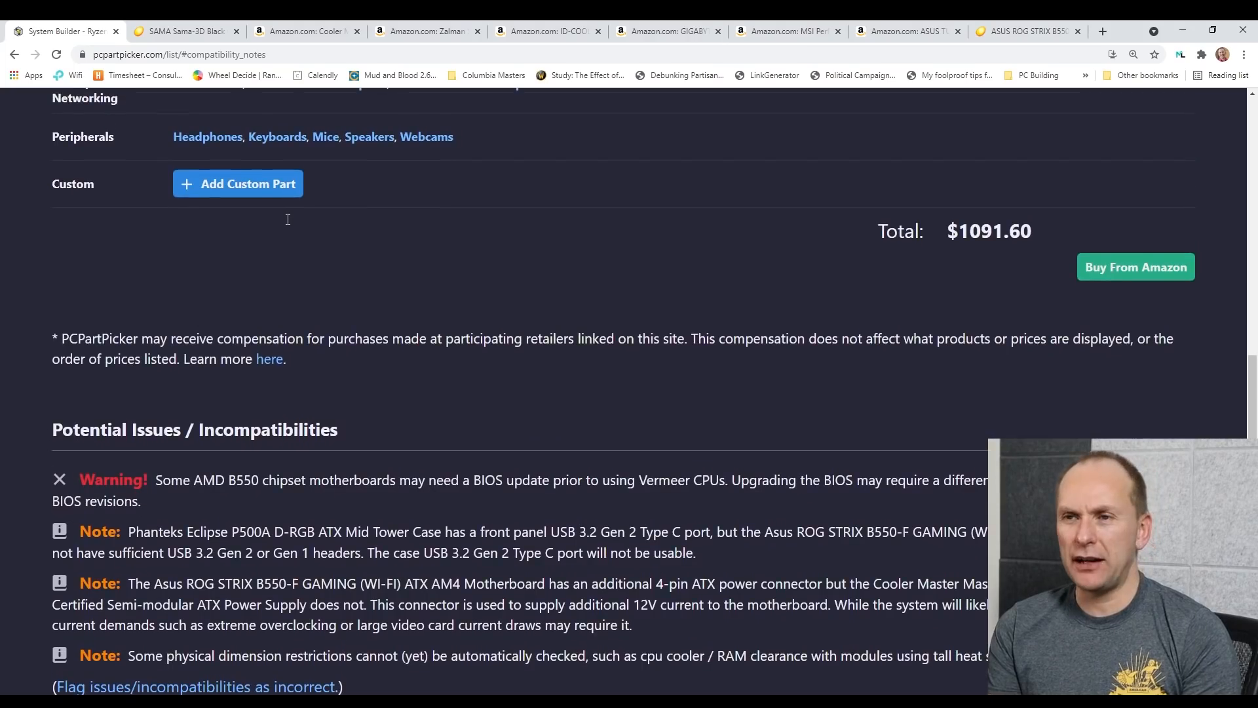
{"action": "scroll", "scroll_direction": "up", "scroll_amount": 3}
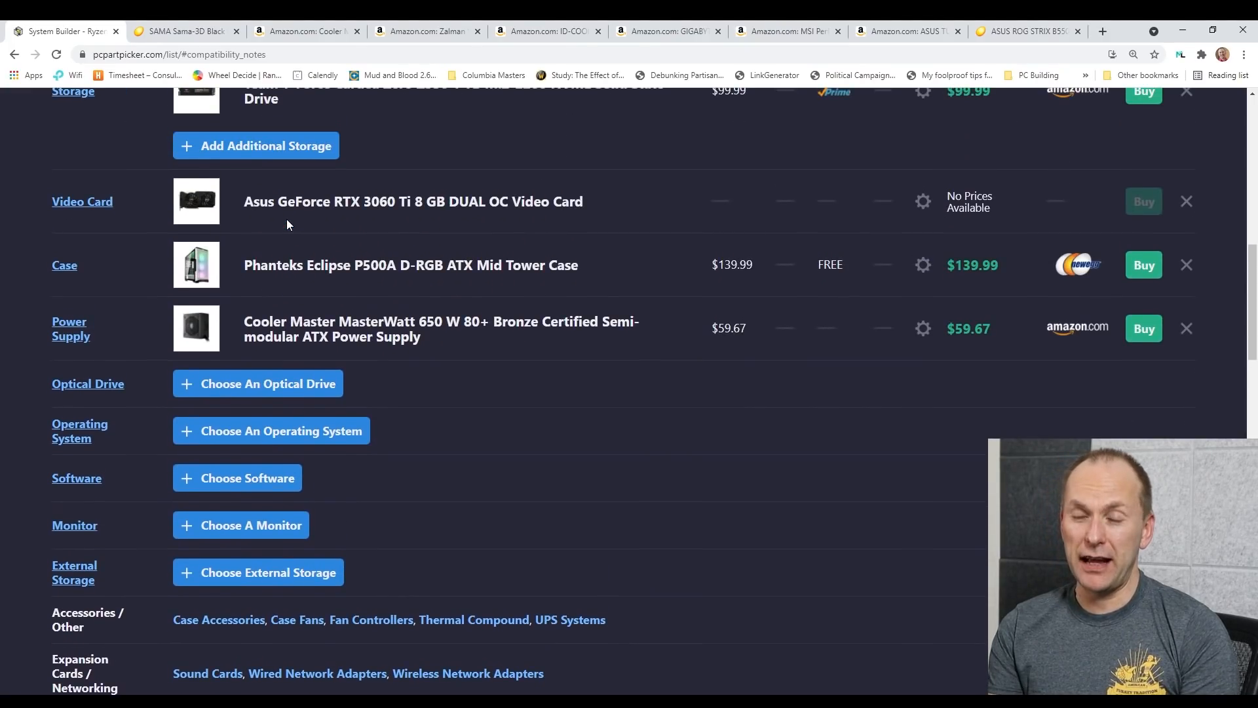
{"action": "scroll", "scroll_direction": "up", "scroll_amount": 3}
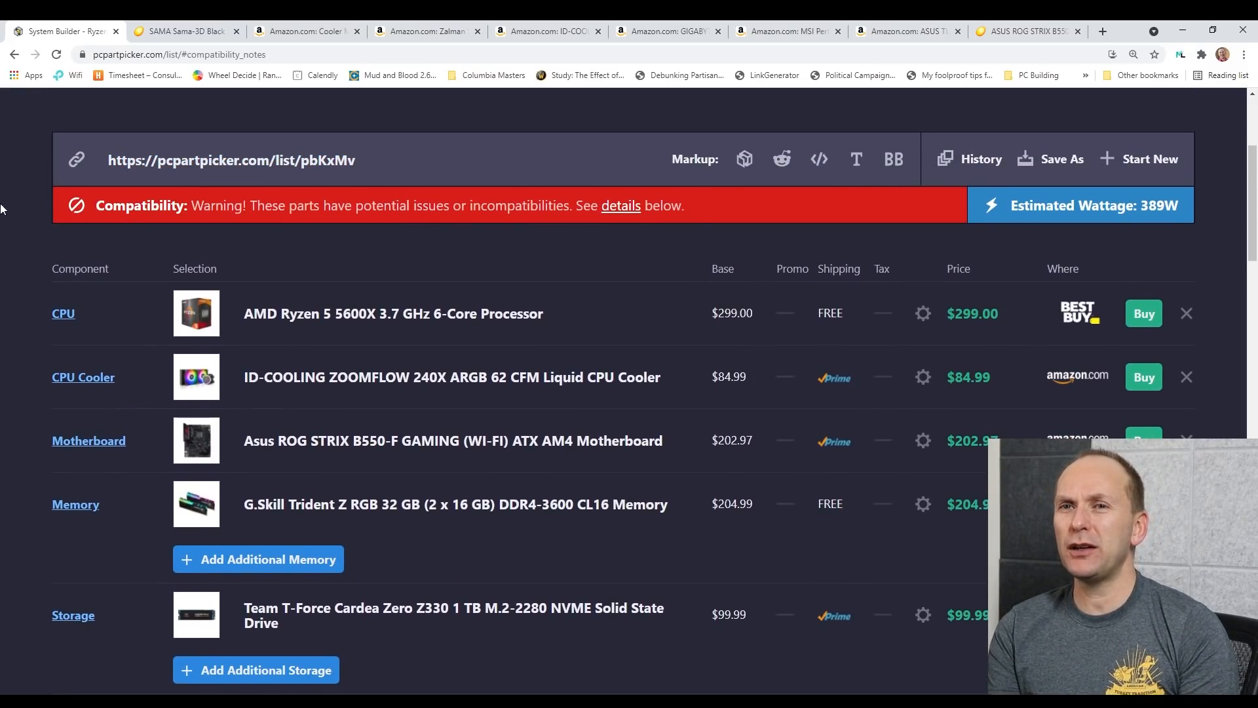
{"action": "scroll", "scroll_direction": "down", "scroll_amount": 3}
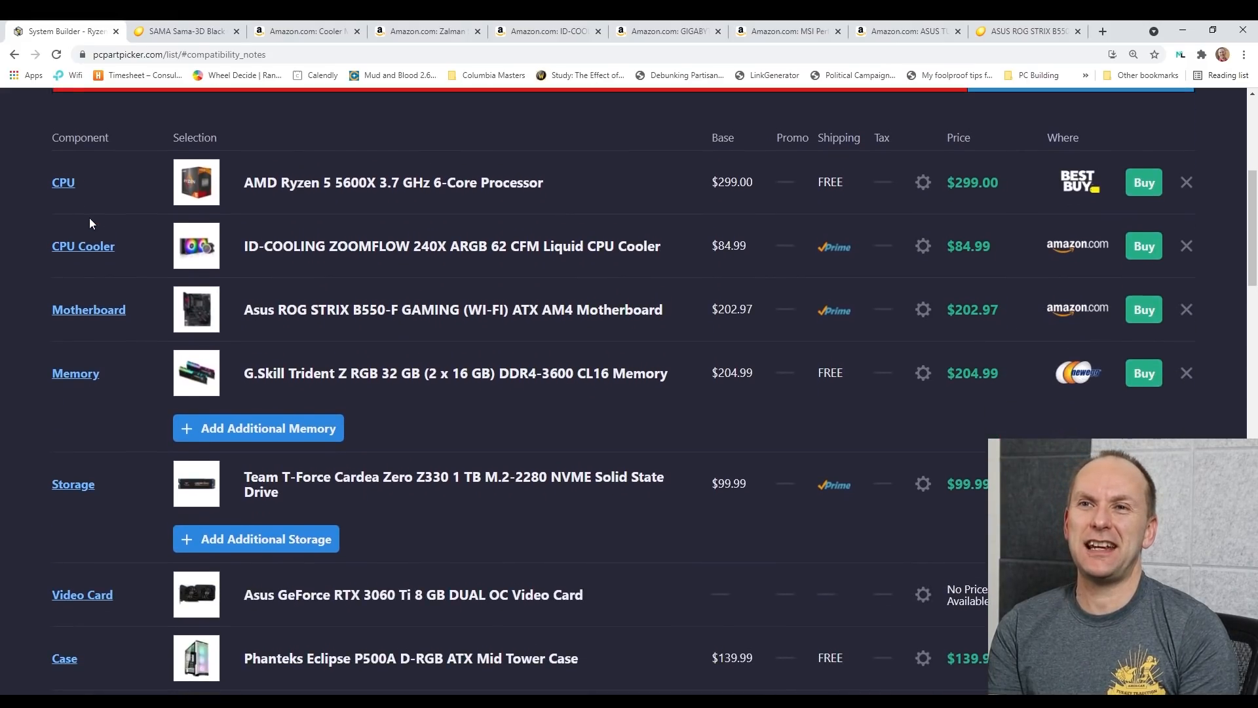
{"action": "scroll", "scroll_direction": "down", "scroll_amount": 3}
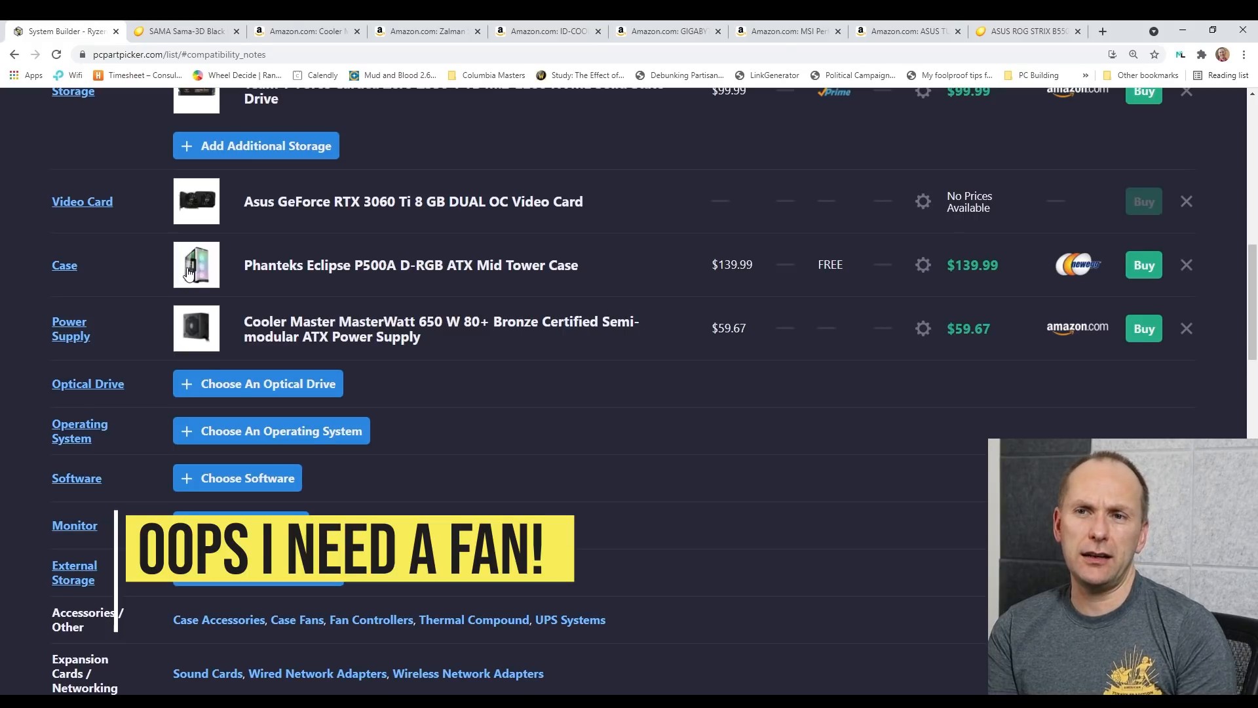
- Browse the 120mm and 140mm case fans, such as the Noctua A14 PWM at $21.95
{"action": "scroll", "scroll_direction": "down", "scroll_amount": 3}
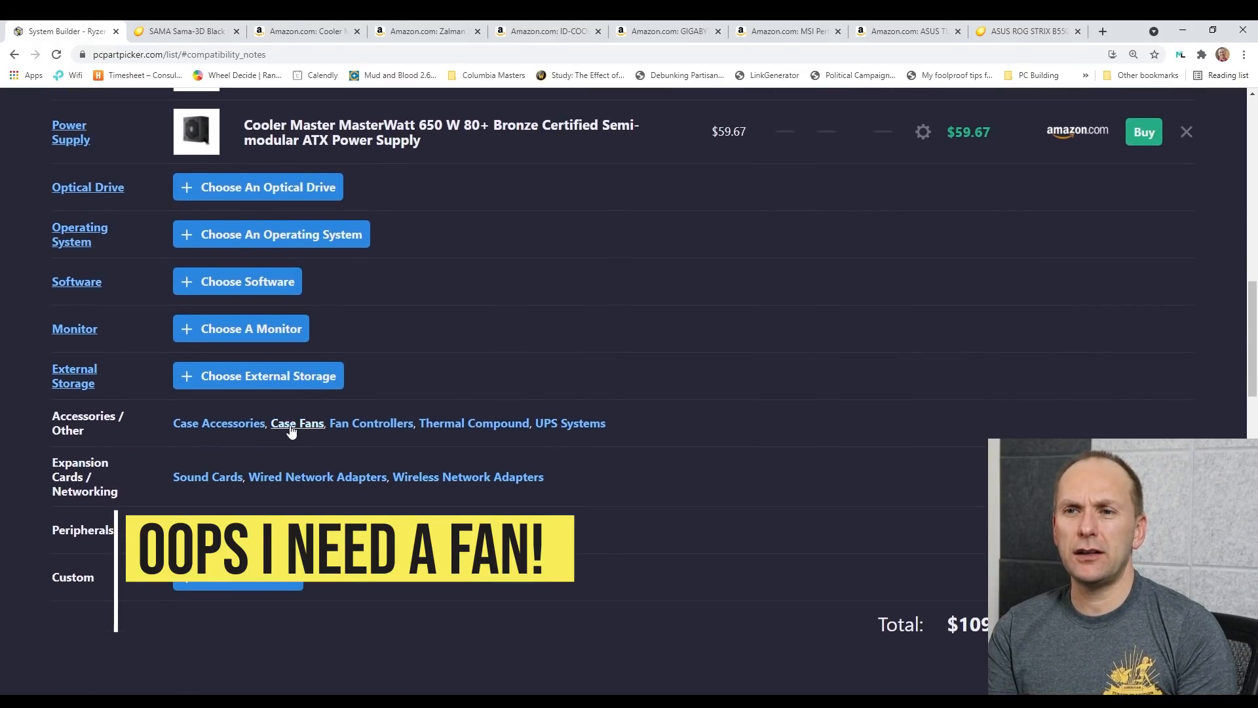
{"action": "left_click", "coordinate": [296, 422]}
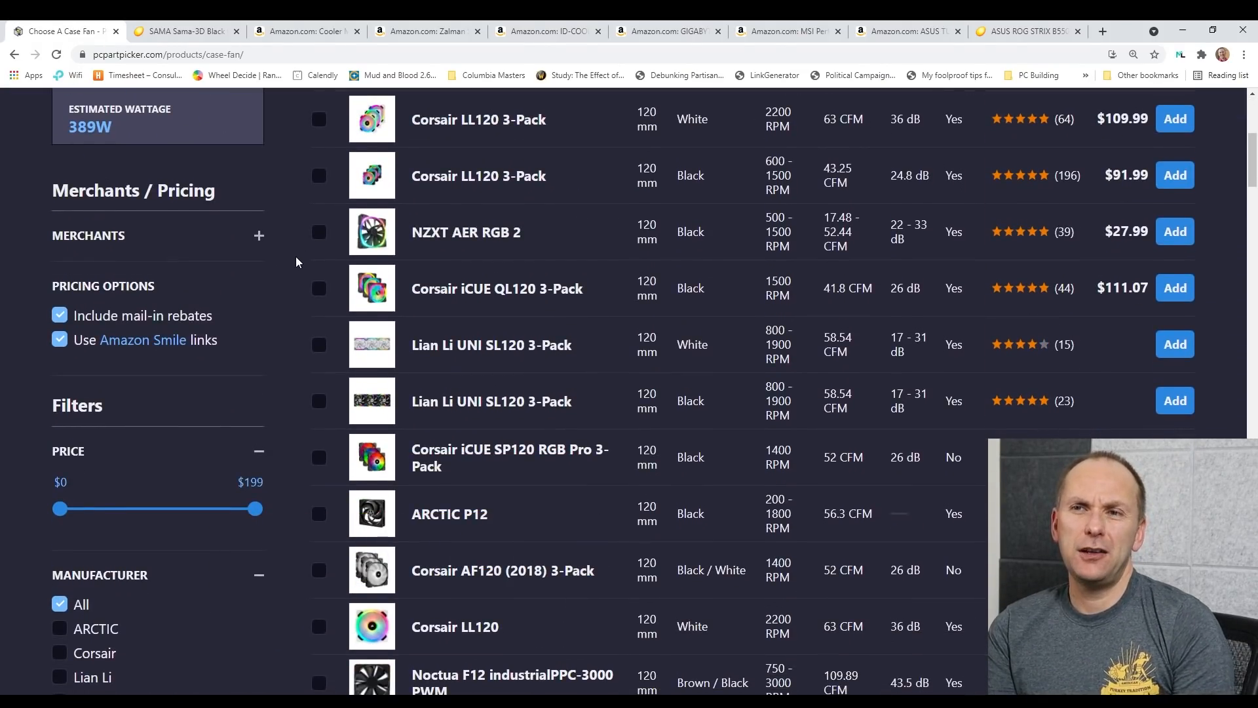
{"action": "scroll", "scroll_direction": "down", "scroll_amount": 3}
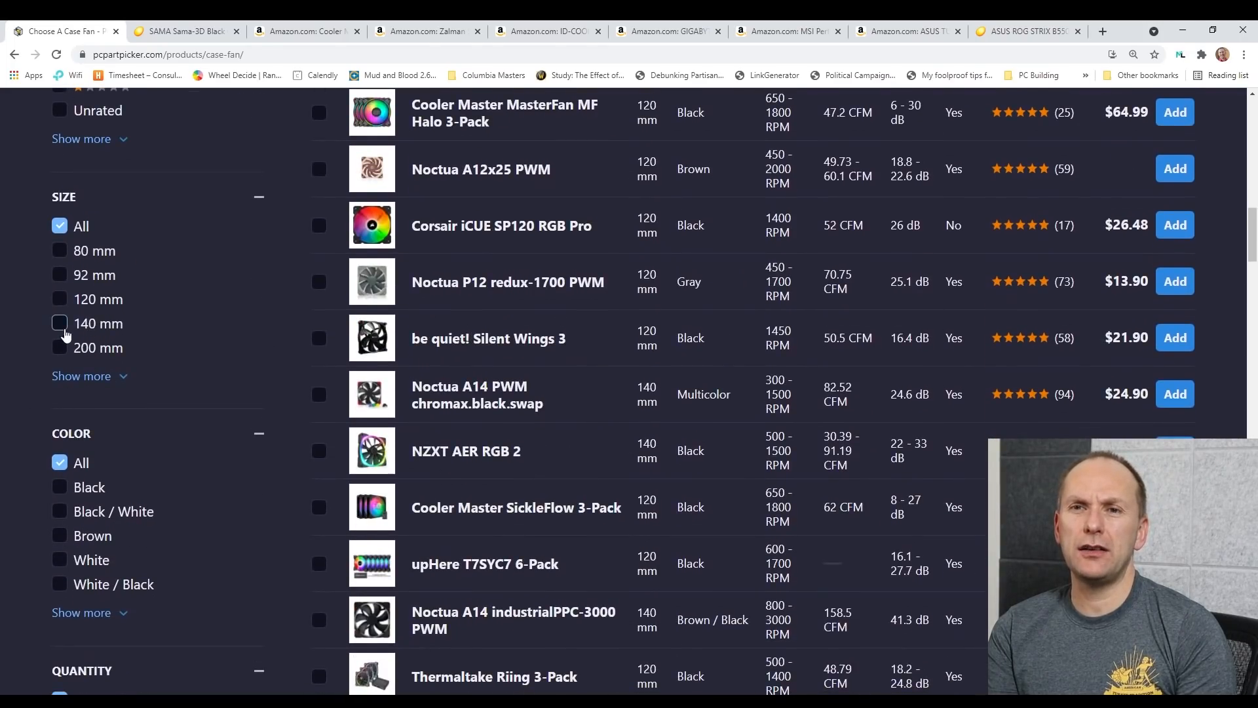
{"action": "scroll", "scroll_direction": "down", "scroll_amount": 3}
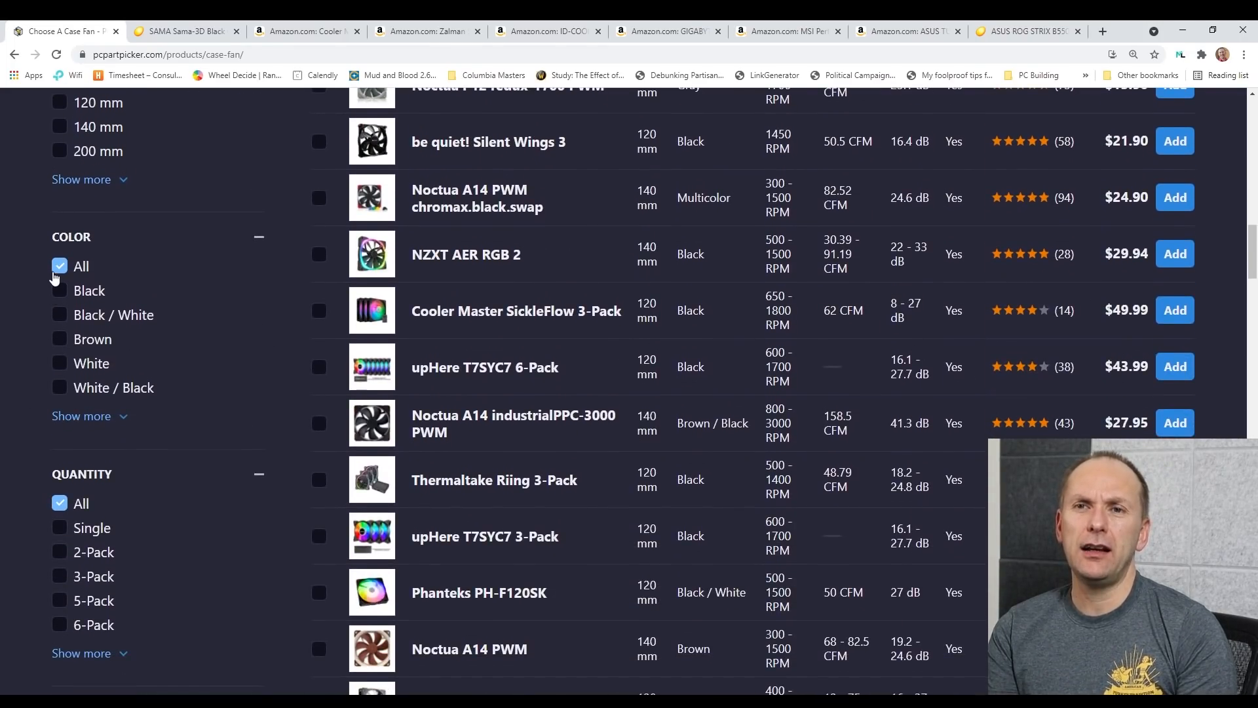
{"action": "scroll", "scroll_direction": "down", "scroll_amount": 3}
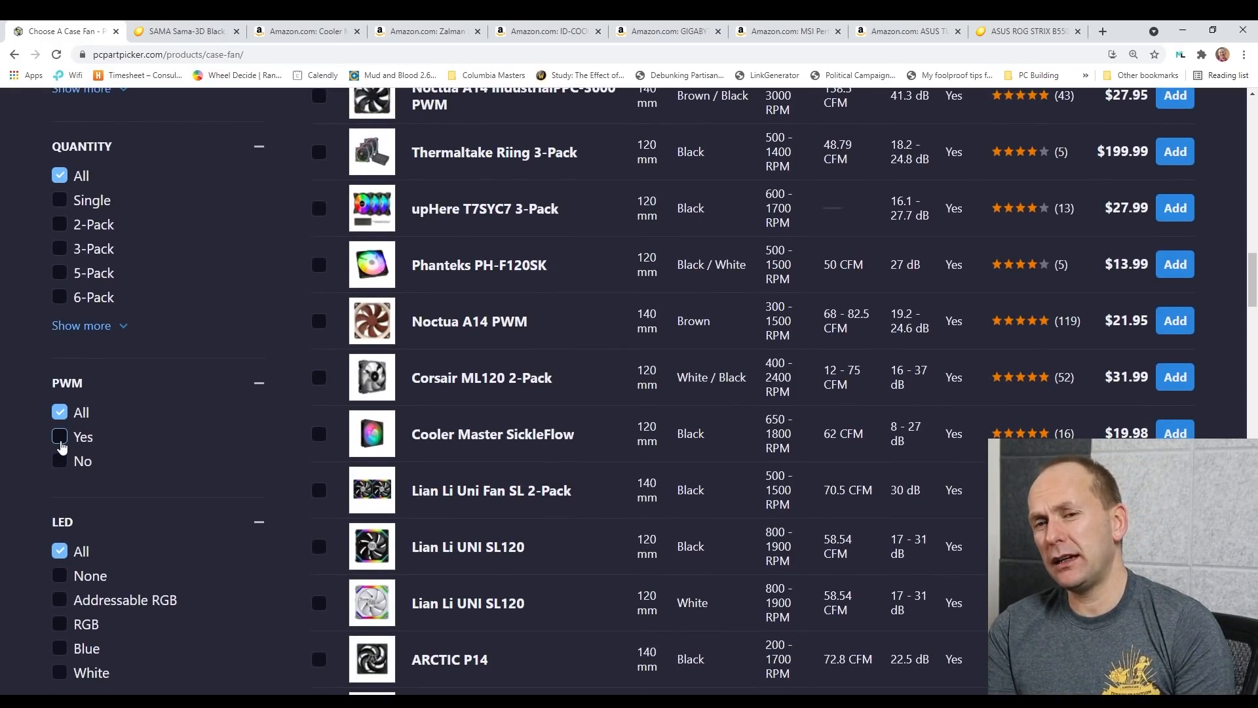
{"action": "scroll", "scroll_direction": "down", "scroll_amount": 3}
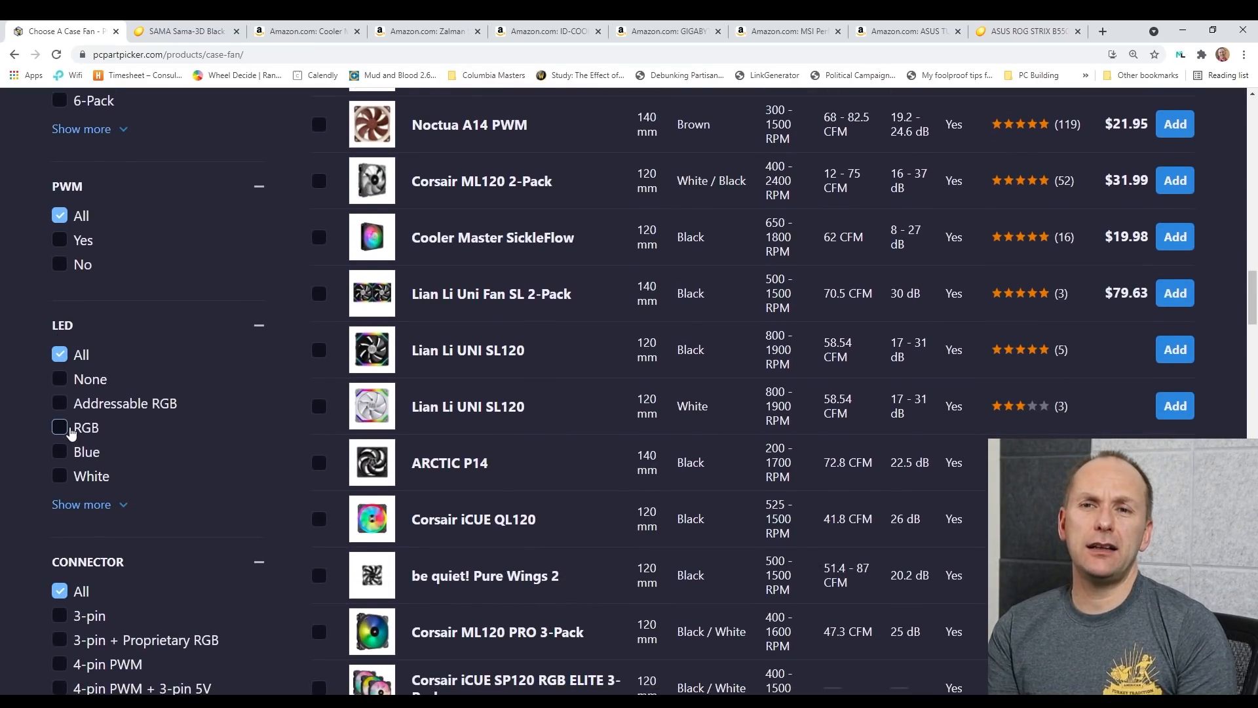
{"action": "mouse_move", "coordinate": [60, 403]}
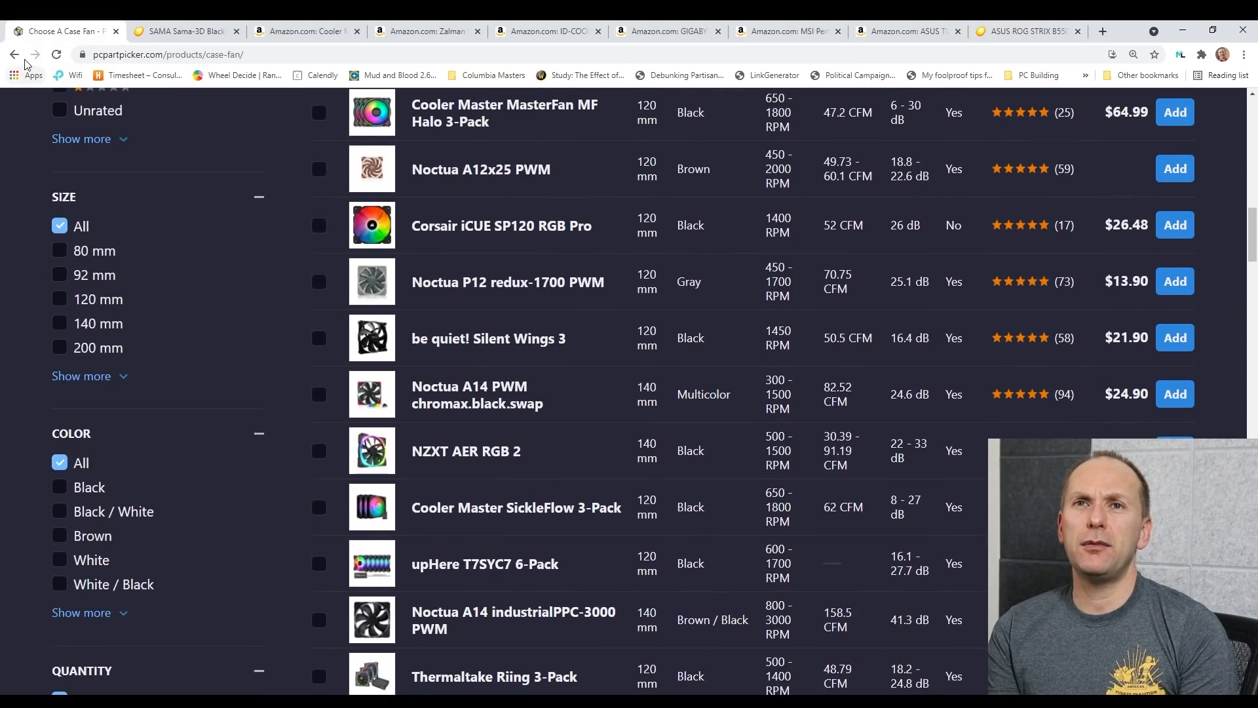
- Go back to the build list and scroll to the Cooler Master MasterWatt 650W PSU
{"action": "left_click", "coordinate": [14, 54]}
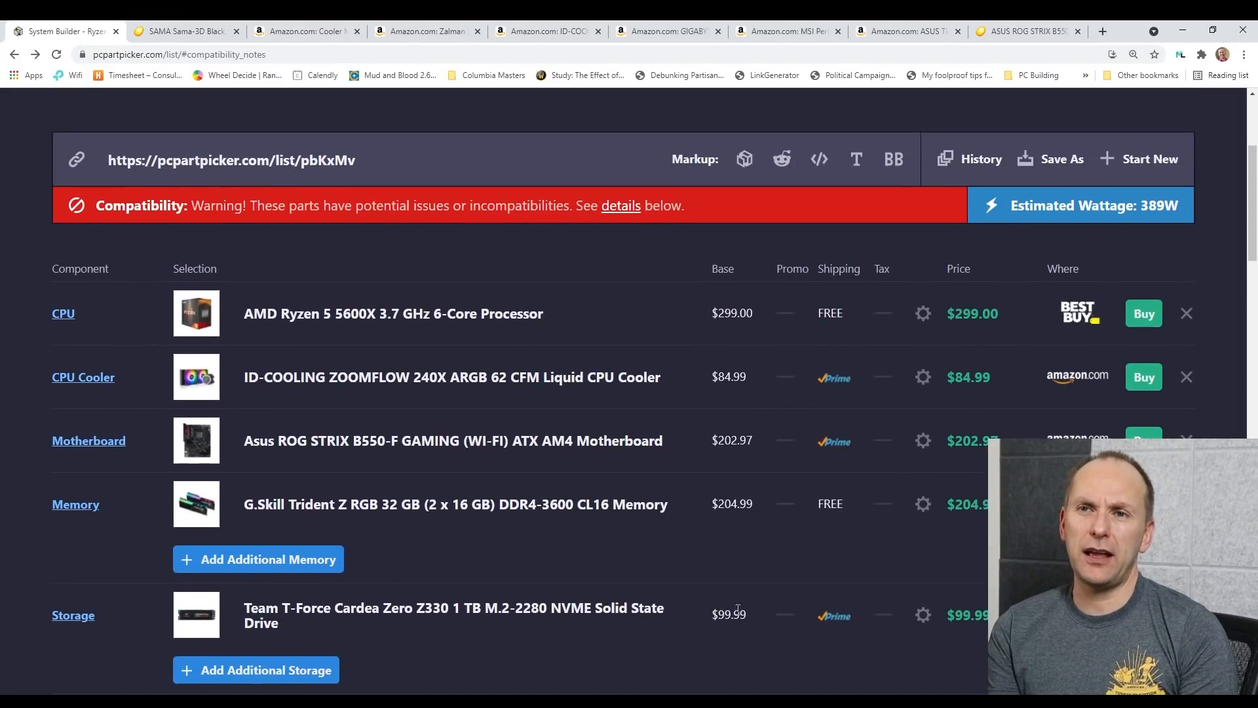
{"action": "scroll", "scroll_direction": "down", "scroll_amount": 3}
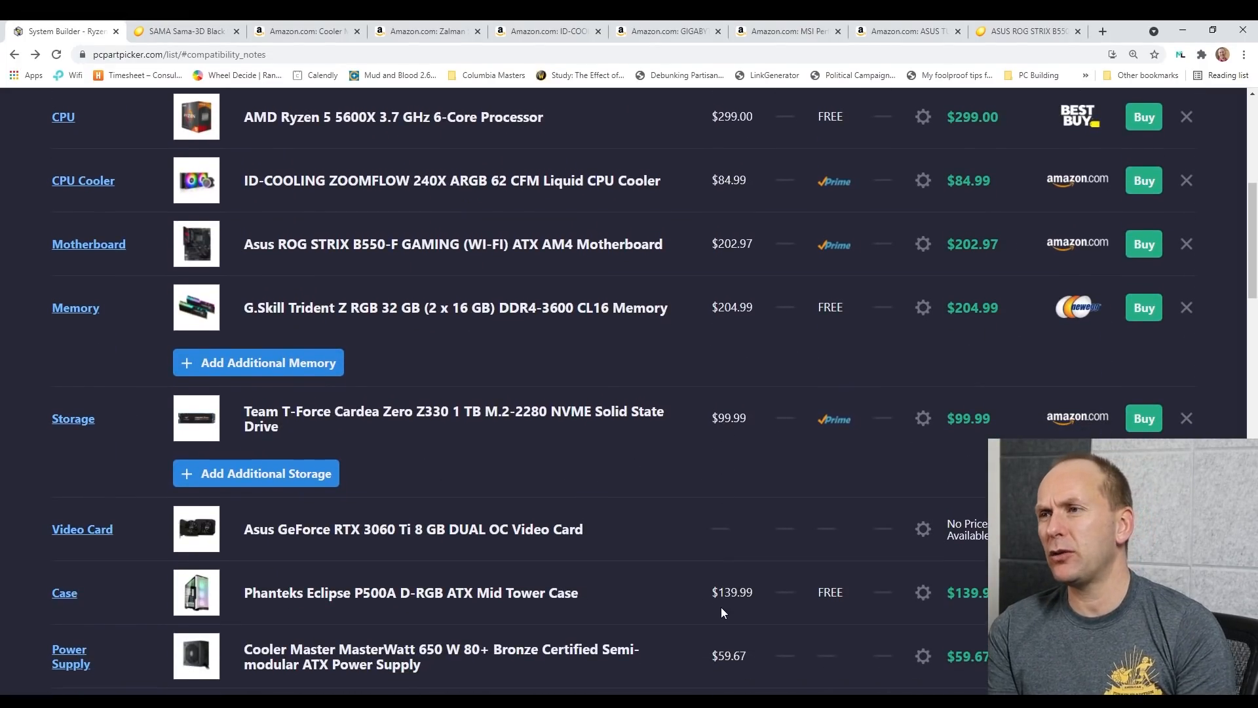
{"action": "scroll", "scroll_direction": "down", "scroll_amount": 3}
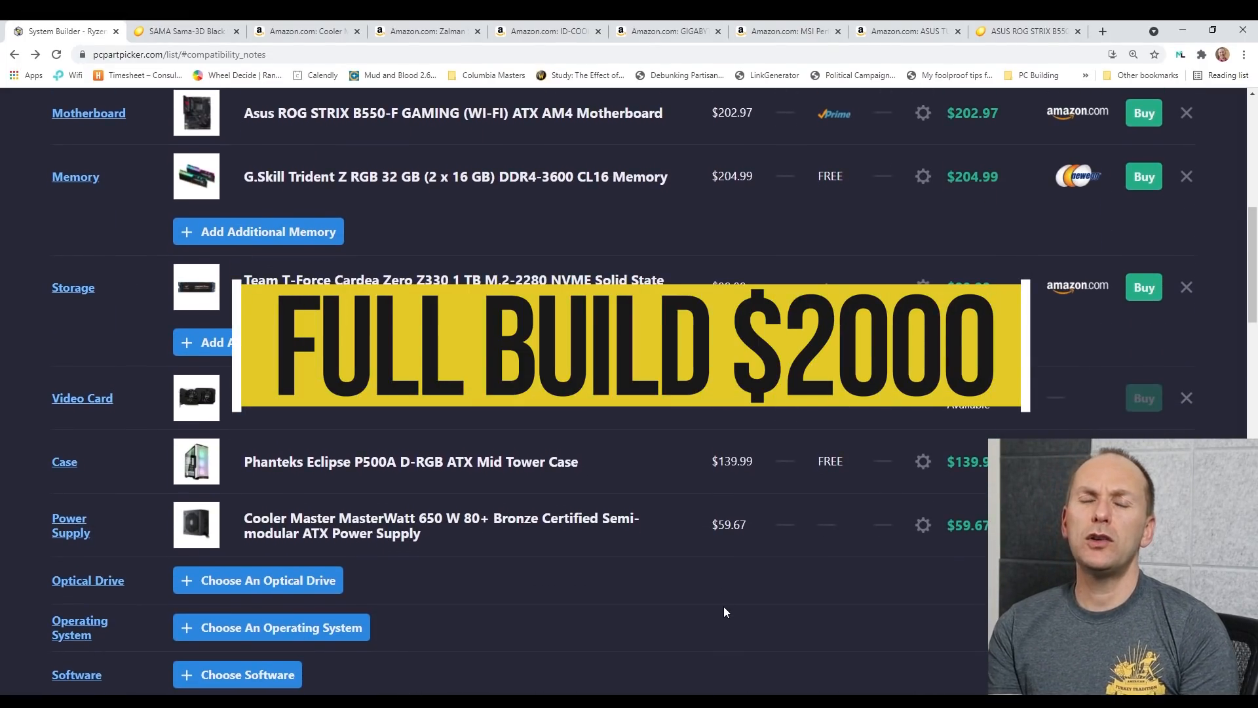